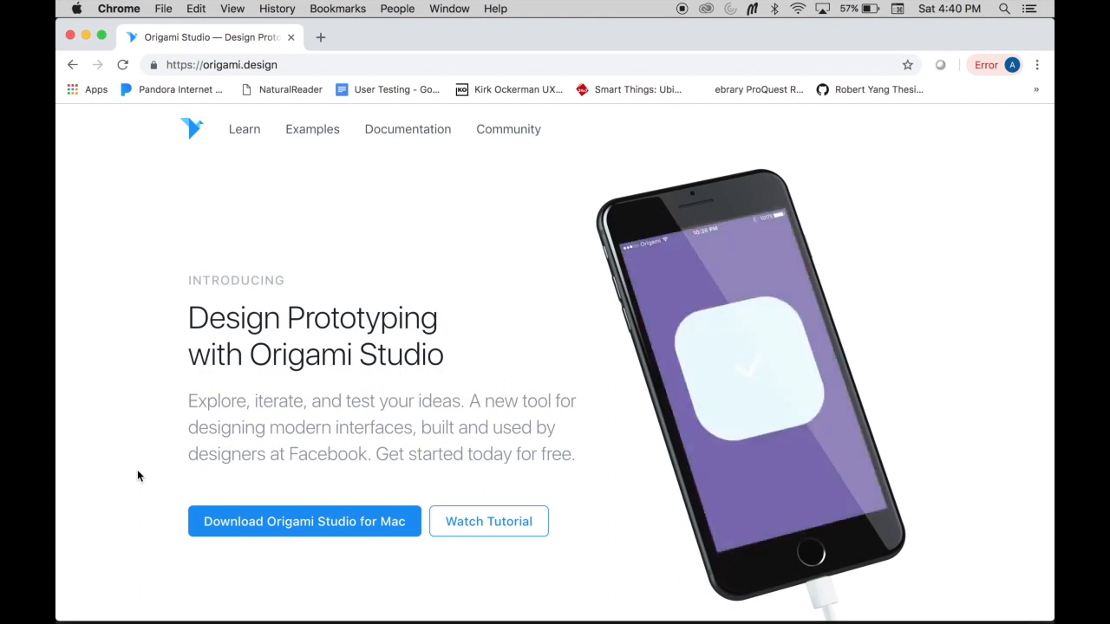
# Scroll through the origami.design homepage feature sections and go to the Examples gallery
pyautogui.scroll(-3)
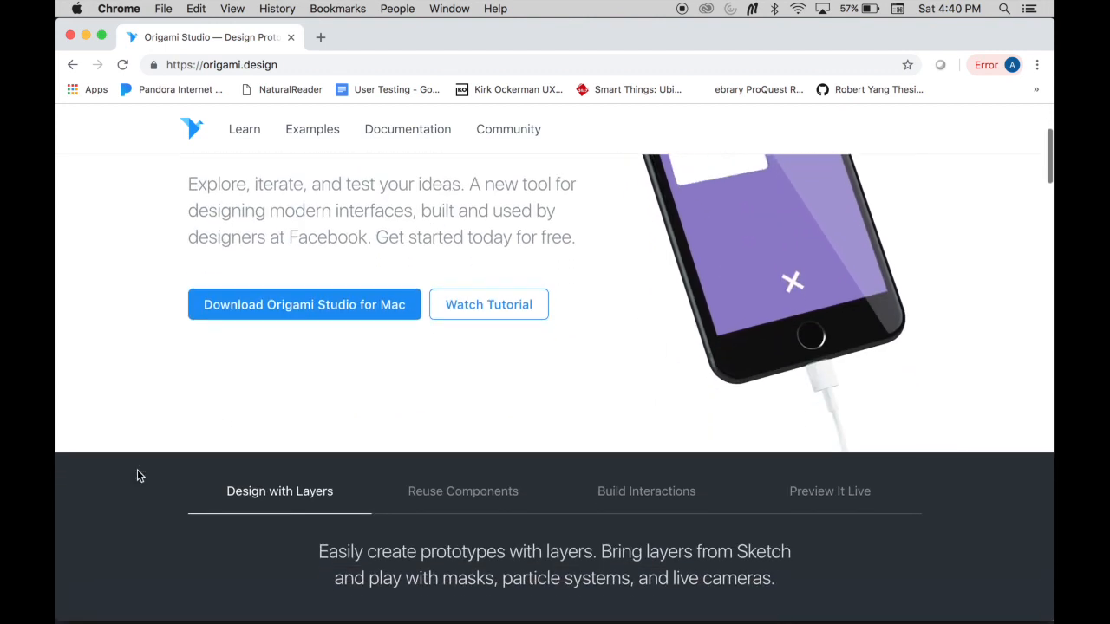
pyautogui.scroll(-3)
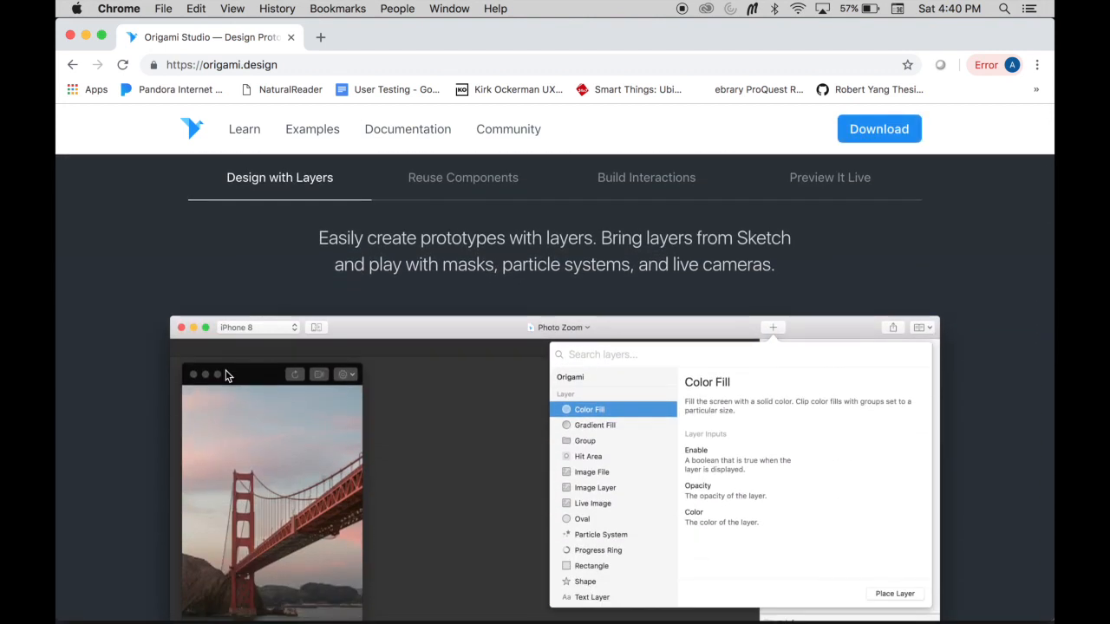
pyautogui.moveTo(253, 344)
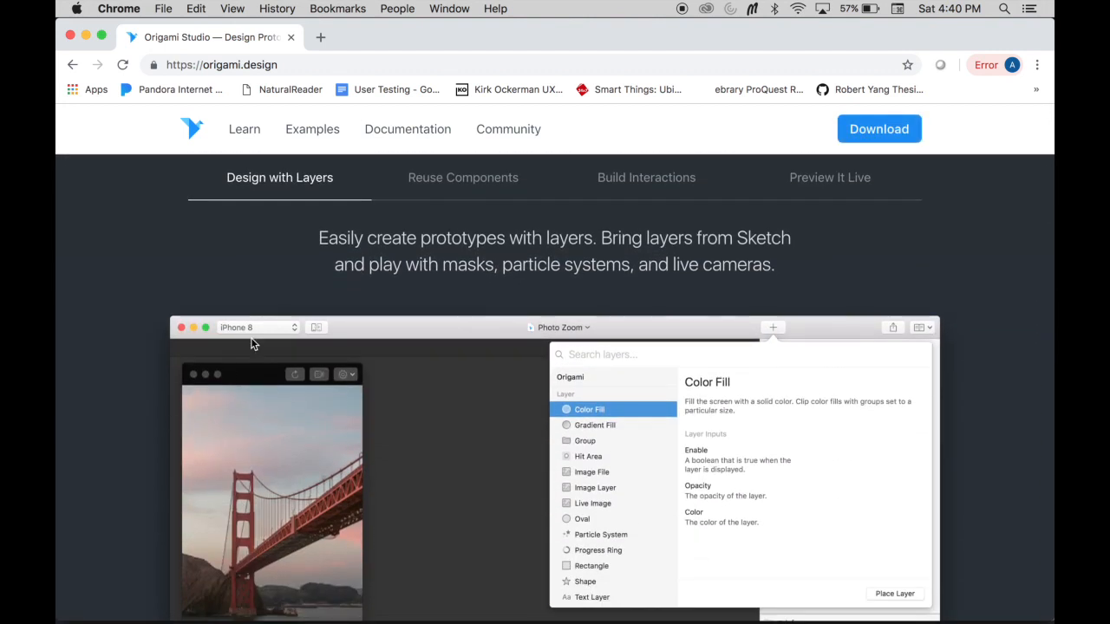
pyautogui.scroll(-3)
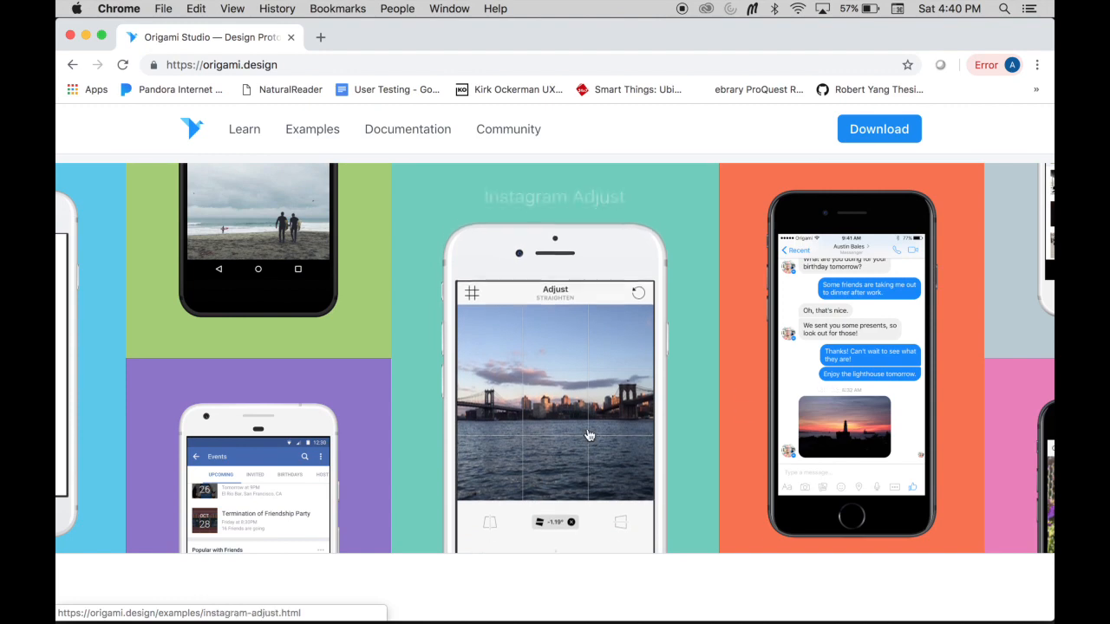
pyautogui.scroll(-3)
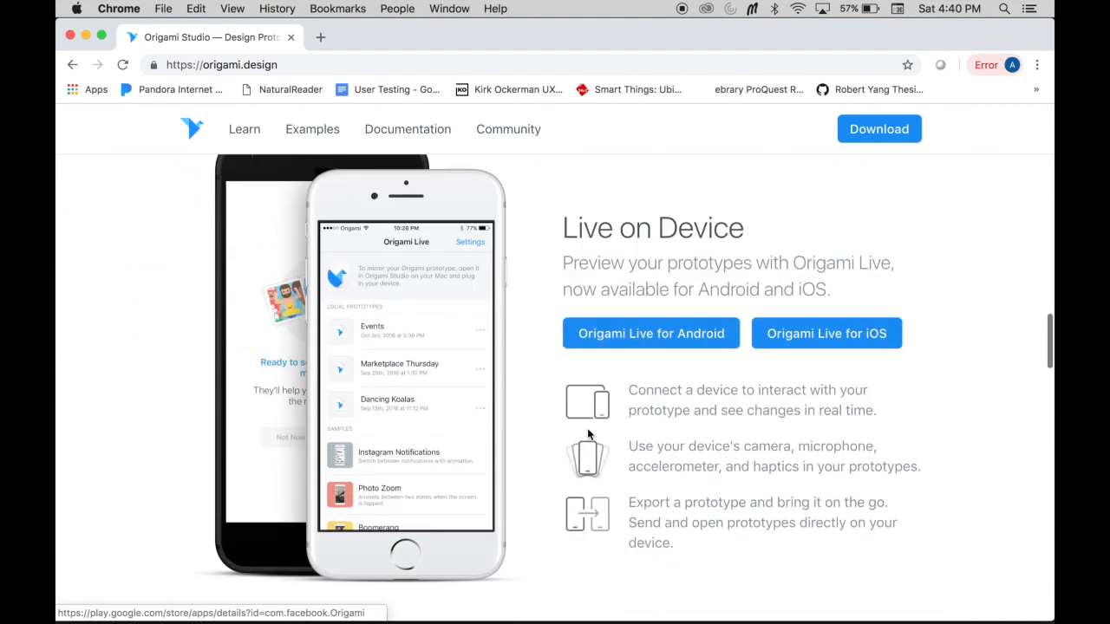
pyautogui.moveTo(520, 440)
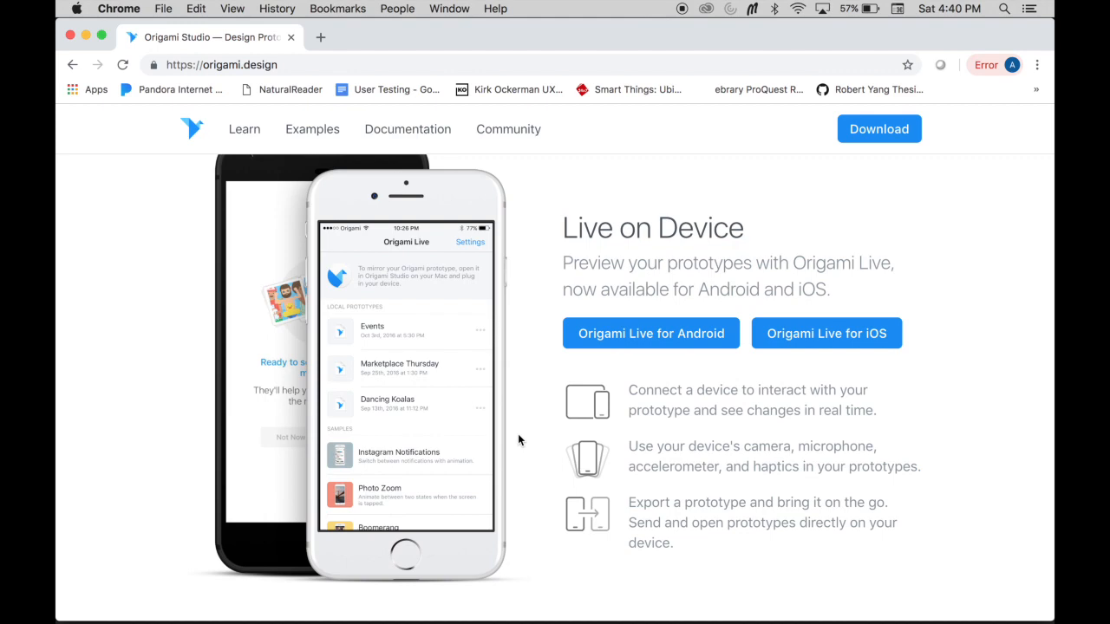
pyautogui.scroll(-3)
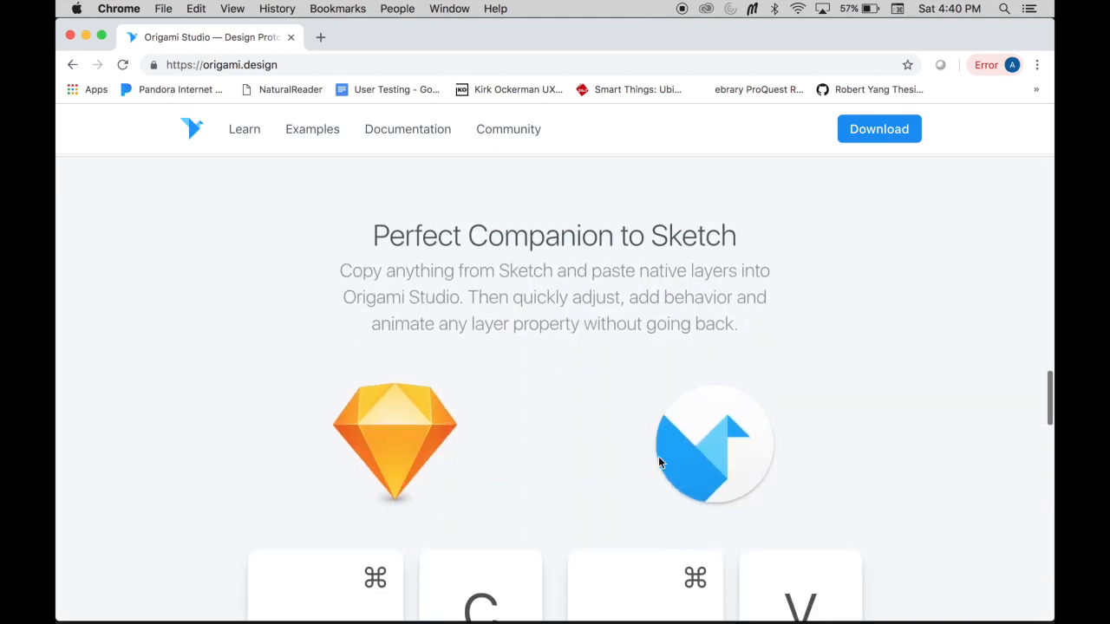
pyautogui.scroll(-3)
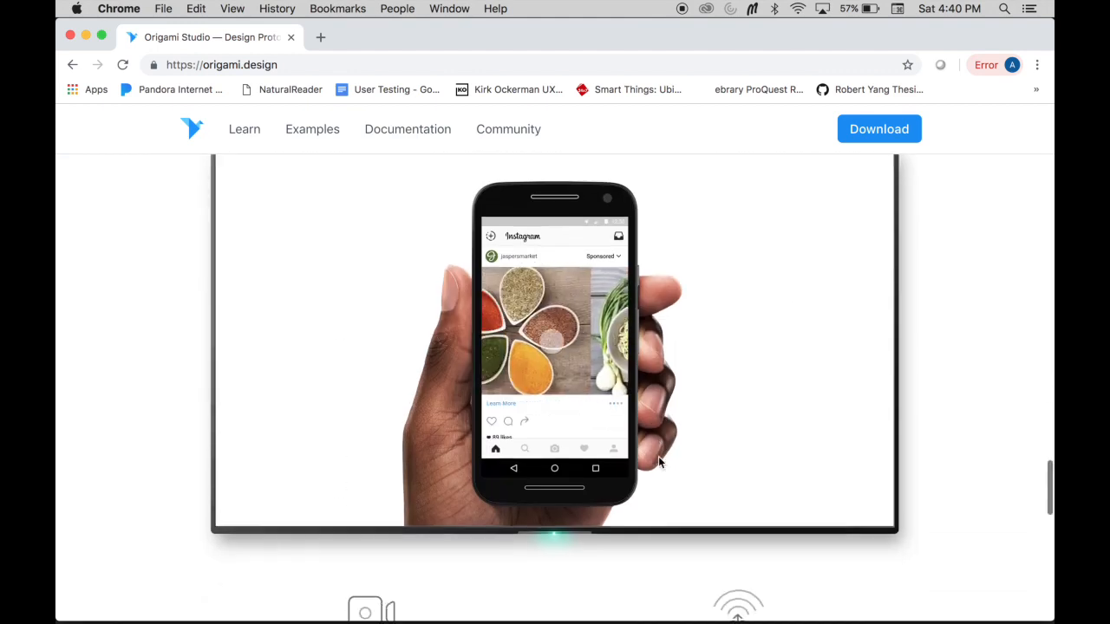
pyautogui.click(312, 128)
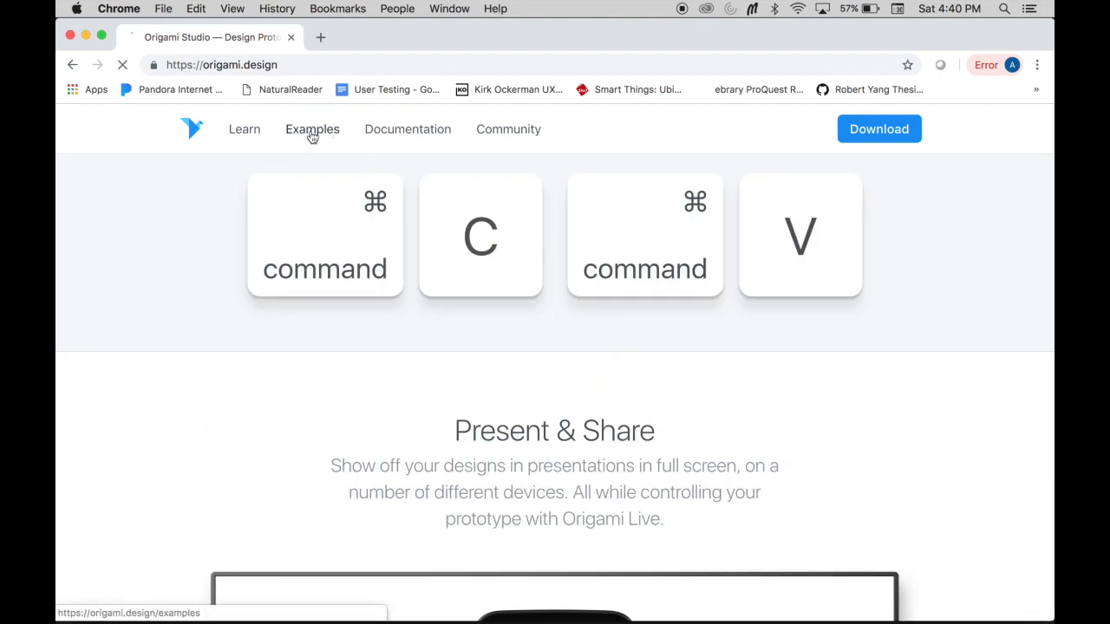
# Browse down the Example Gallery, then head to the Documentation page
pyautogui.click(312, 128)
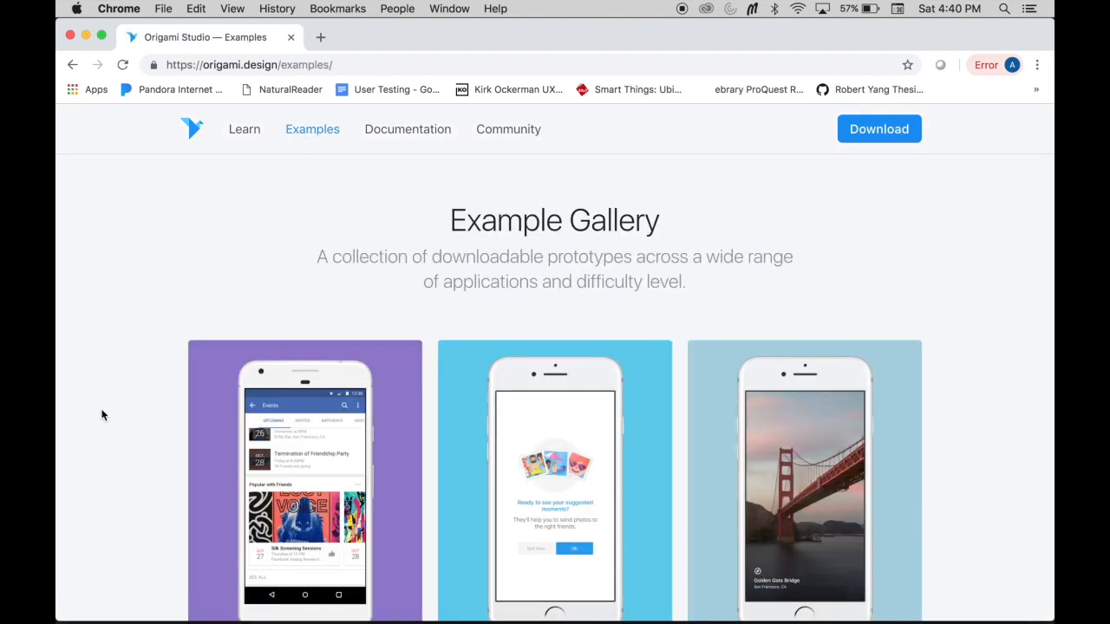
pyautogui.scroll(-3)
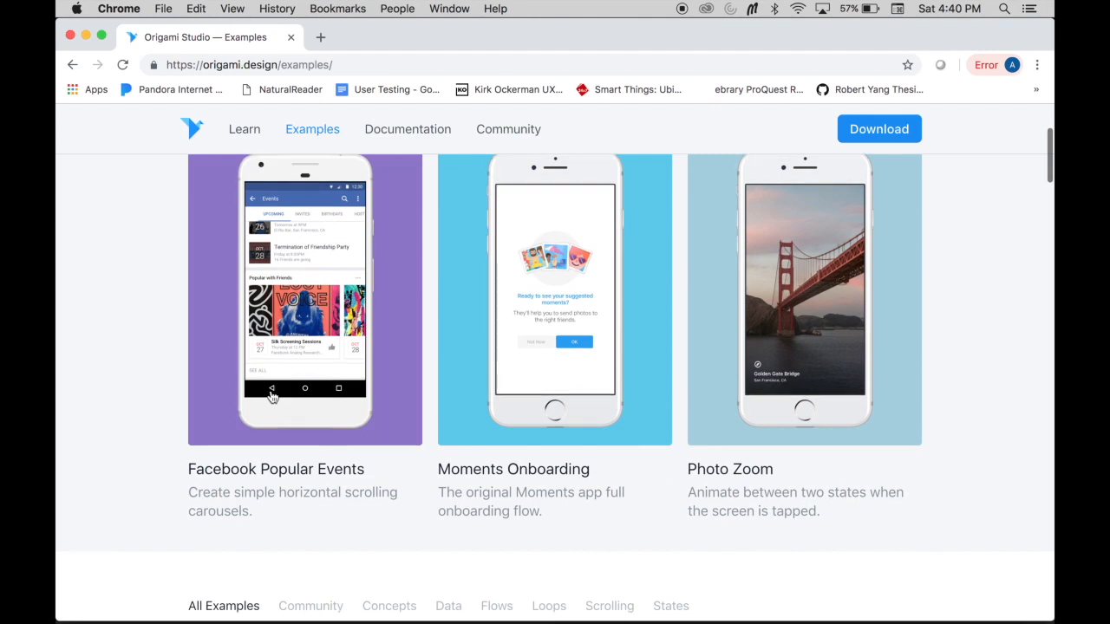
pyautogui.moveTo(829, 416)
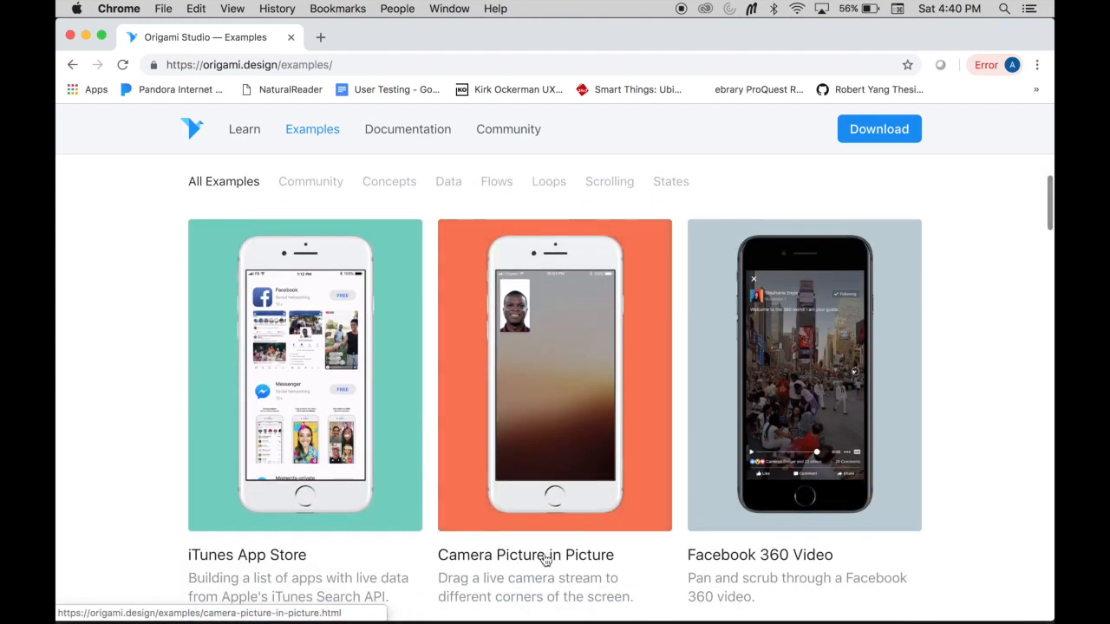
pyautogui.click(405, 129)
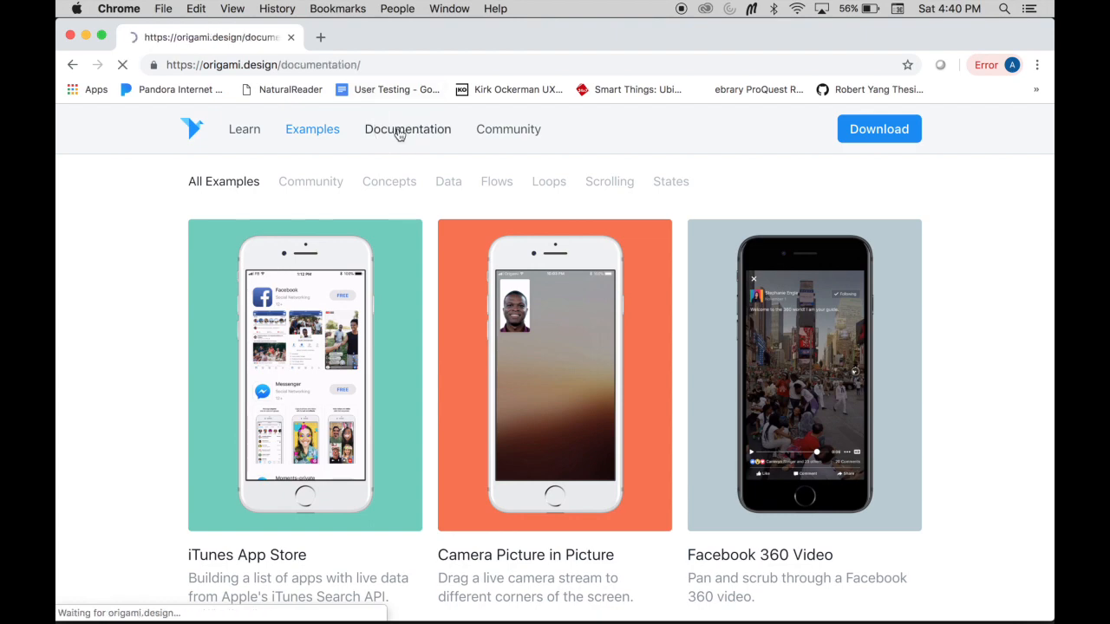
# Read through the Documentation Introduction page and switch to the Origami Studio app
pyautogui.click(408, 128)
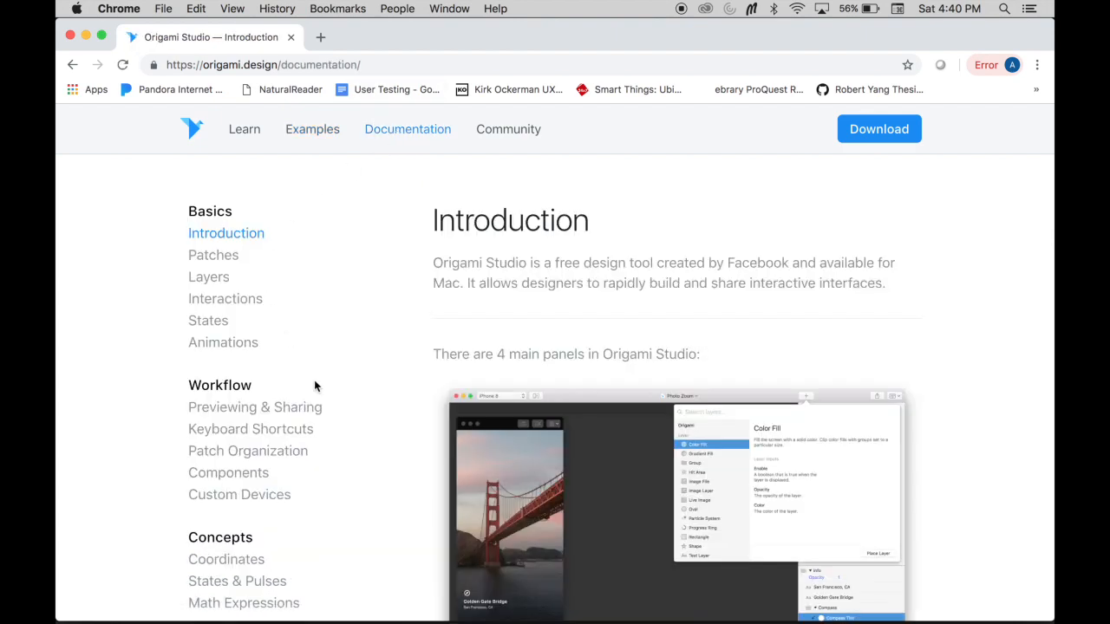
pyautogui.scroll(-3)
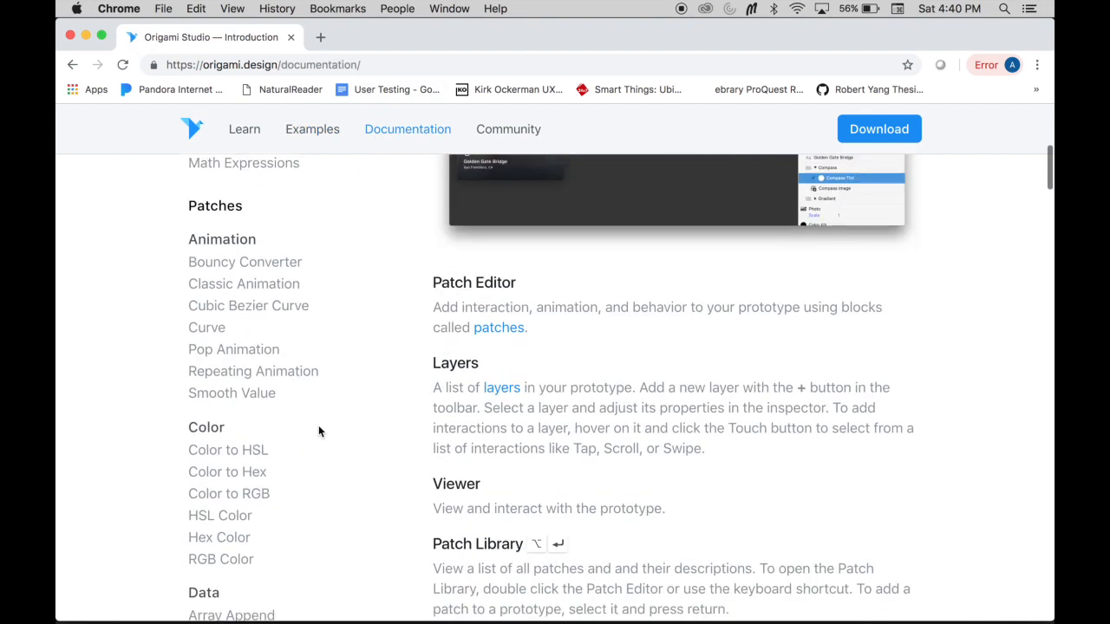
pyautogui.scroll(-3)
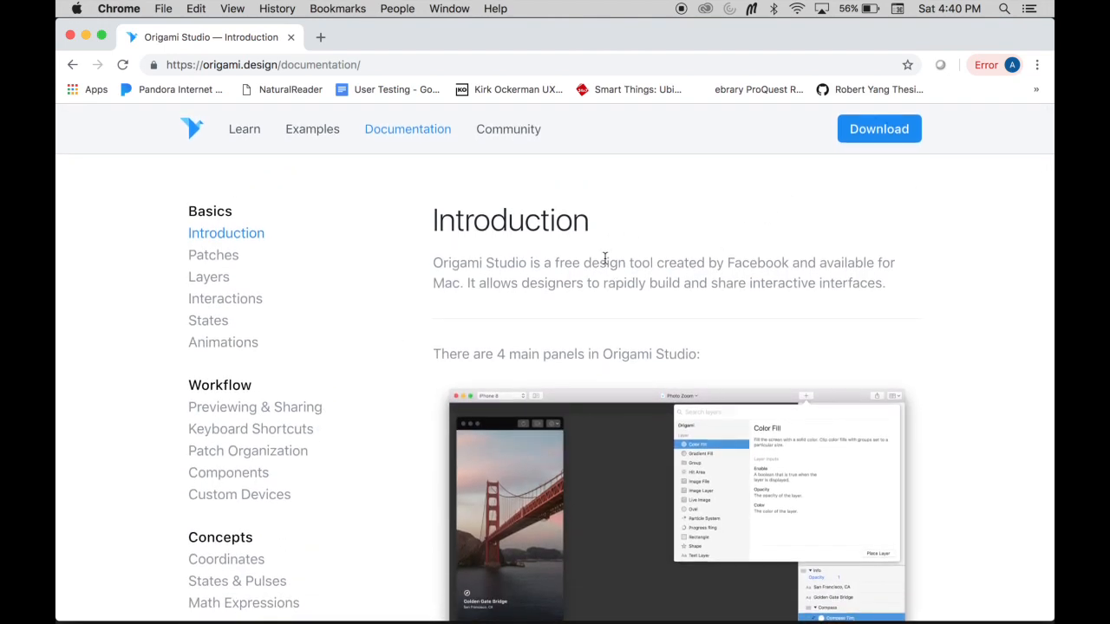
pyautogui.click(191, 128)
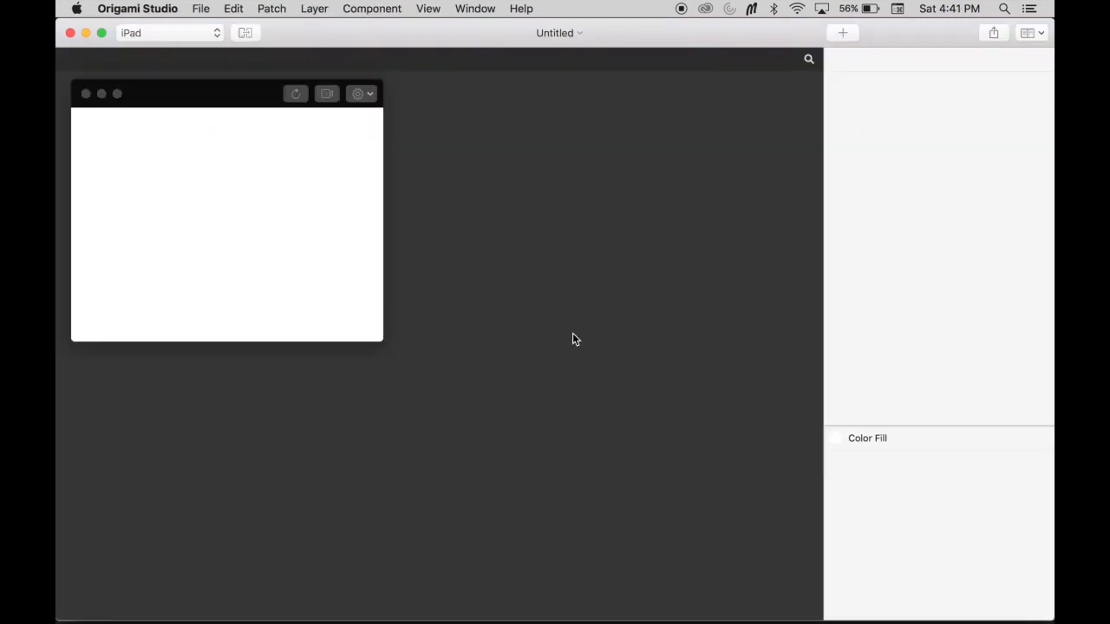
pyautogui.moveTo(289, 152)
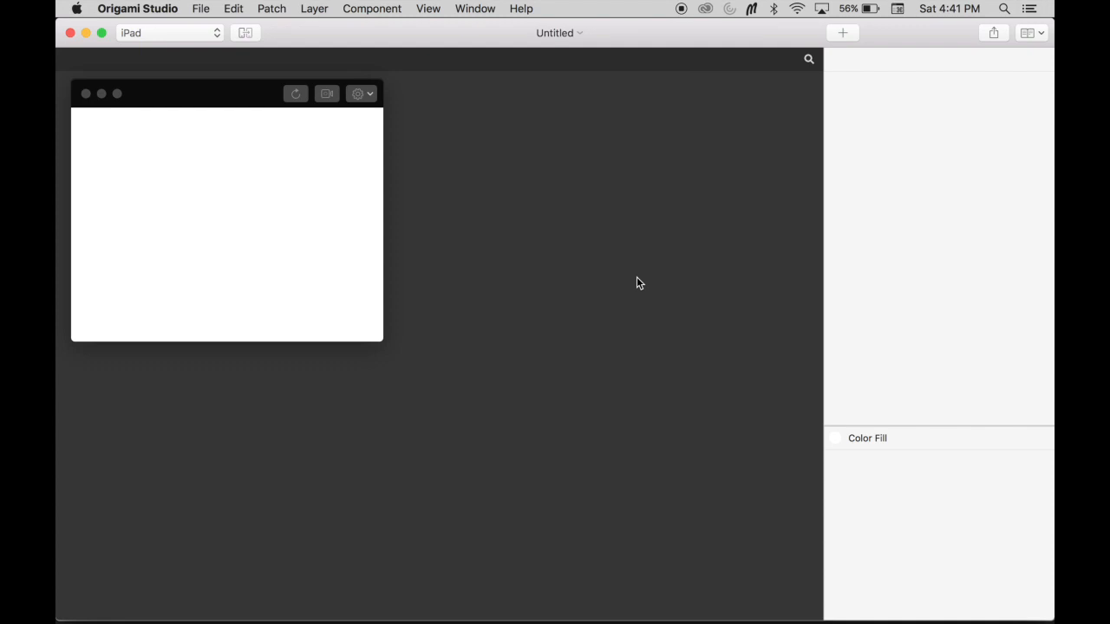
pyautogui.moveTo(246, 76)
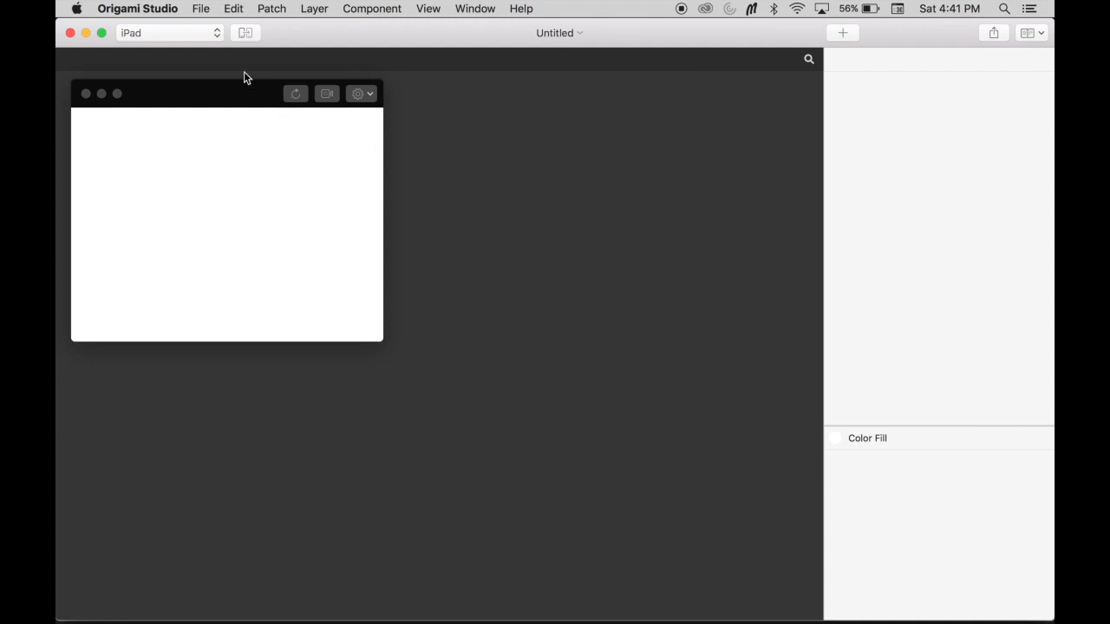
pyautogui.moveTo(215, 35)
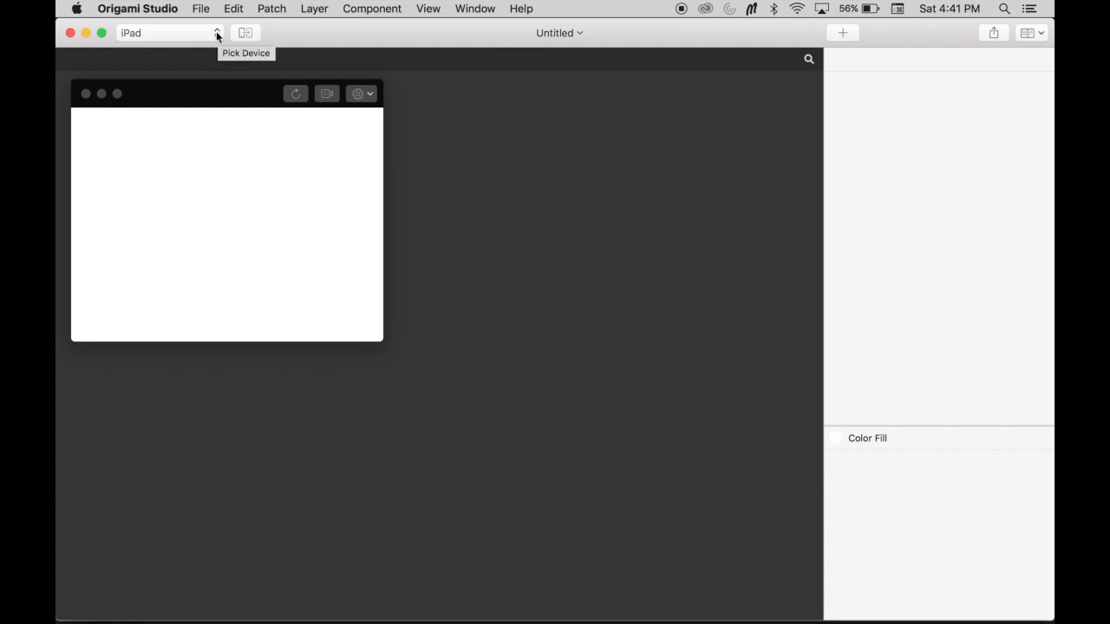
pyautogui.click(170, 33)
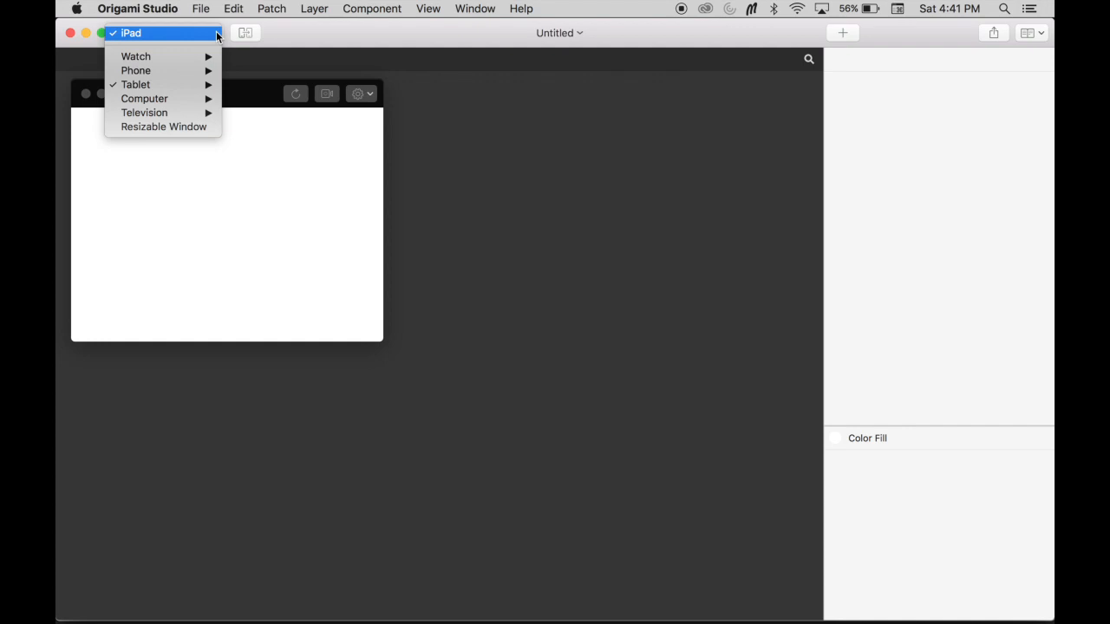
pyautogui.moveTo(135, 84)
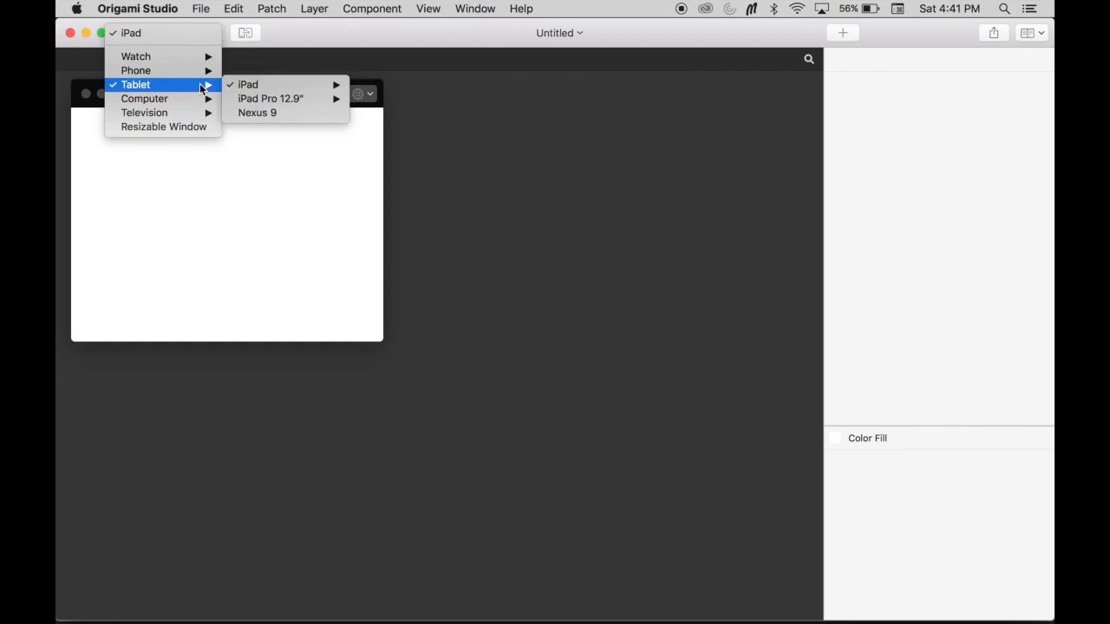
pyautogui.moveTo(315, 189)
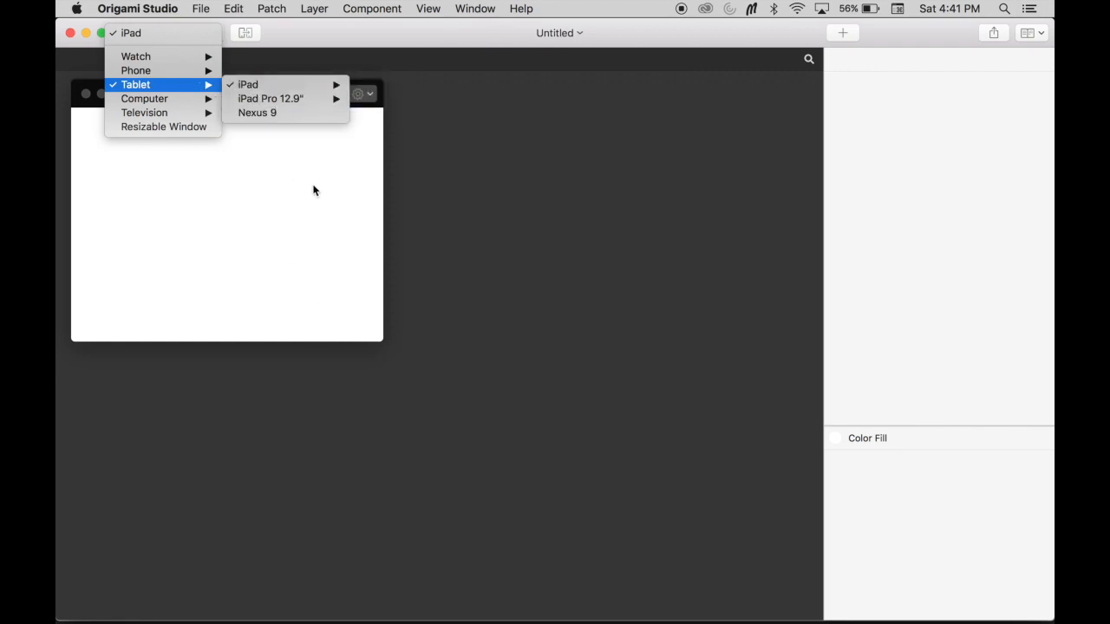
pyautogui.moveTo(181, 83)
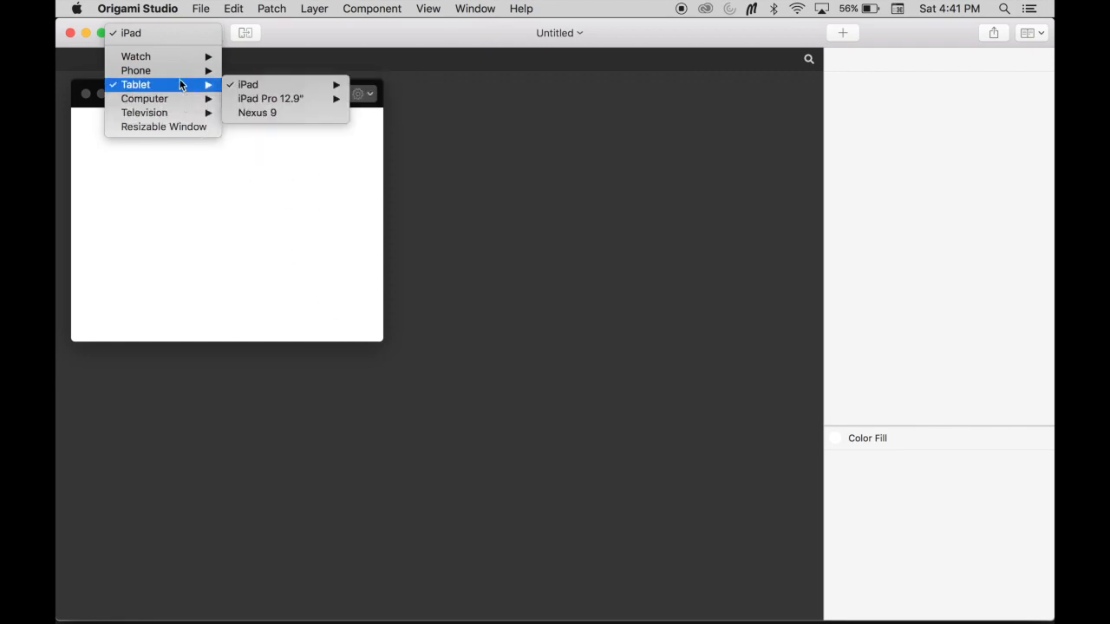
pyautogui.moveTo(136, 69)
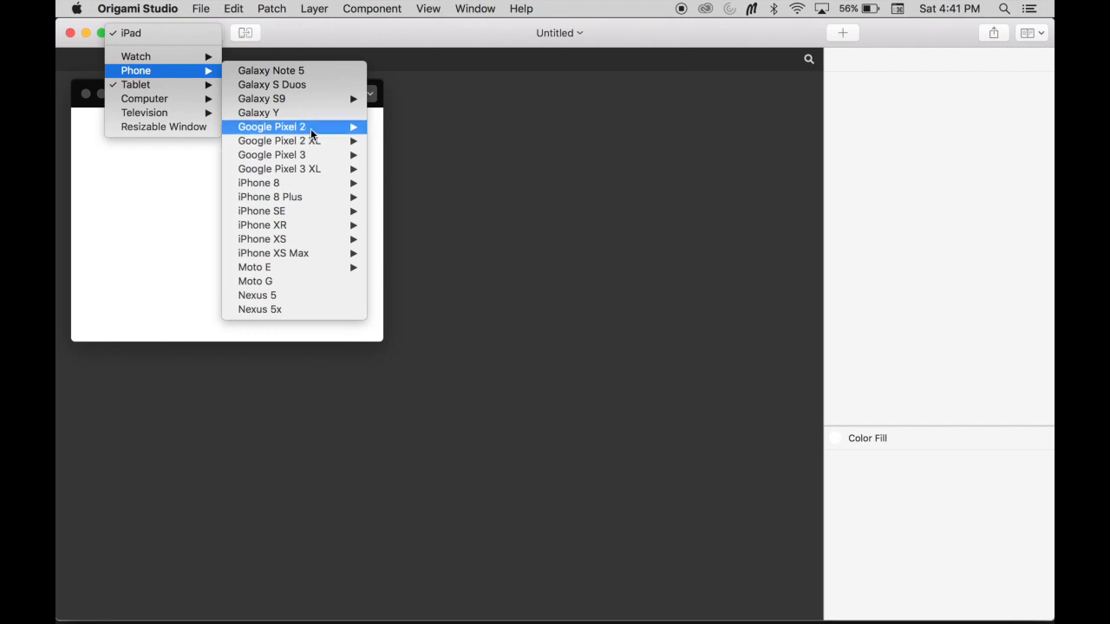
pyautogui.moveTo(258, 184)
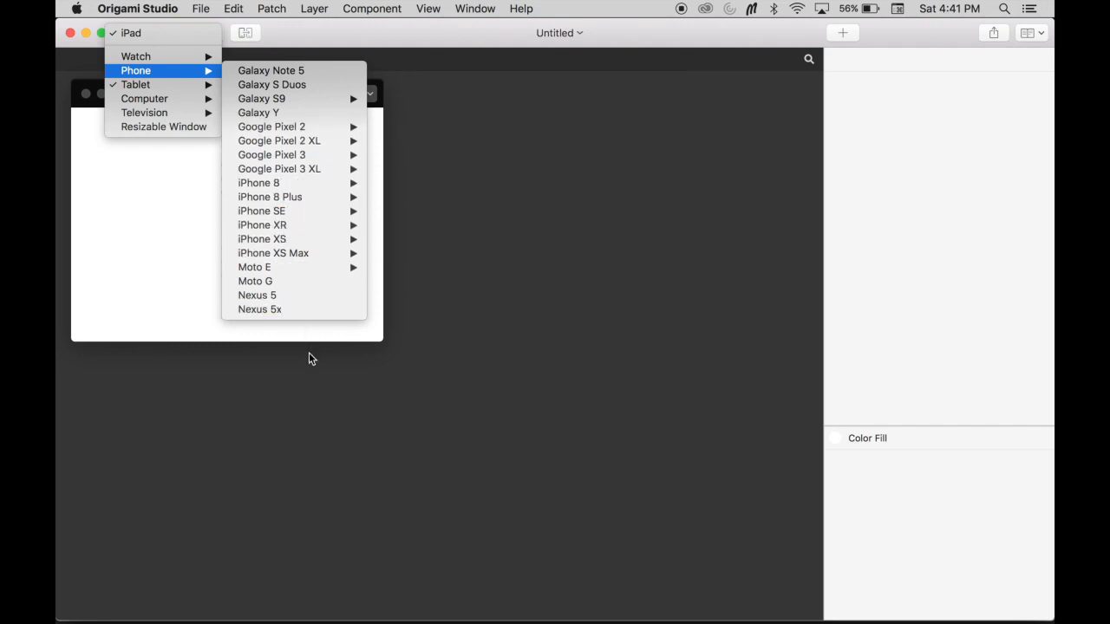
pyautogui.moveTo(305, 177)
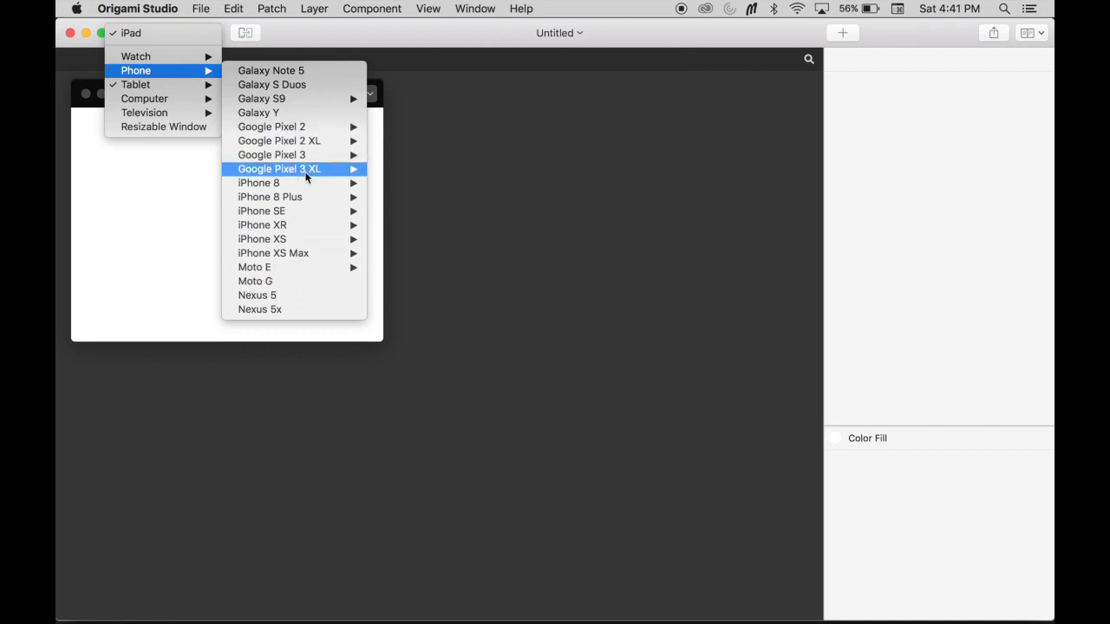
pyautogui.moveTo(276, 141)
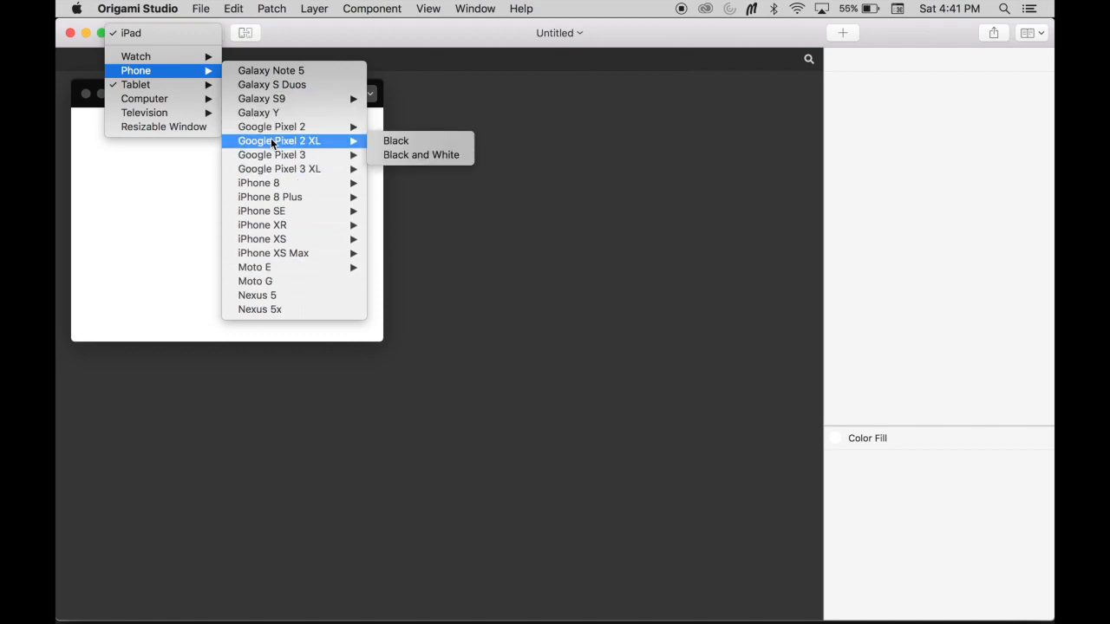
pyautogui.moveTo(184, 83)
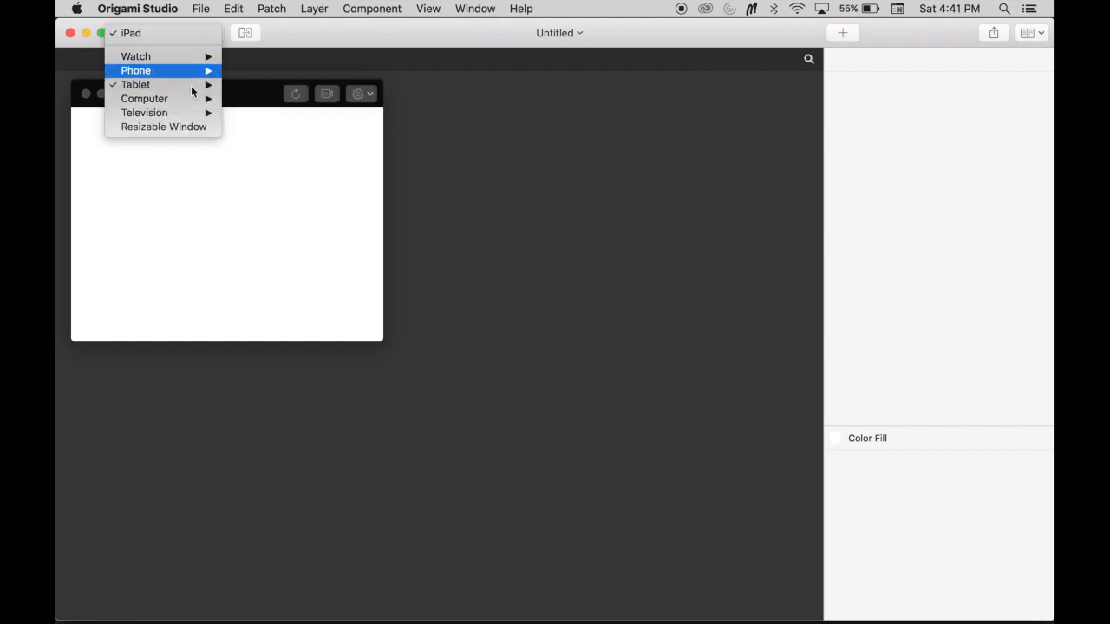
pyautogui.moveTo(316, 215)
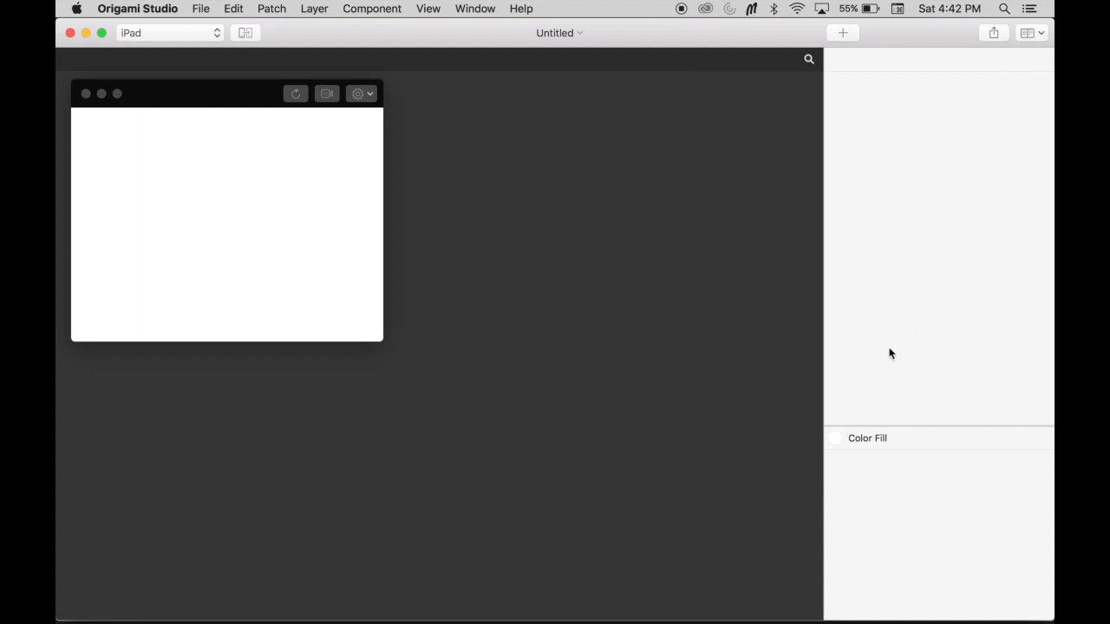
pyautogui.moveTo(473, 307)
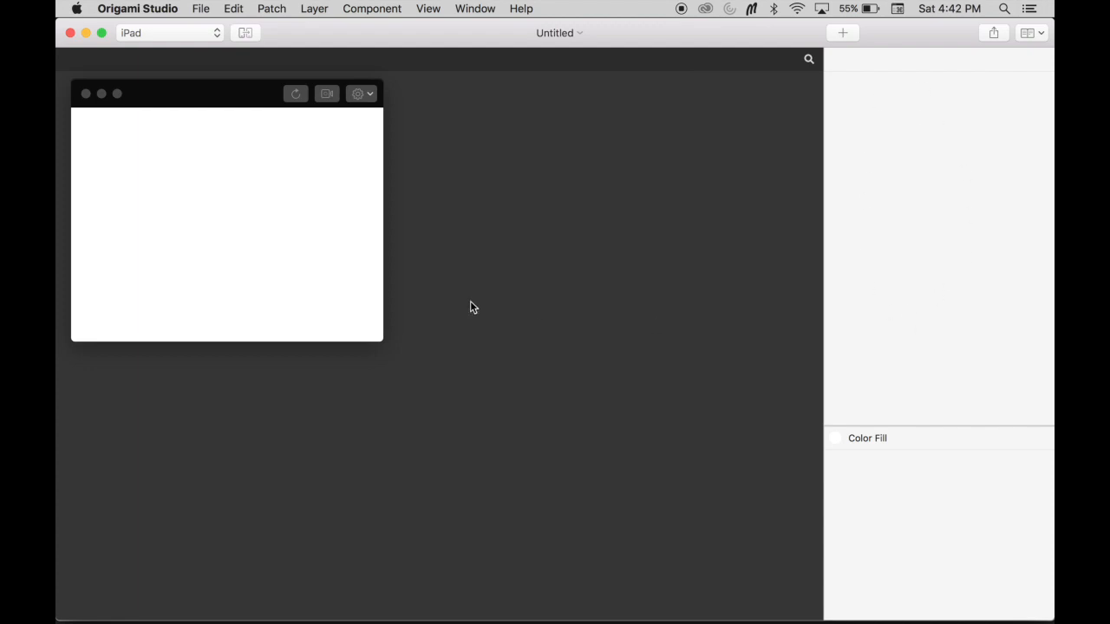
pyautogui.moveTo(727, 183)
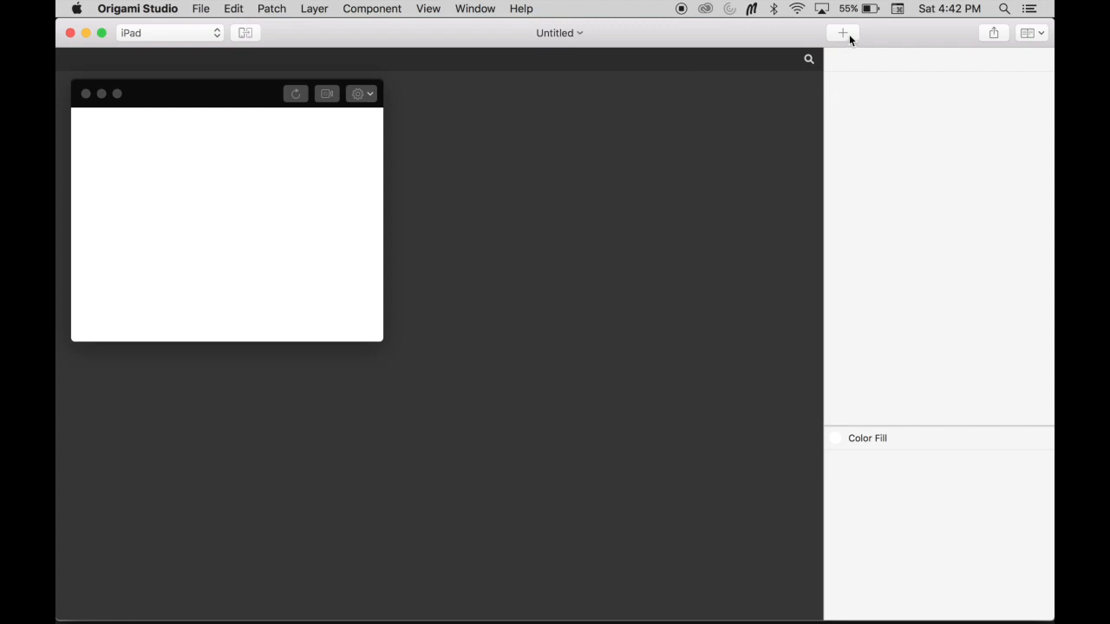
# Choose the Rectangle layer from the toolbar's add-layer picker
pyautogui.click(842, 33)
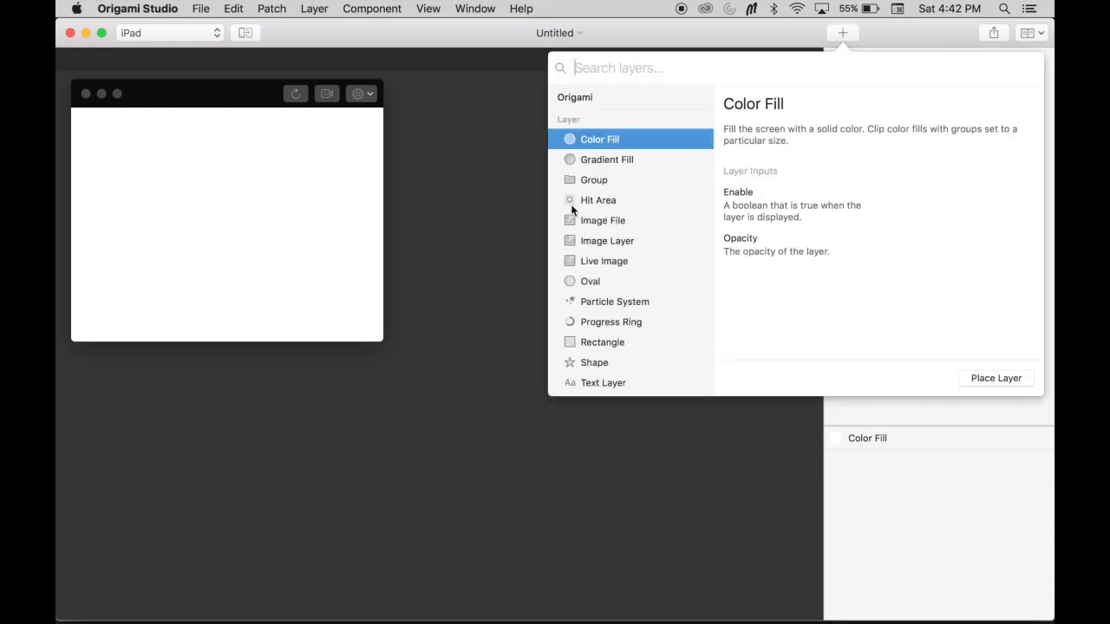
pyautogui.moveTo(617, 284)
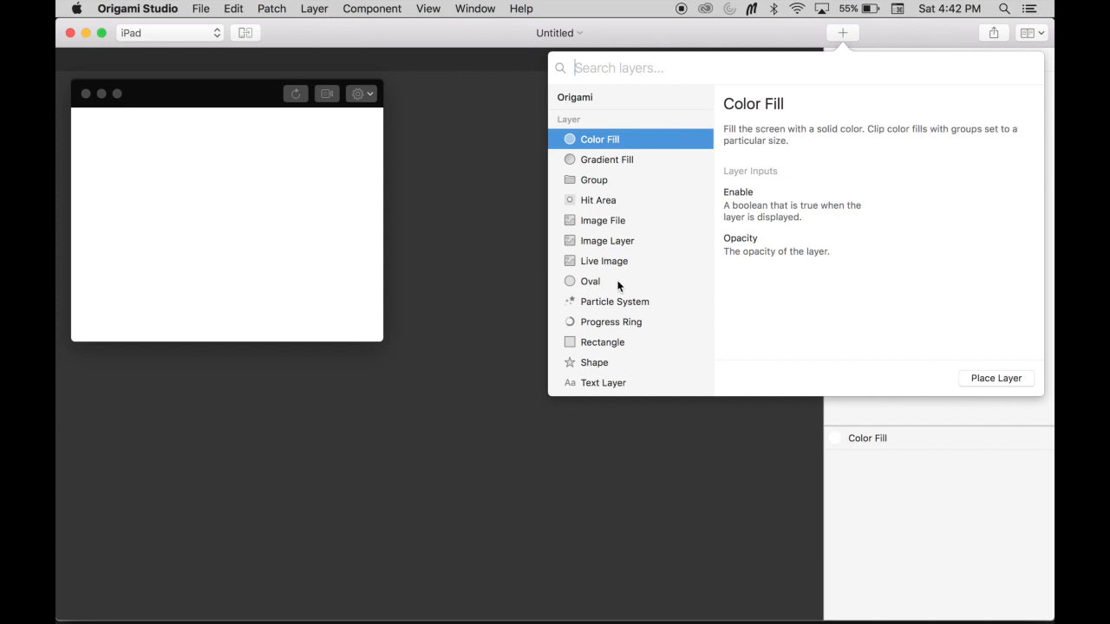
pyautogui.moveTo(610, 350)
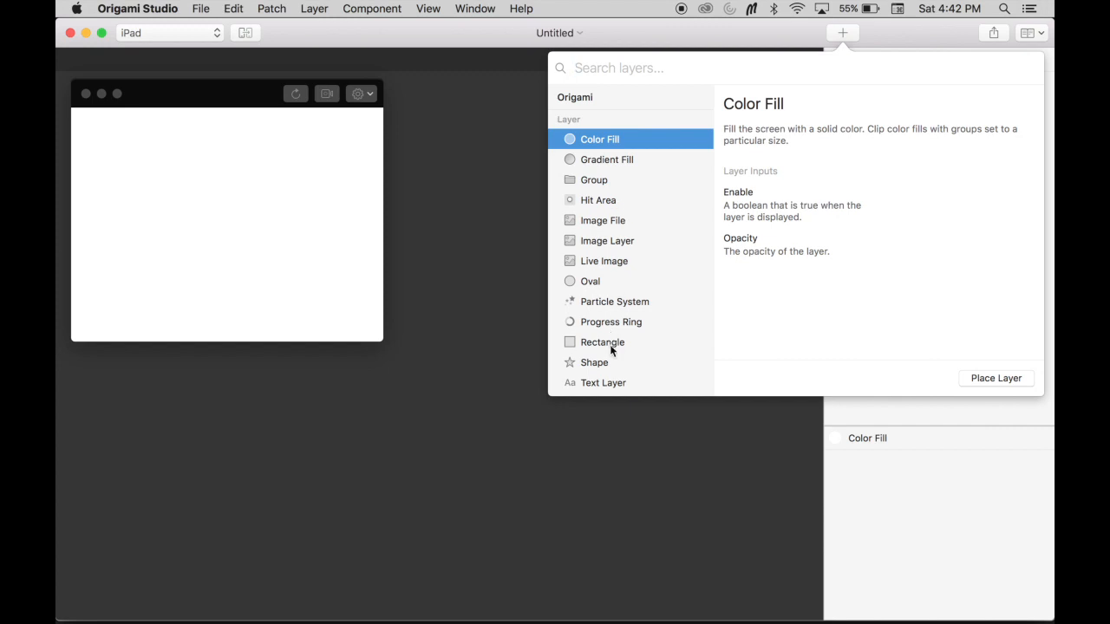
pyautogui.click(602, 342)
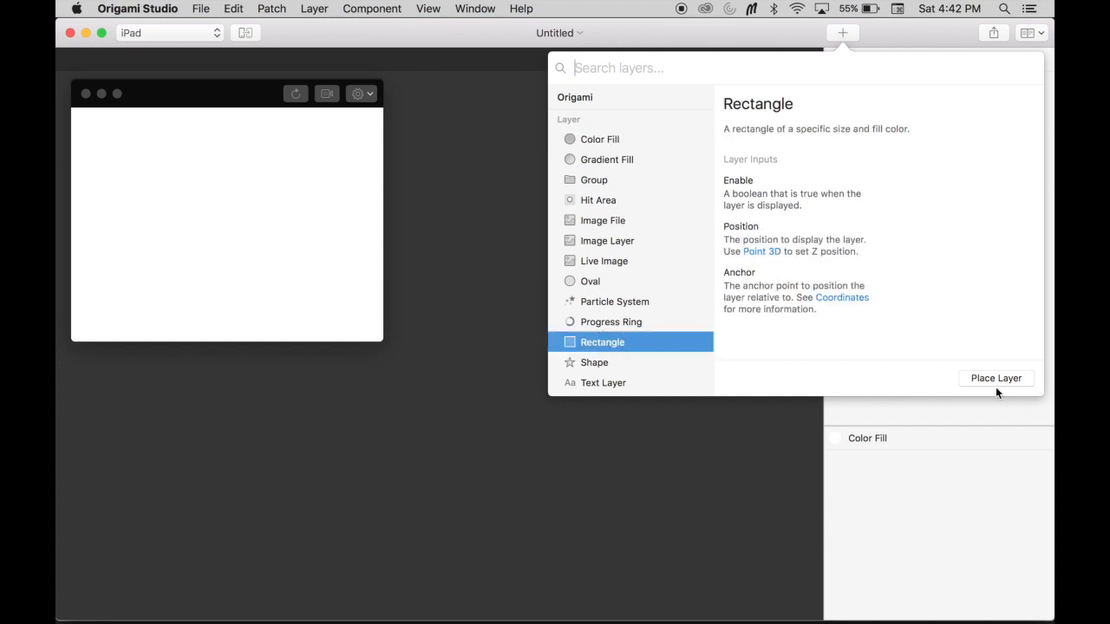
# Place the Rectangle layer and position it at X 148, Y 58
pyautogui.click(995, 377)
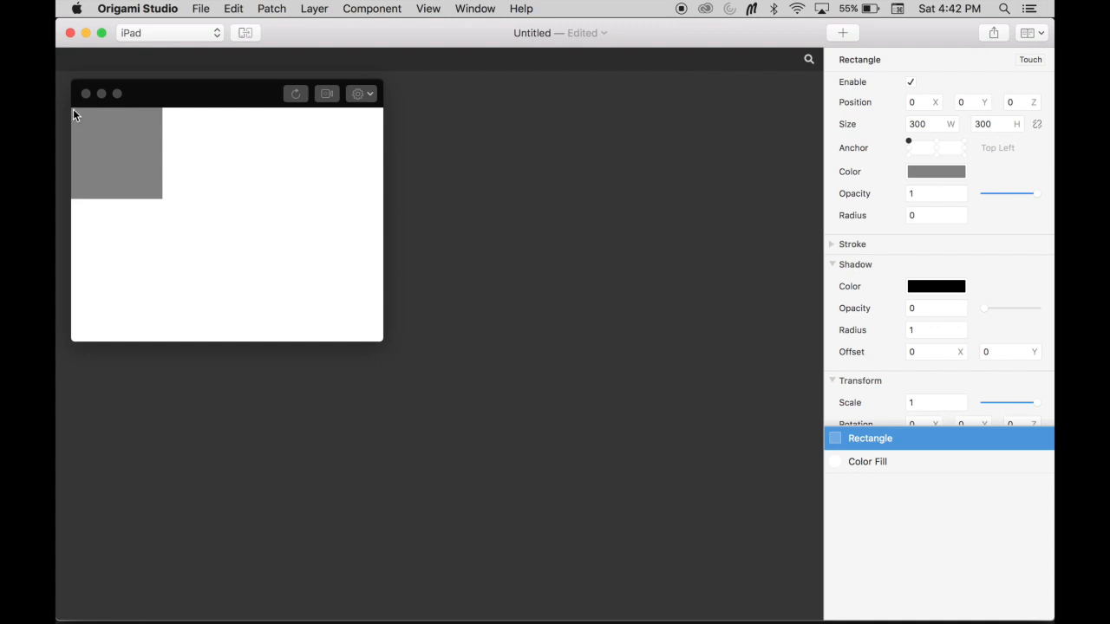
pyautogui.moveTo(732, 388)
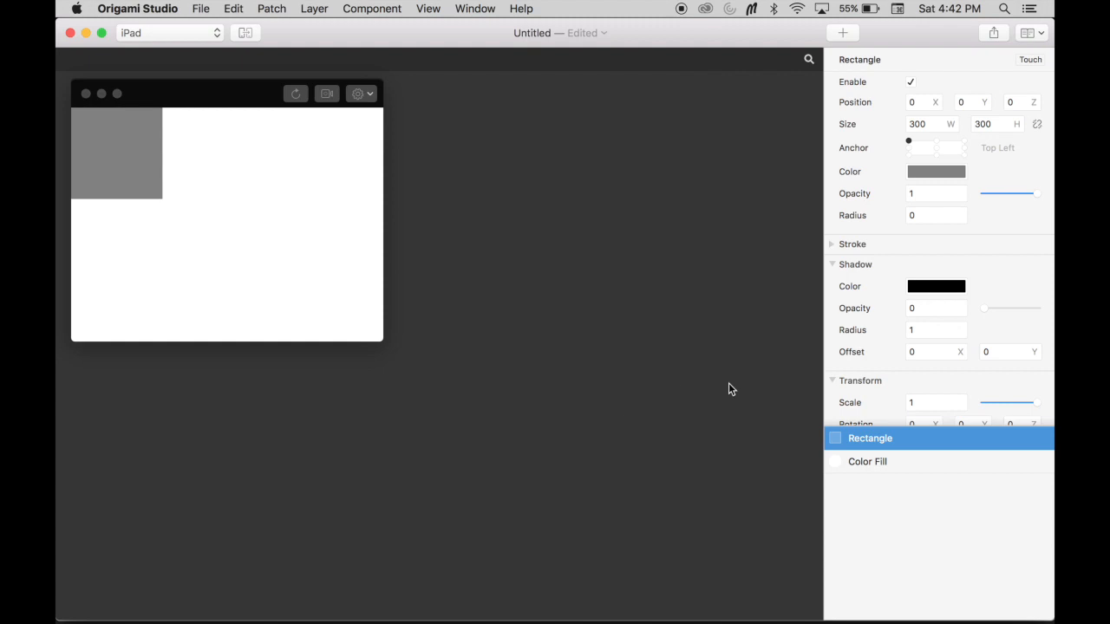
pyautogui.click(914, 103)
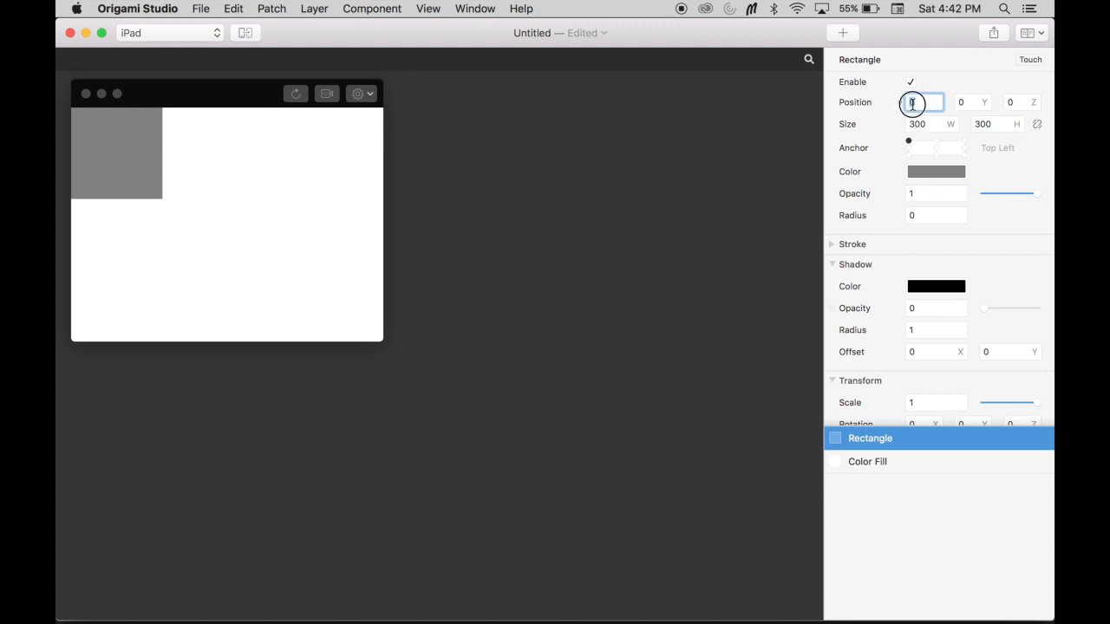
pyautogui.write('148')
pyautogui.click(971, 103)
pyautogui.write('73')
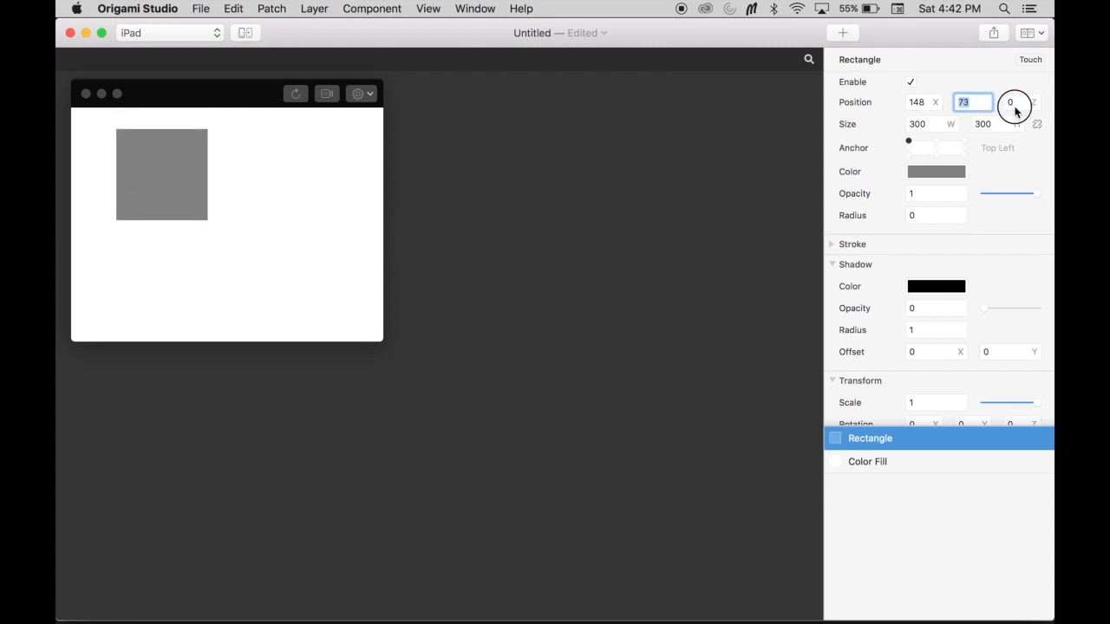
pyautogui.moveTo(1015, 102); pyautogui.dragTo(1036, 102)
pyautogui.write('58')
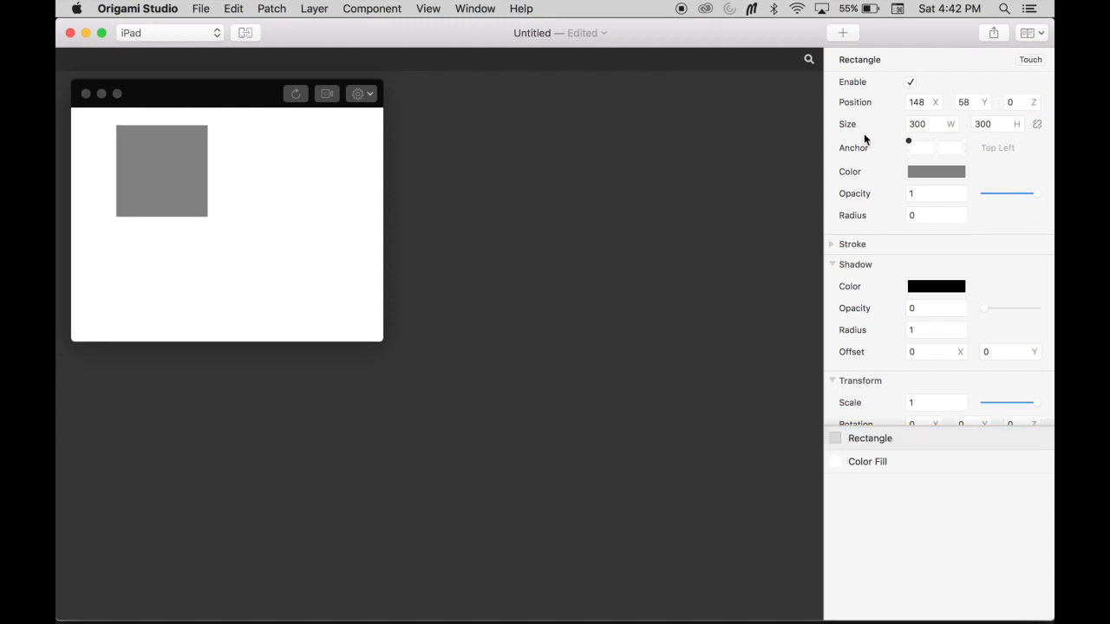
pyautogui.moveTo(934, 143)
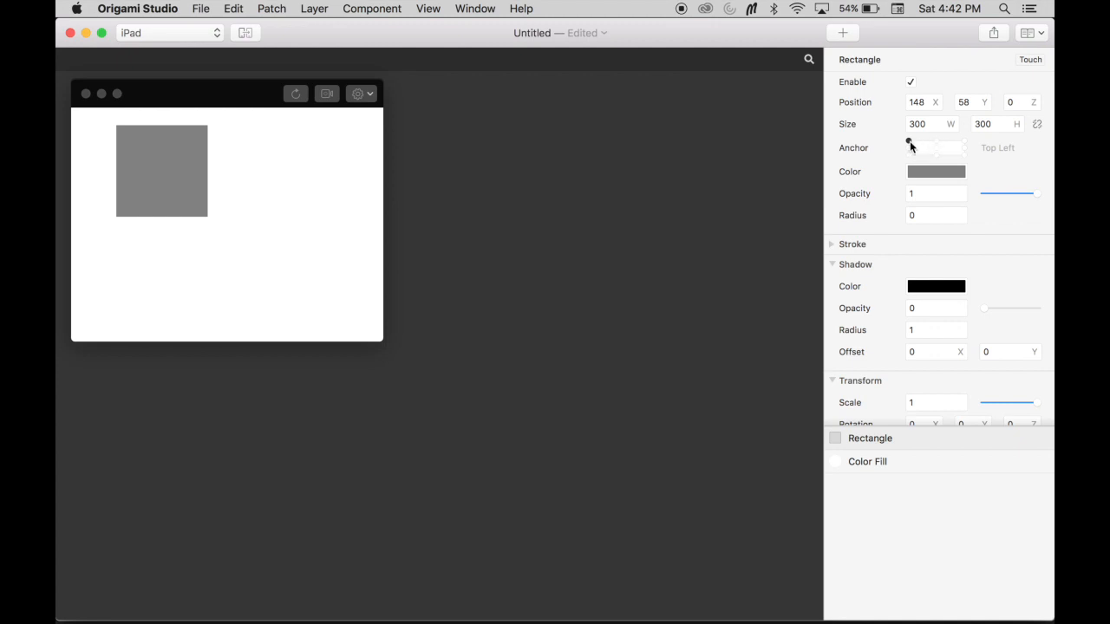
pyautogui.moveTo(940, 145)
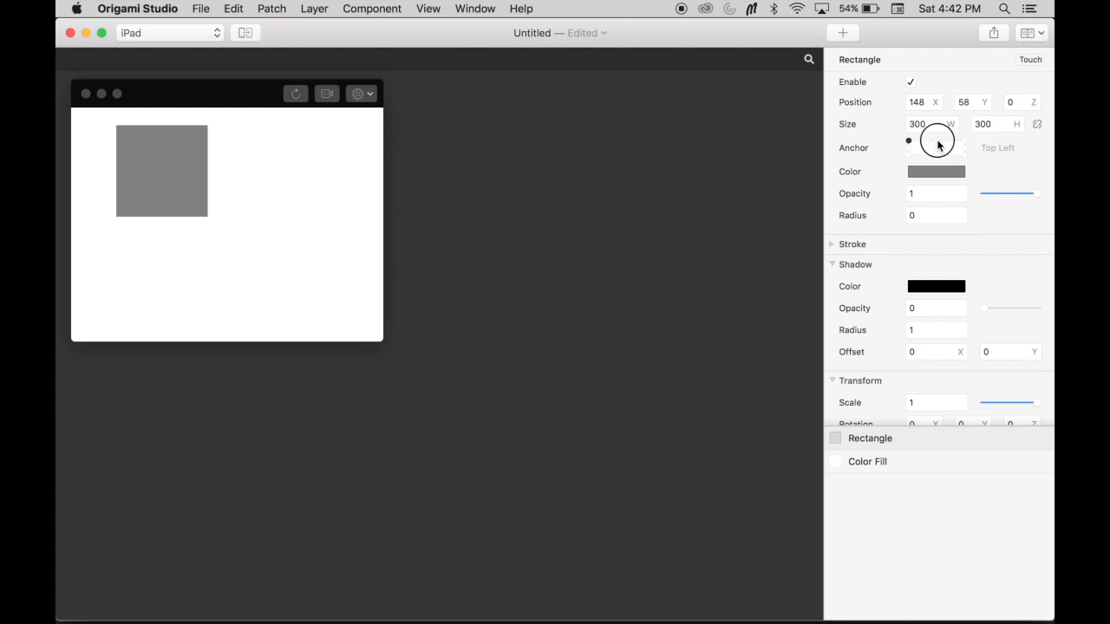
# Anchor the rectangle at Top Center with X 0, briefly comparing against Top Left
pyautogui.click(937, 140)
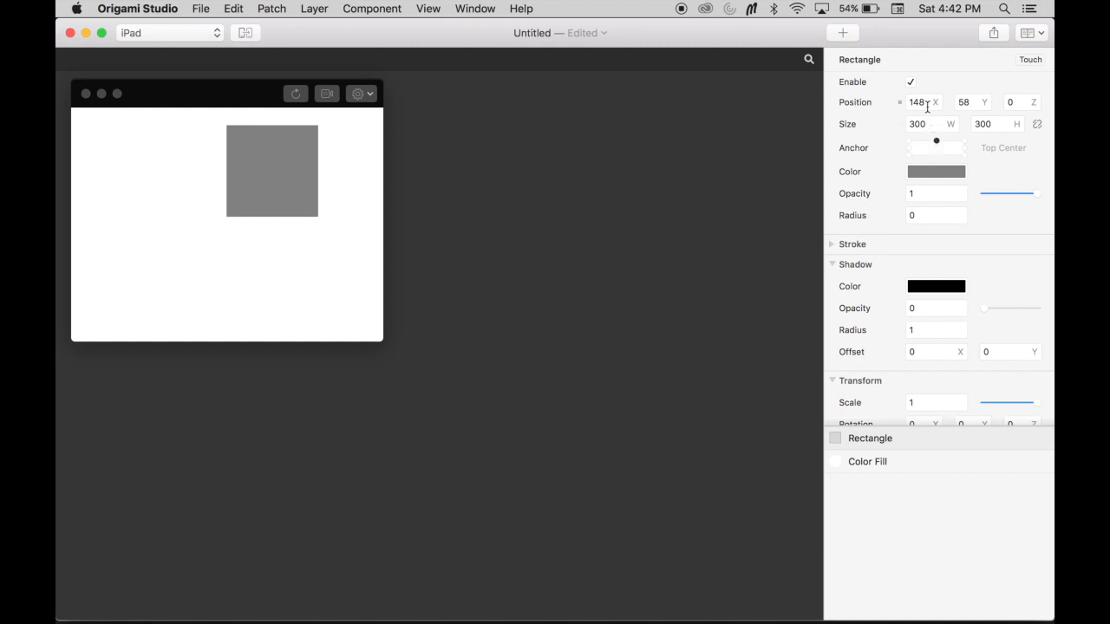
pyautogui.write('0')
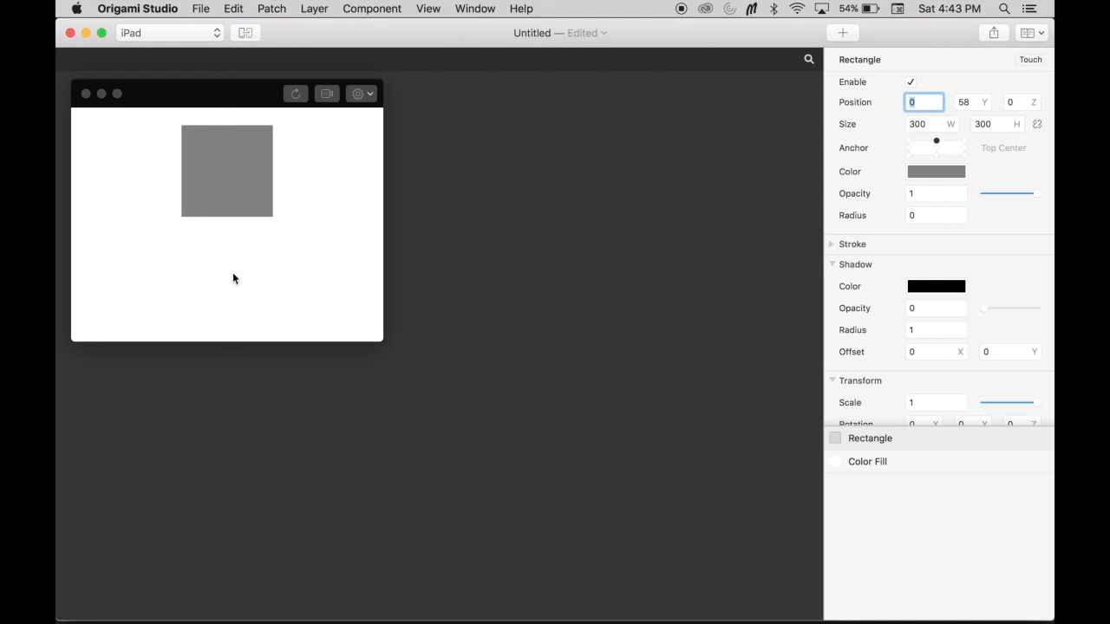
pyautogui.moveTo(555, 65)
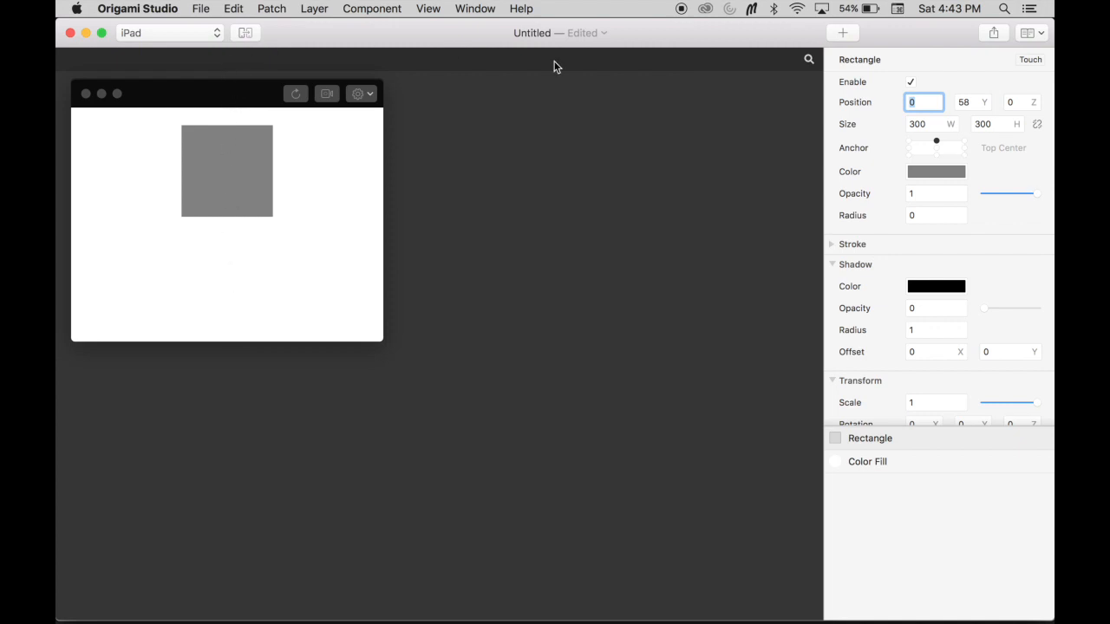
pyautogui.moveTo(937, 142)
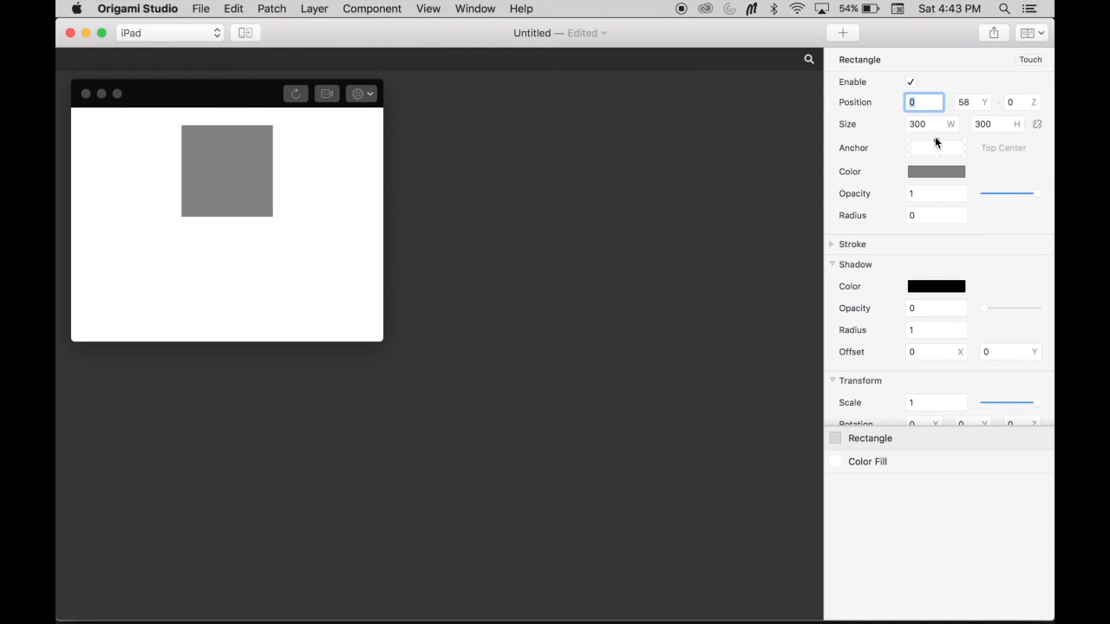
pyautogui.click(922, 103)
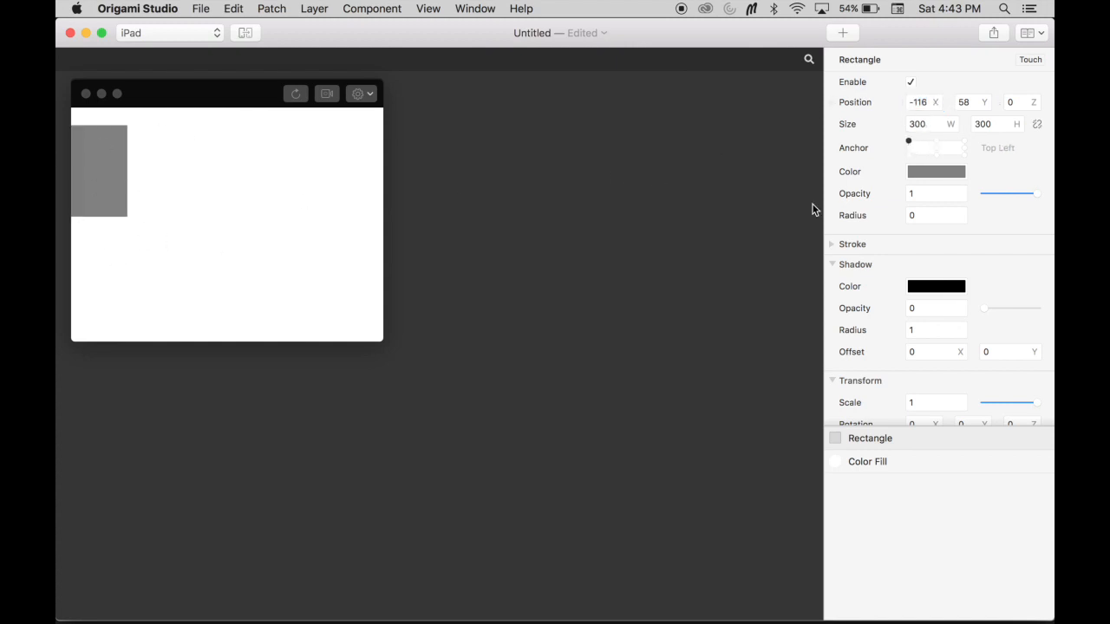
pyautogui.click(936, 142)
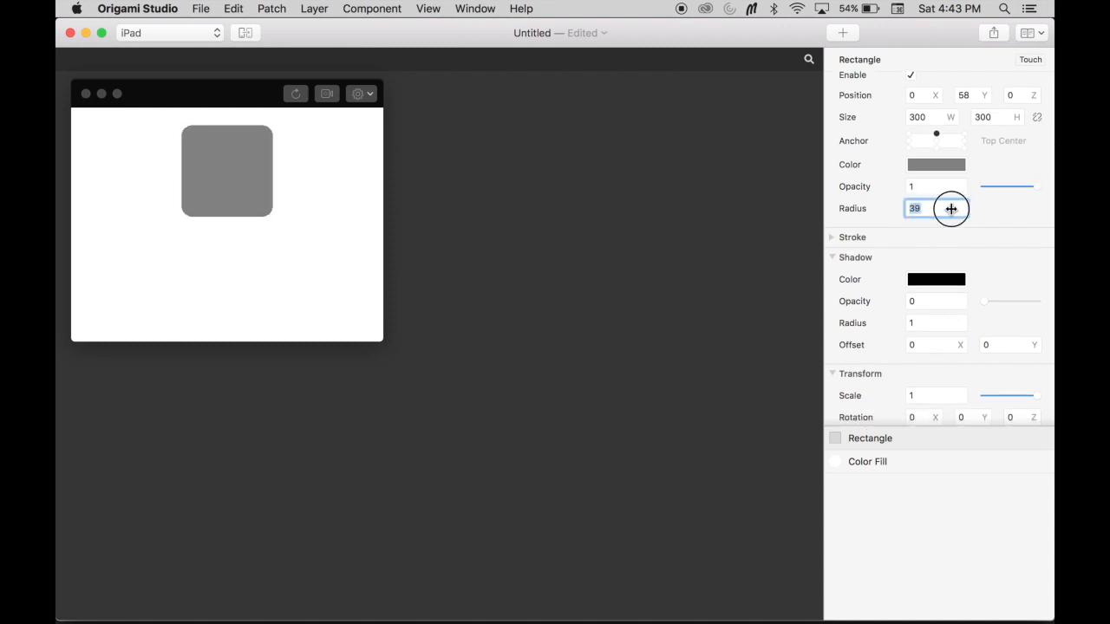
# Round the rectangle's corners to radius 67, collapse Stroke, and anchor it at Center
pyautogui.moveTo(950, 208); pyautogui.dragTo(971, 208)
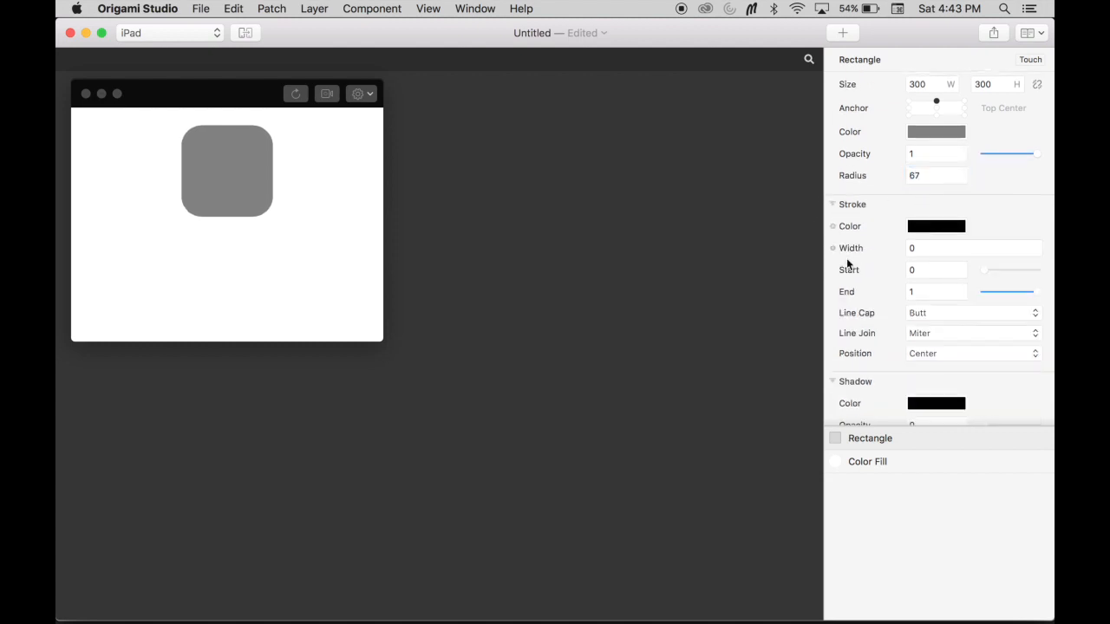
pyautogui.moveTo(881, 271)
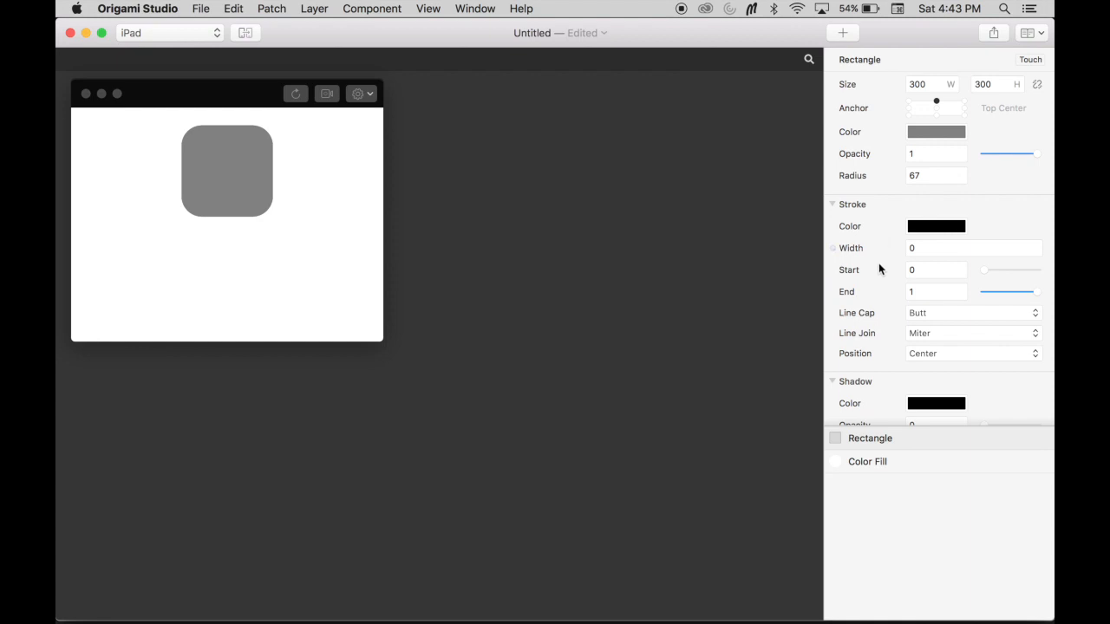
pyautogui.click(832, 205)
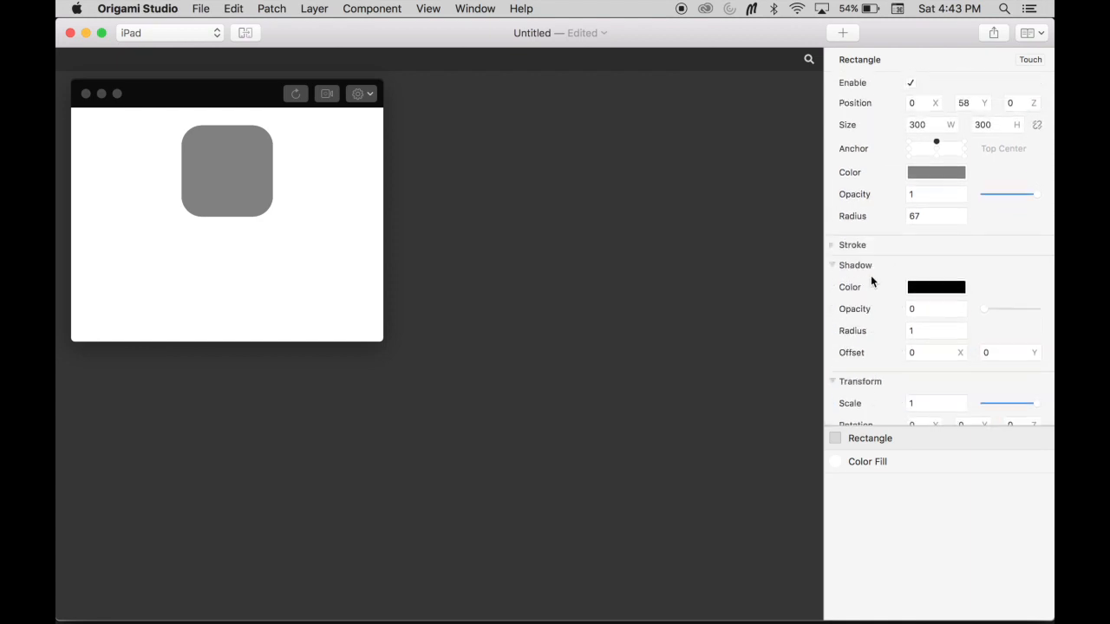
pyautogui.click(964, 102)
pyautogui.write('0')
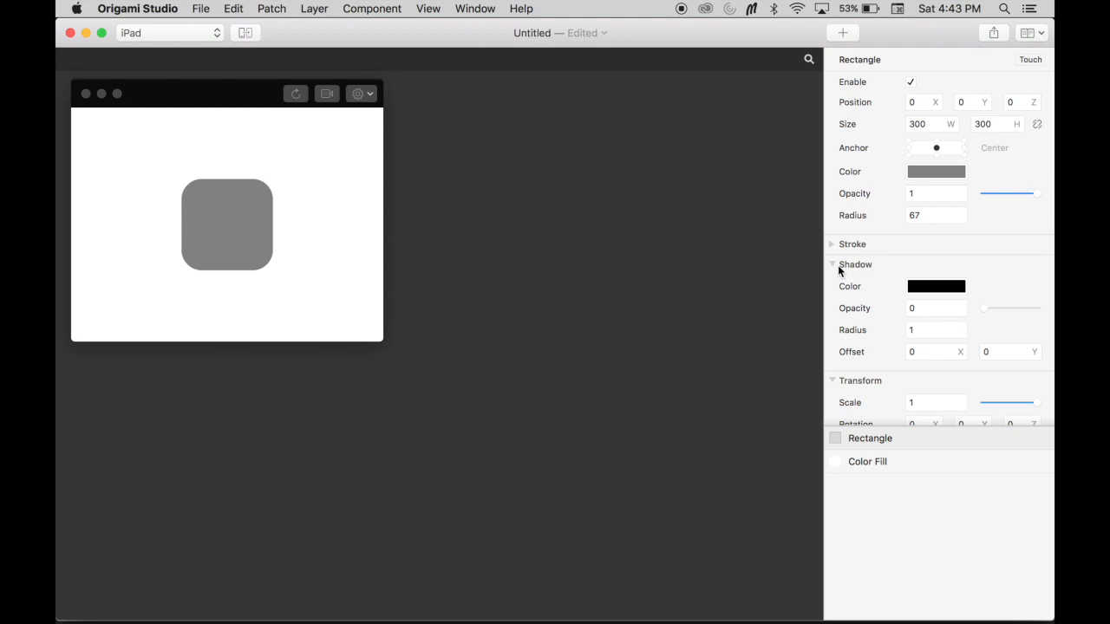
pyautogui.moveTo(688, 369)
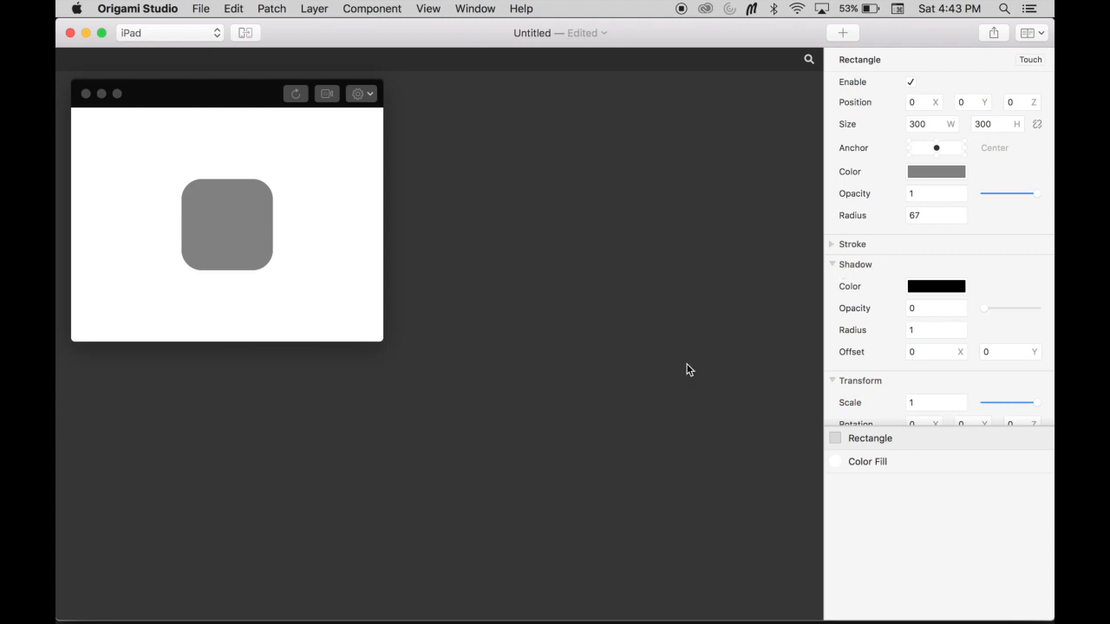
pyautogui.moveTo(699, 369)
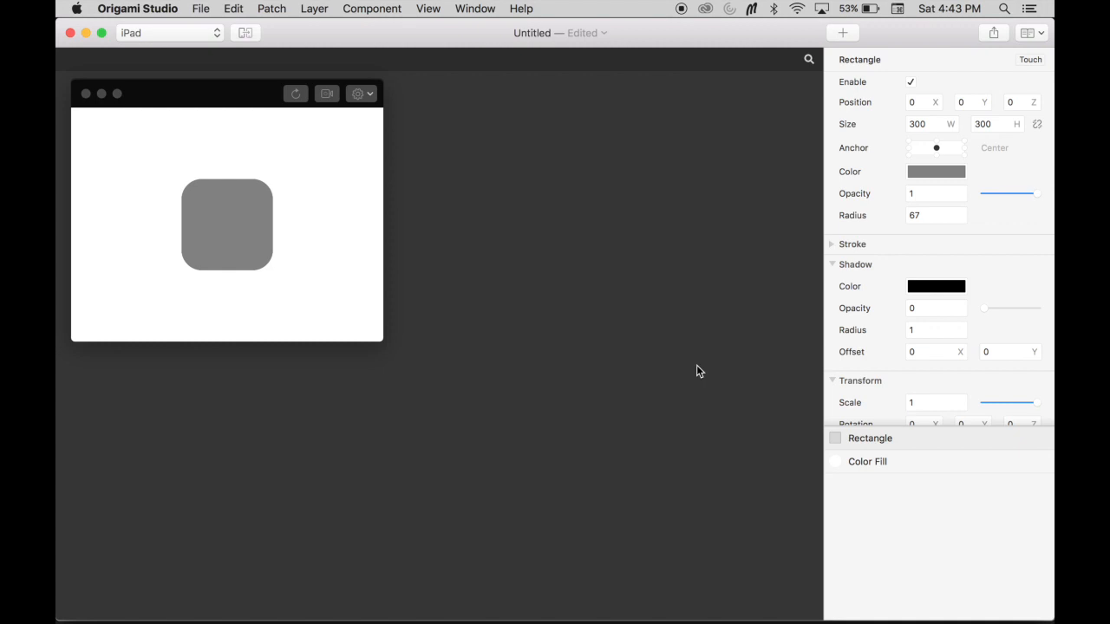
pyautogui.moveTo(234, 152)
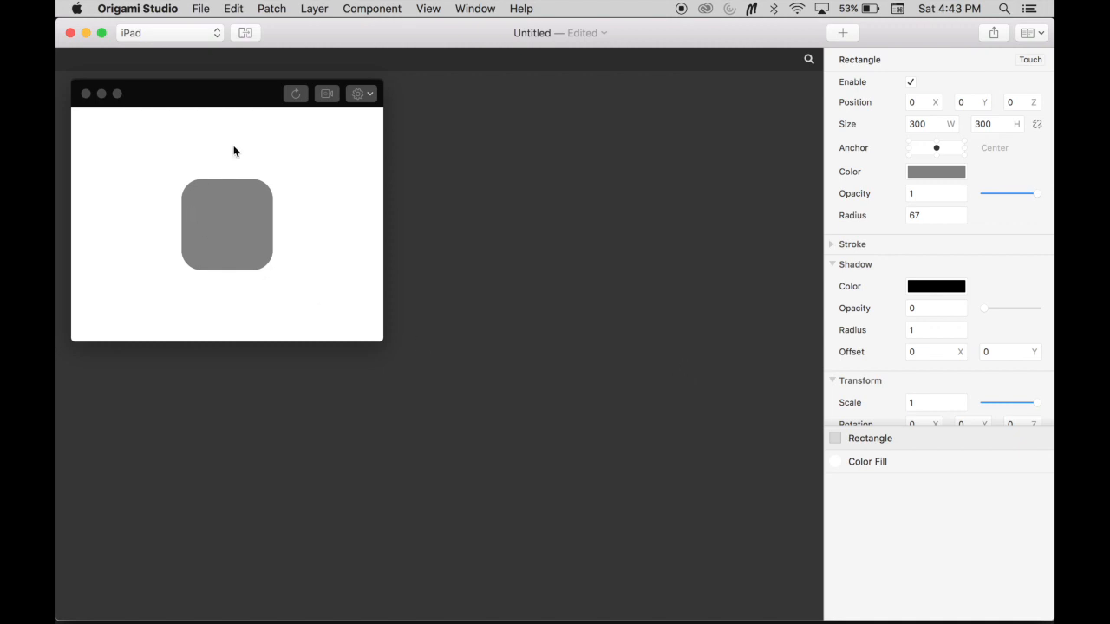
pyautogui.moveTo(250, 222)
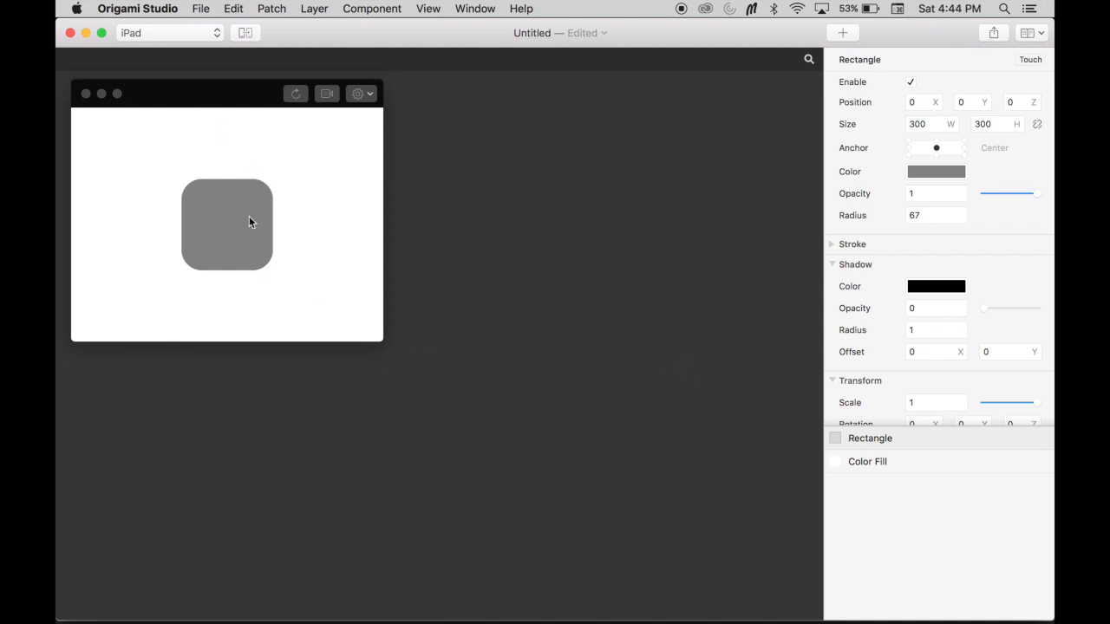
pyautogui.moveTo(541, 279)
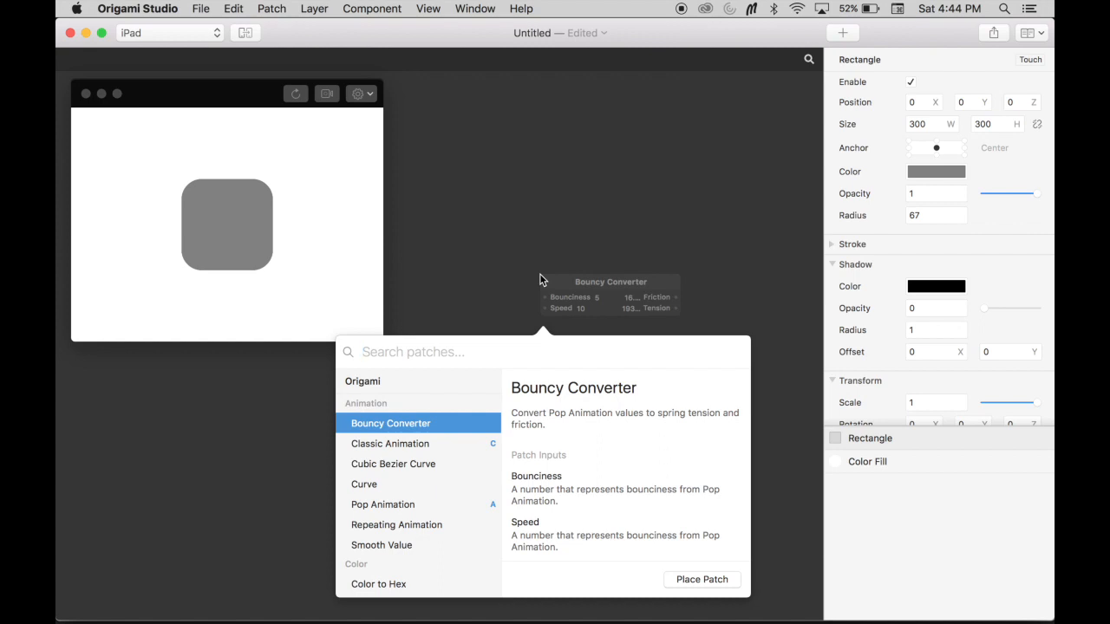
# Scroll the patch picker through its Animation, Color and Data categories
pyautogui.scroll(-3)
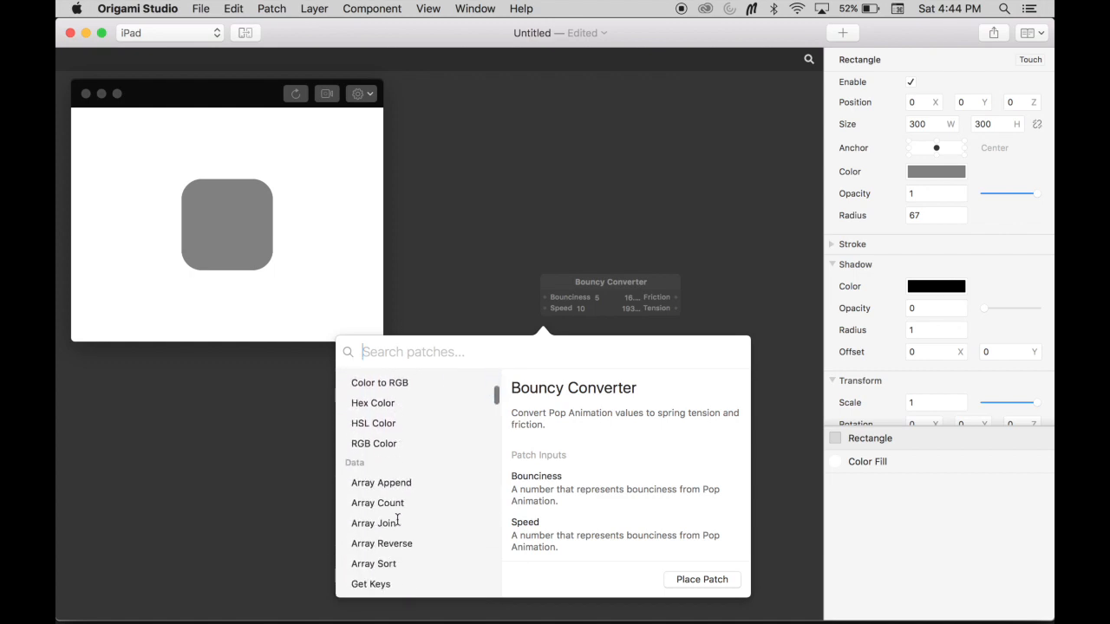
pyautogui.scroll(-3)
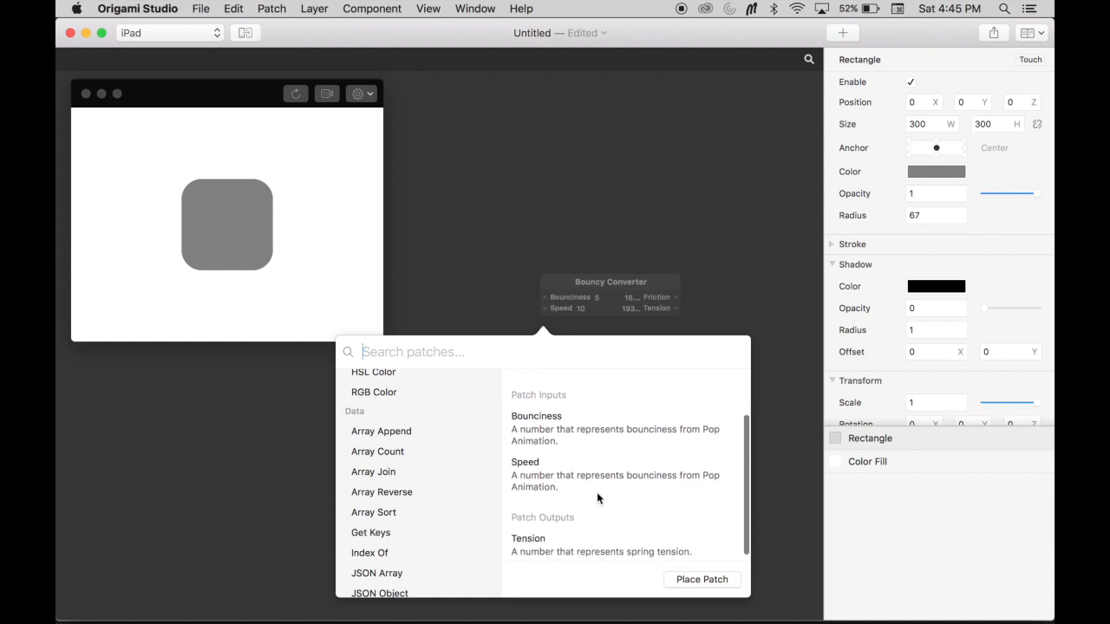
pyautogui.scroll(-3)
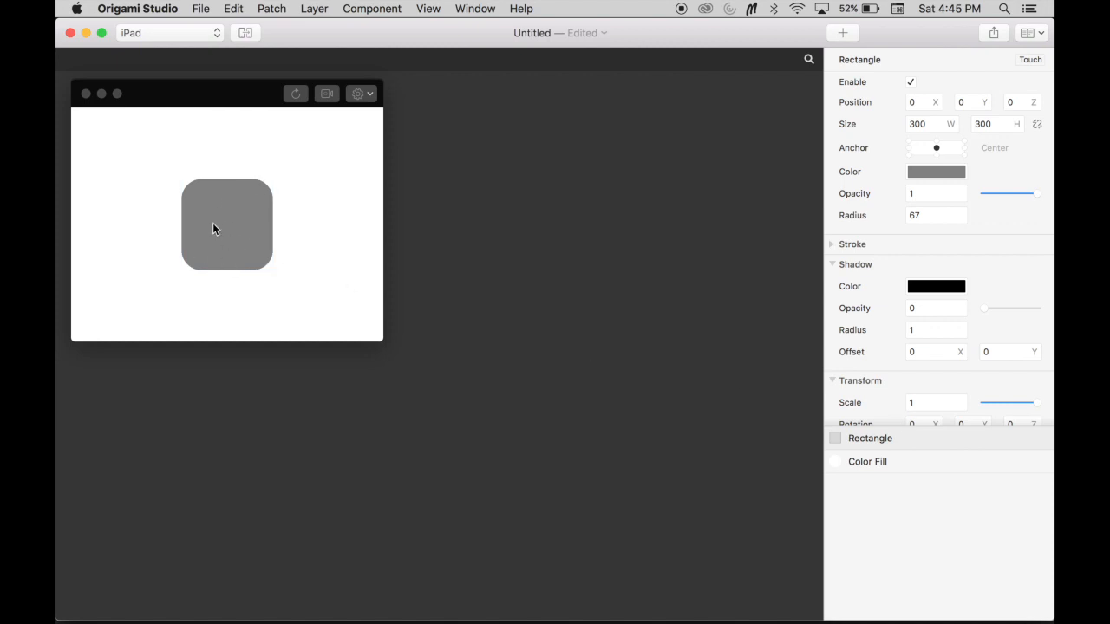
pyautogui.moveTo(233, 234)
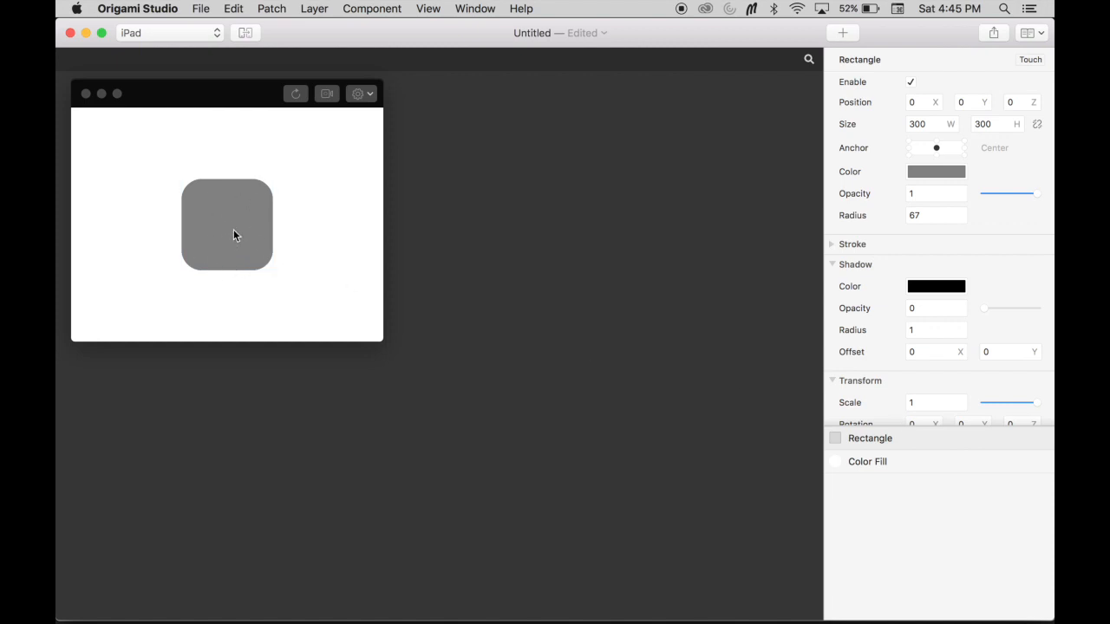
pyautogui.moveTo(541, 345)
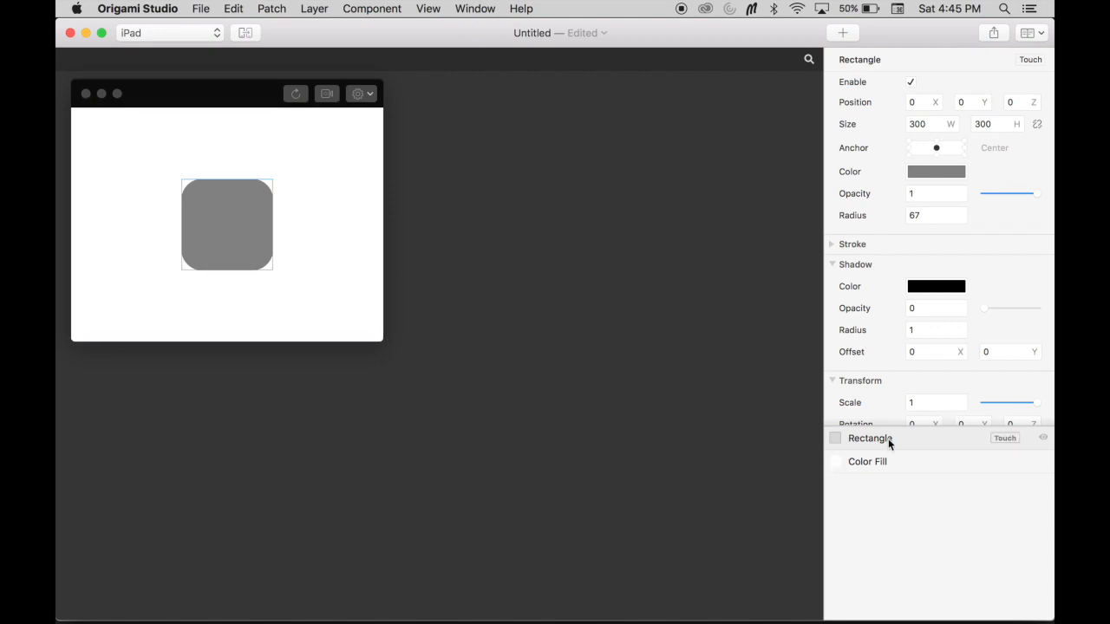
pyautogui.moveTo(1005, 439)
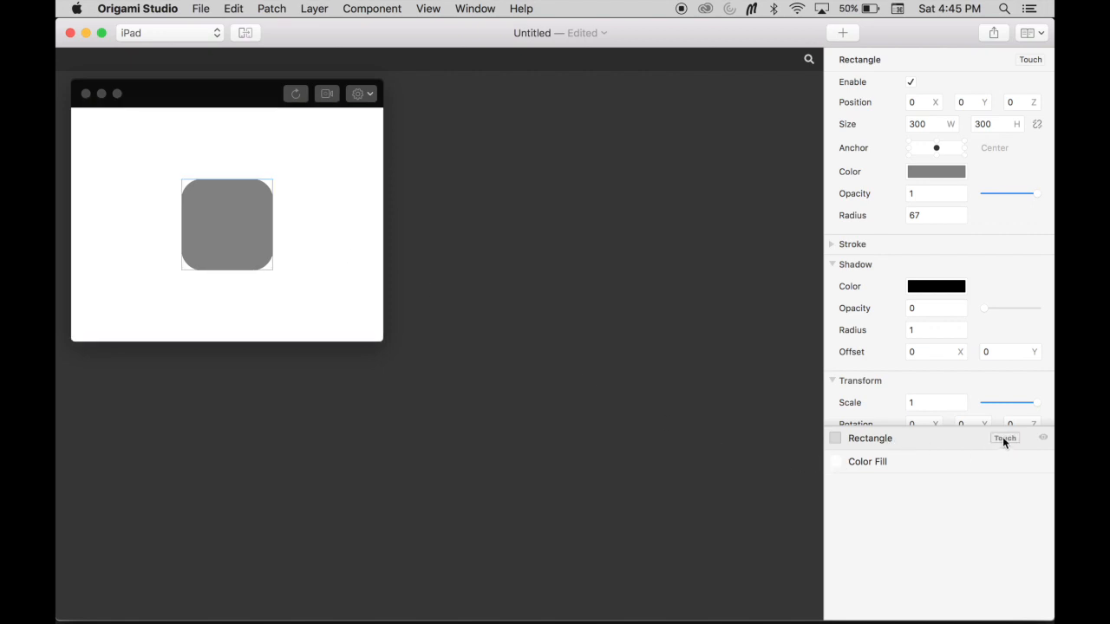
# Add a Tap Interaction patch for the Rectangle layer from its Touch menu
pyautogui.click(1004, 439)
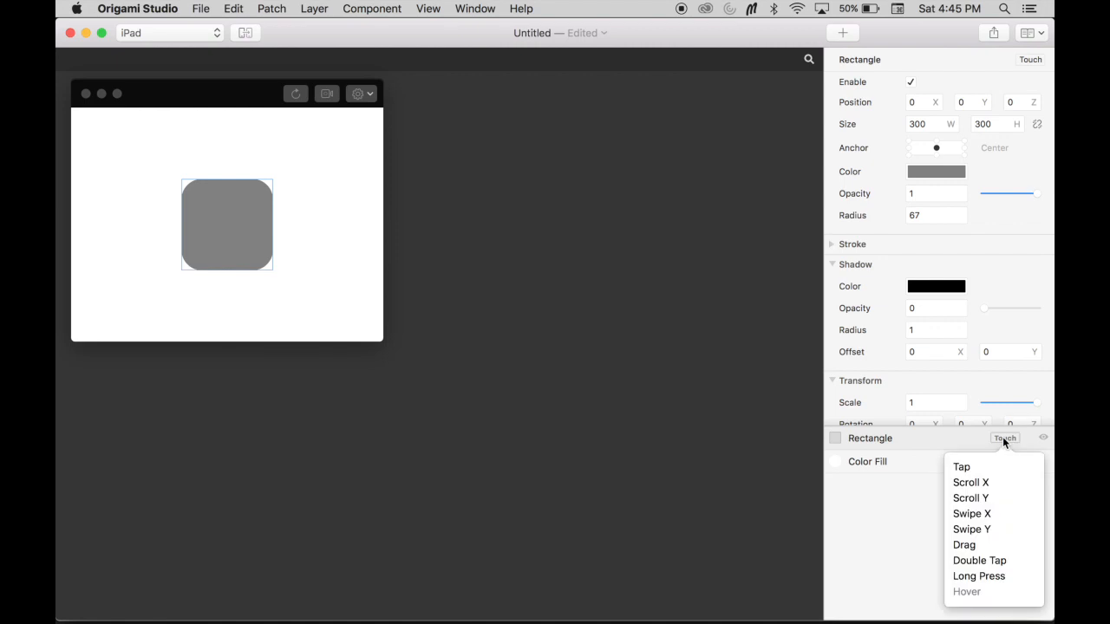
pyautogui.moveTo(981, 506)
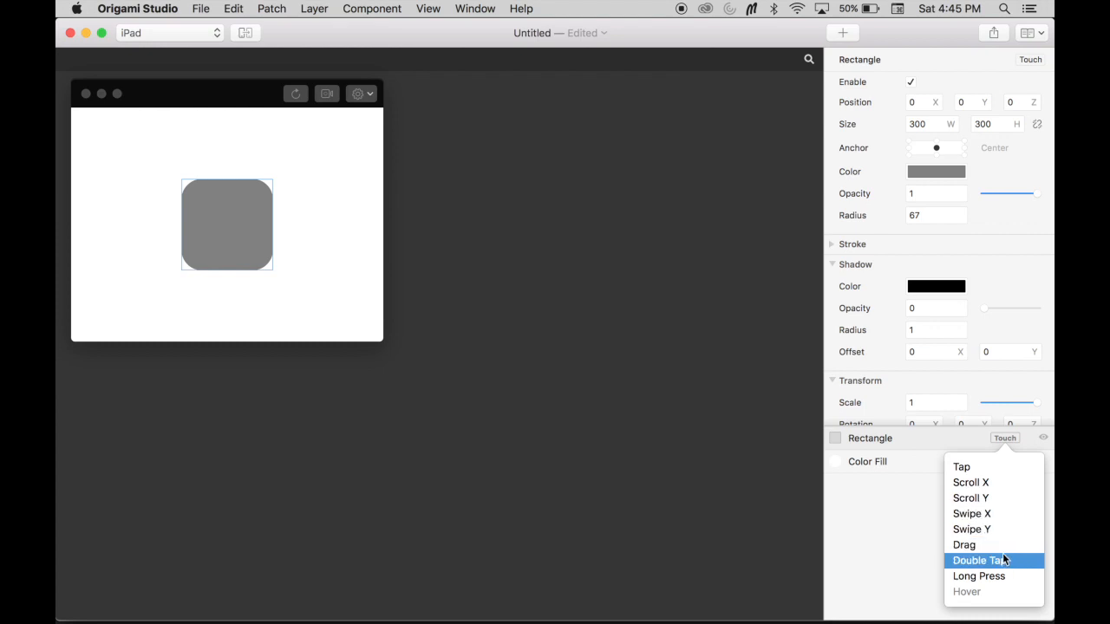
pyautogui.moveTo(961, 467)
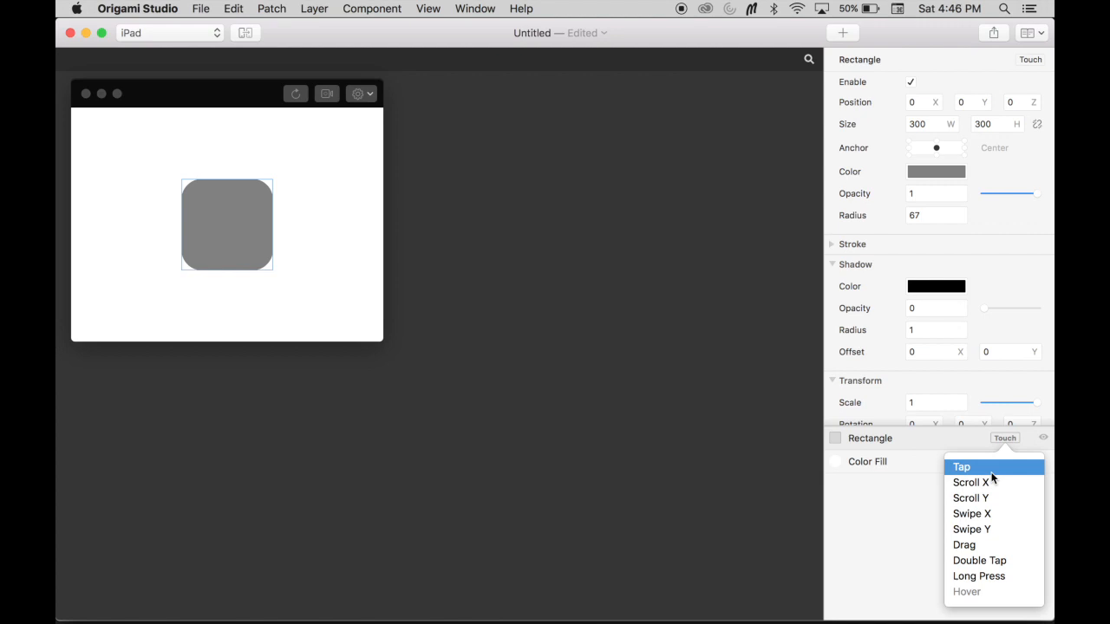
pyautogui.moveTo(977, 595)
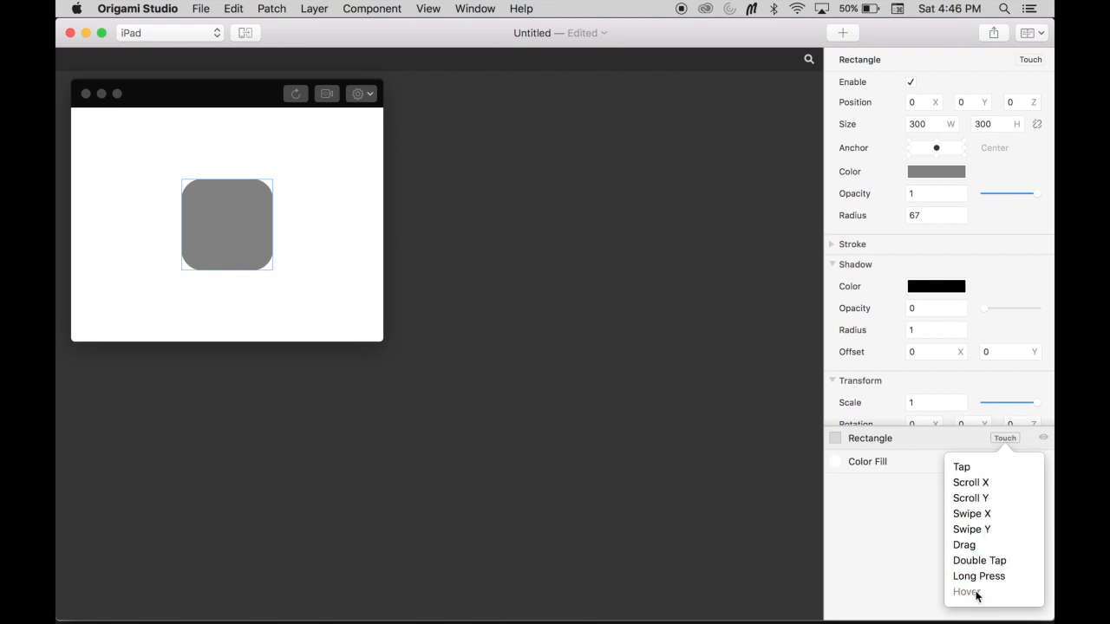
pyautogui.moveTo(971, 513)
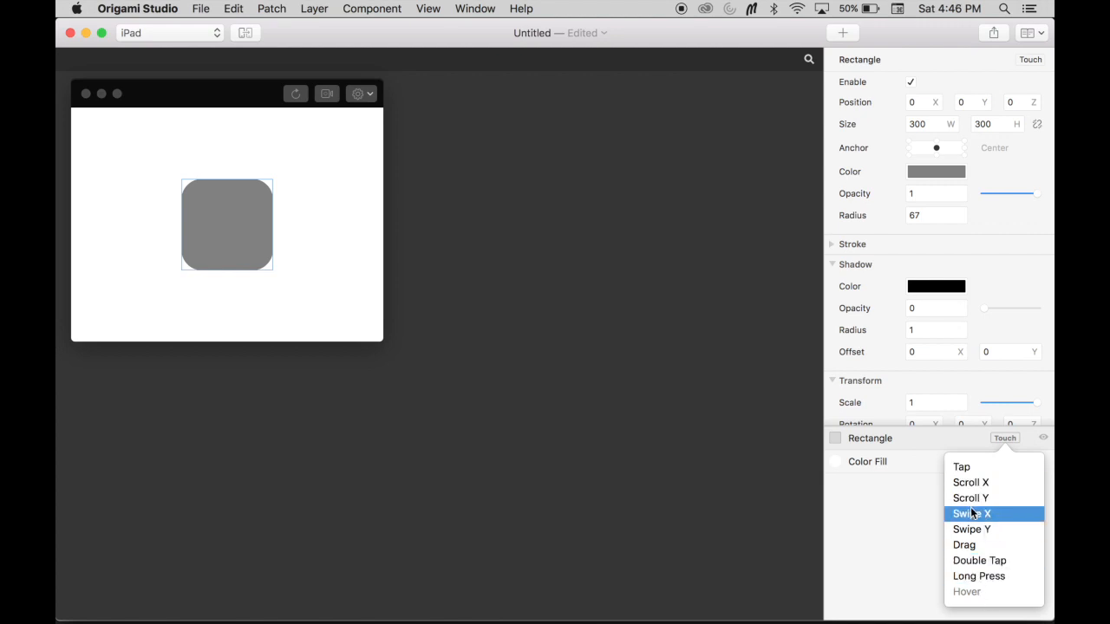
pyautogui.moveTo(974, 466)
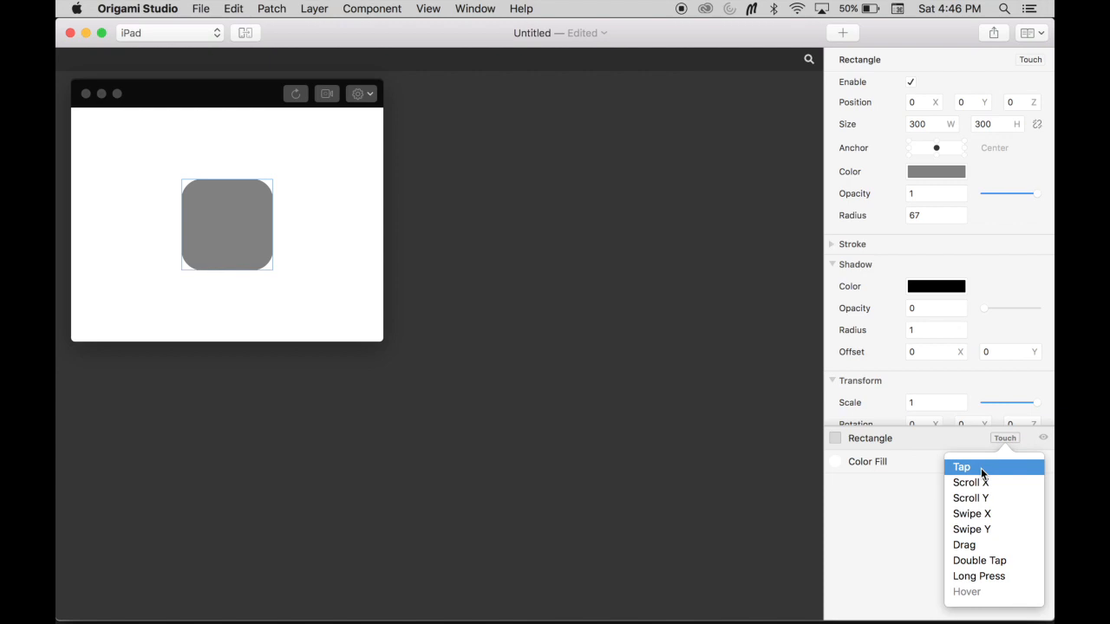
pyautogui.click(960, 466)
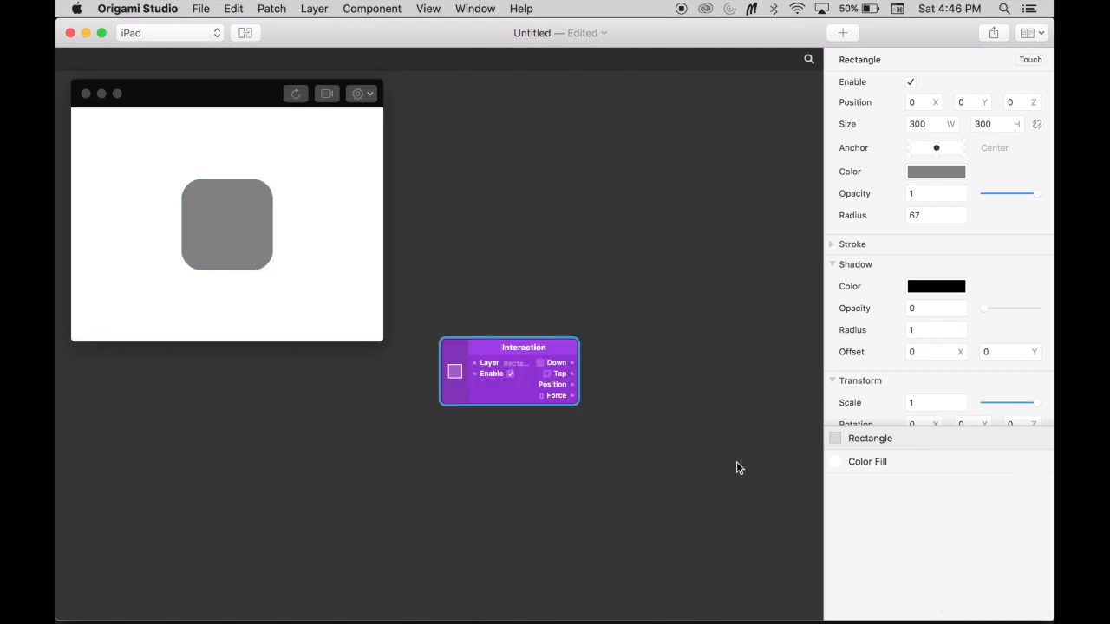
pyautogui.moveTo(617, 396)
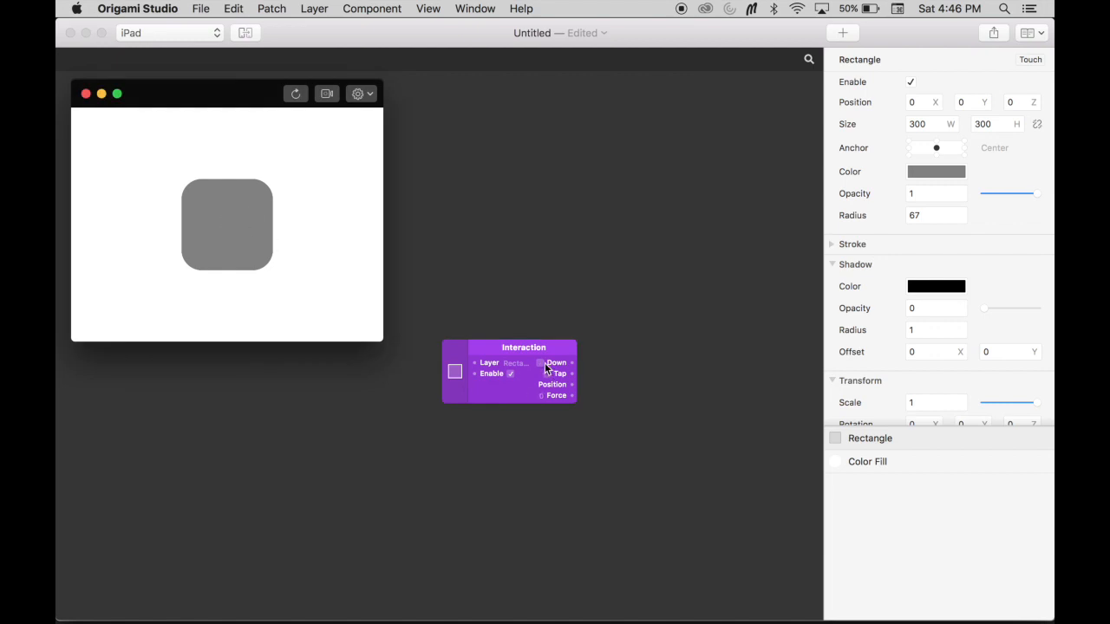
pyautogui.moveTo(546, 381)
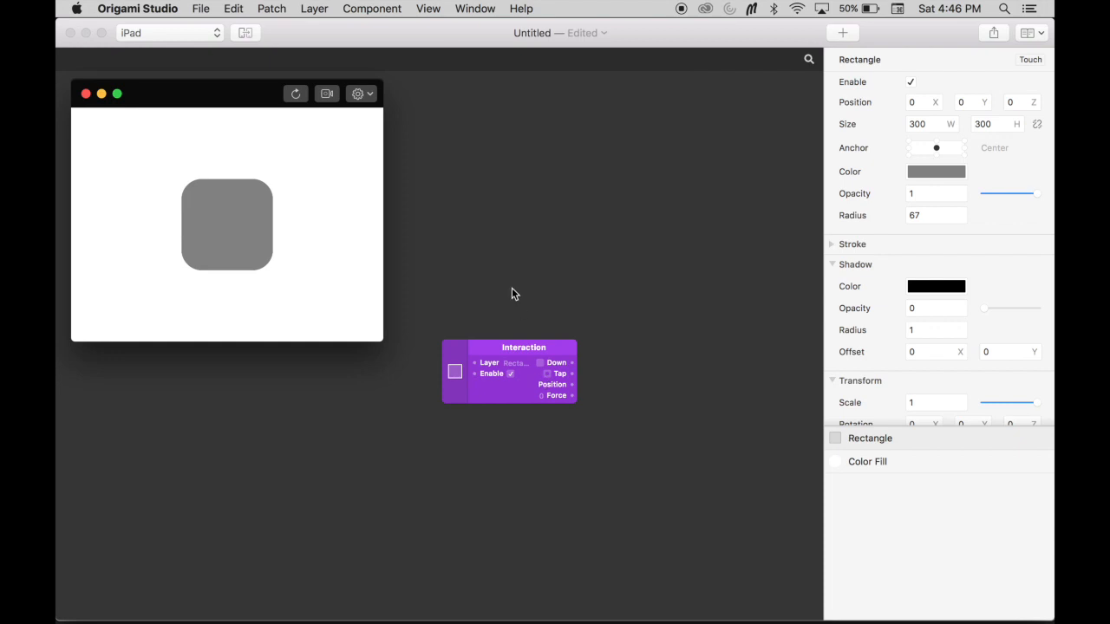
pyautogui.moveTo(250, 229)
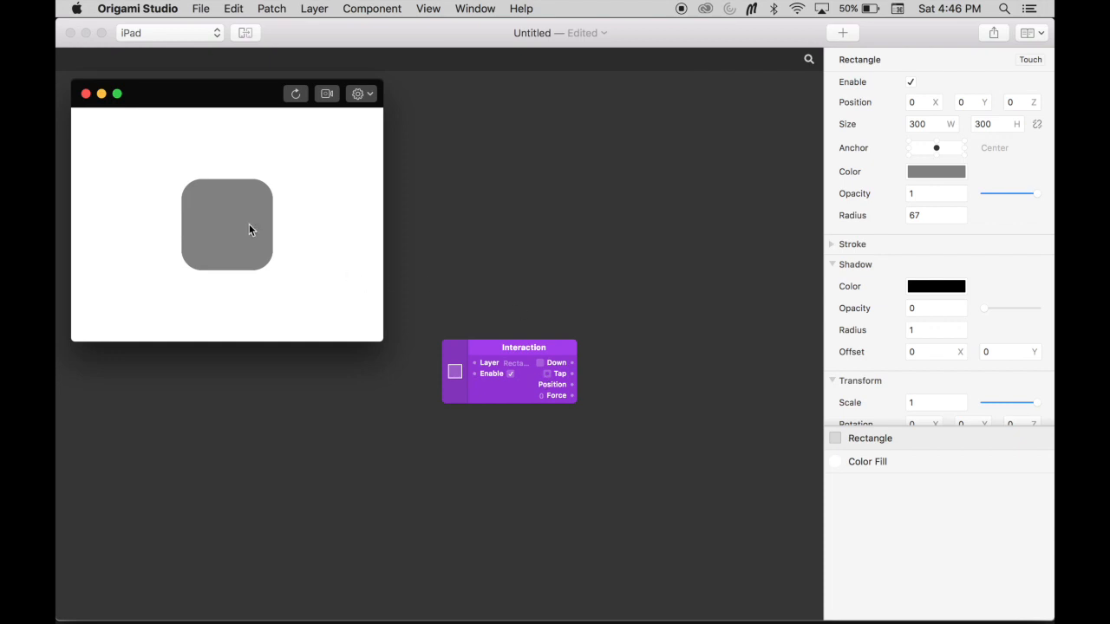
# Tap the square in the Viewer to watch Down and Tap fire, then move the Interaction patch higher
pyautogui.click(250, 229)
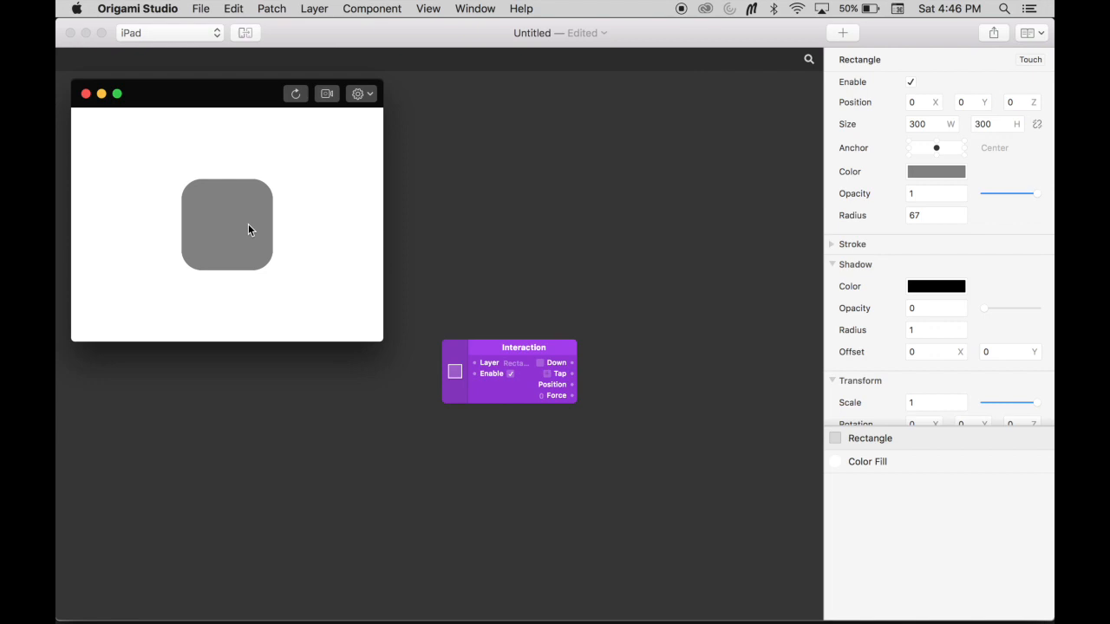
pyautogui.click(250, 225)
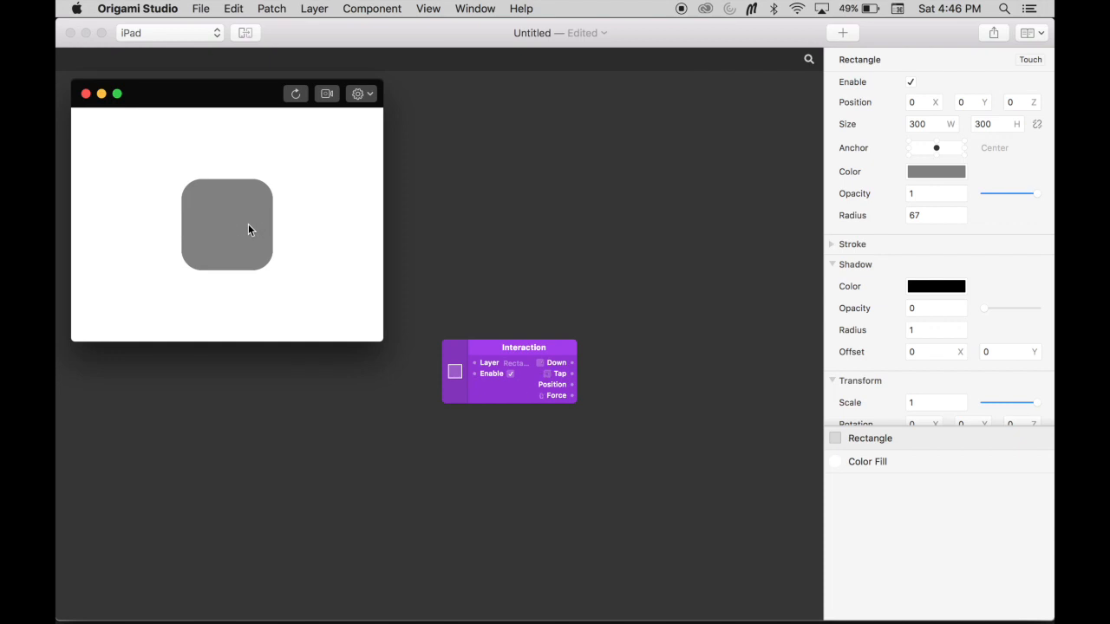
pyautogui.click(250, 227)
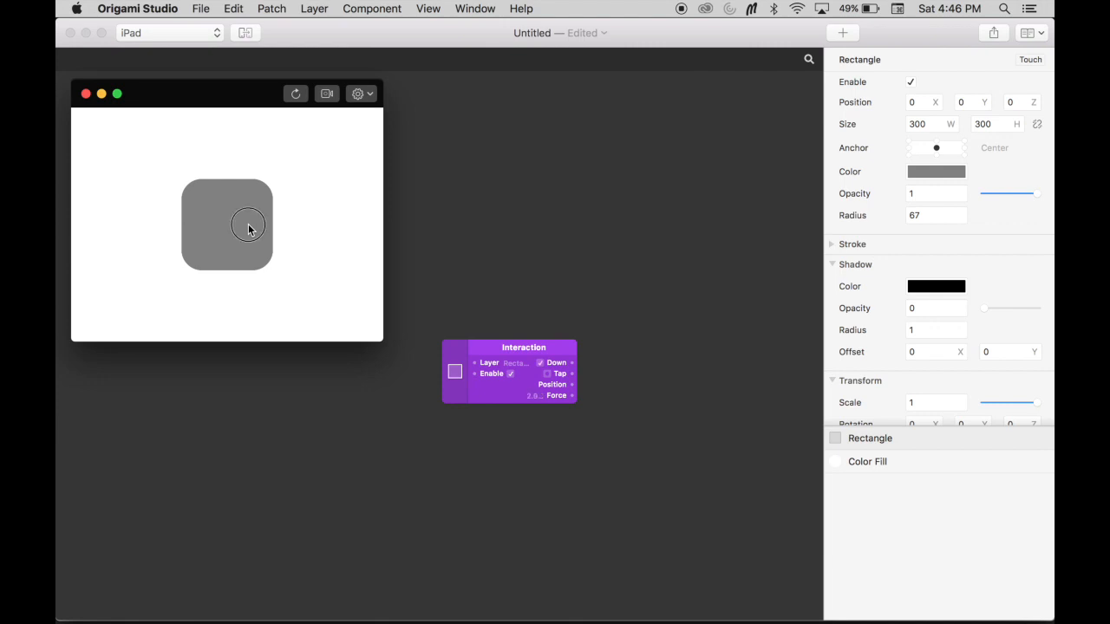
pyautogui.click(250, 229)
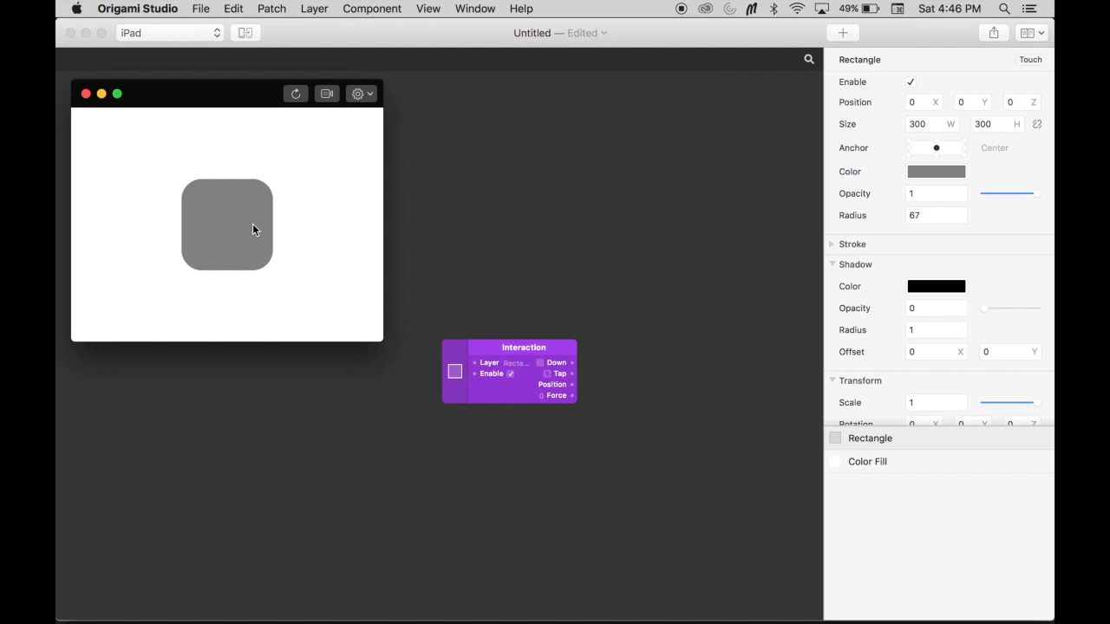
pyautogui.moveTo(238, 218)
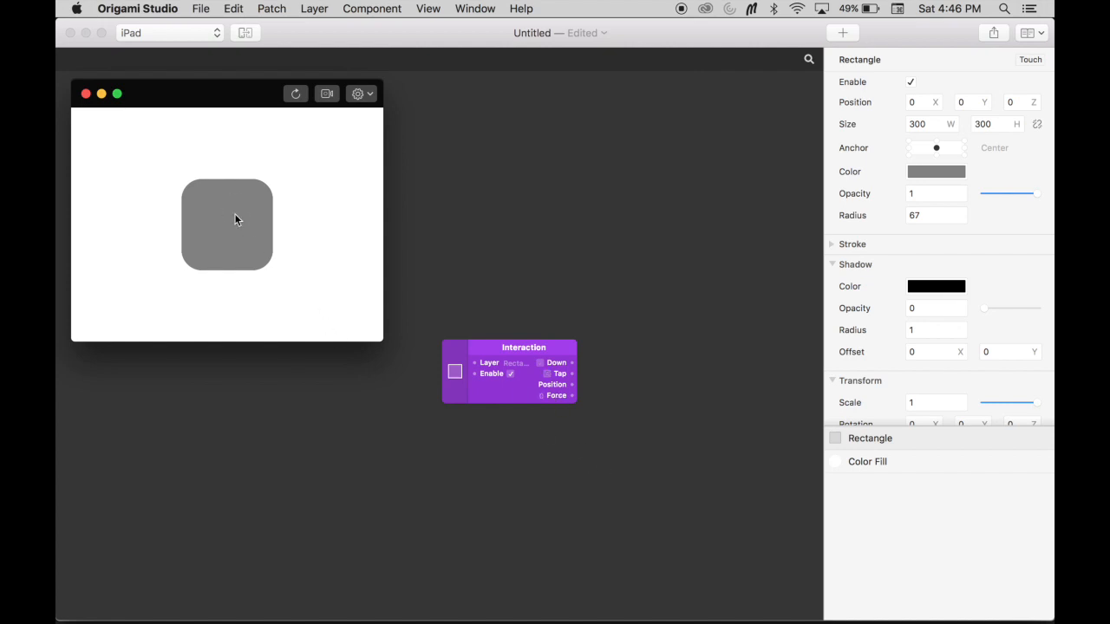
pyautogui.click(236, 215)
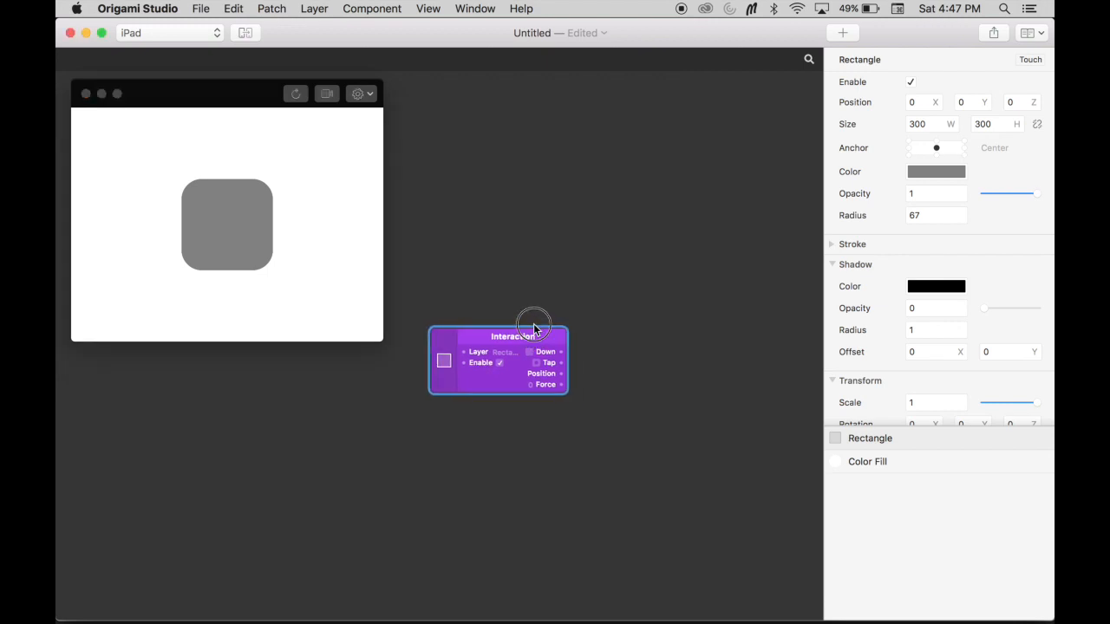
pyautogui.moveTo(534, 326); pyautogui.dragTo(482, 281)
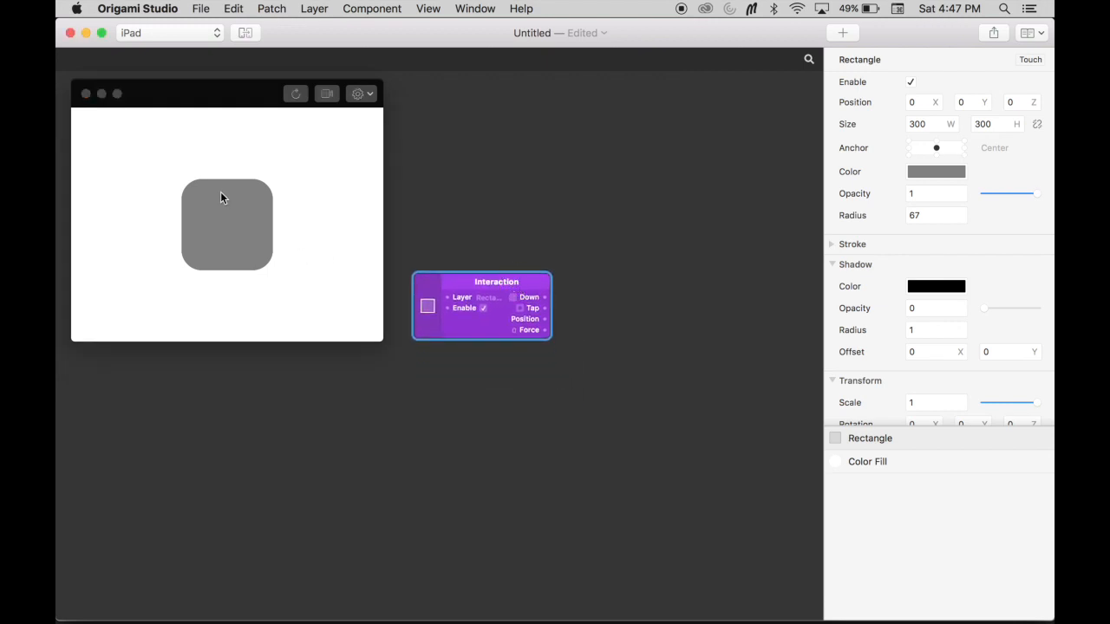
pyautogui.moveTo(250, 183)
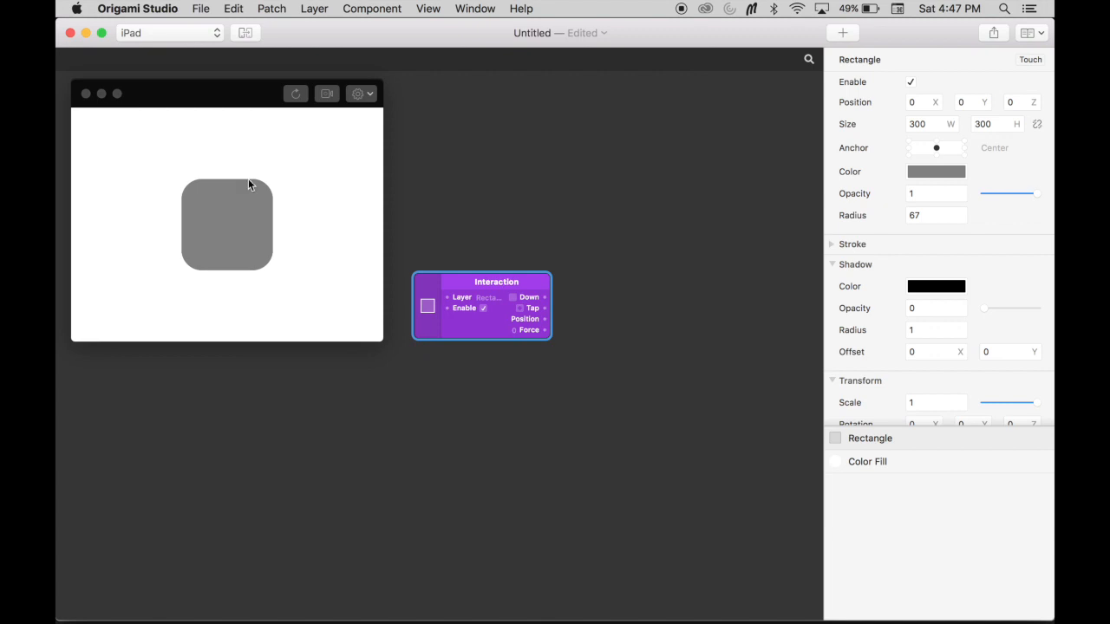
pyautogui.moveTo(336, 226)
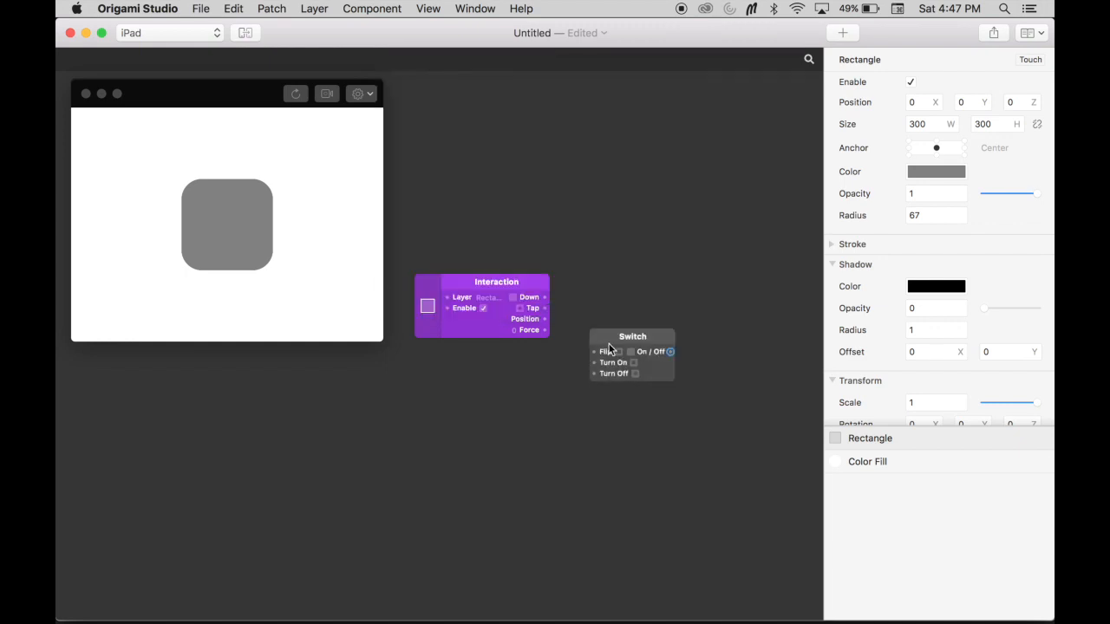
# Move the Switch patch so it sits just right of the Interaction patch
pyautogui.moveTo(631, 354); pyautogui.dragTo(610, 310)
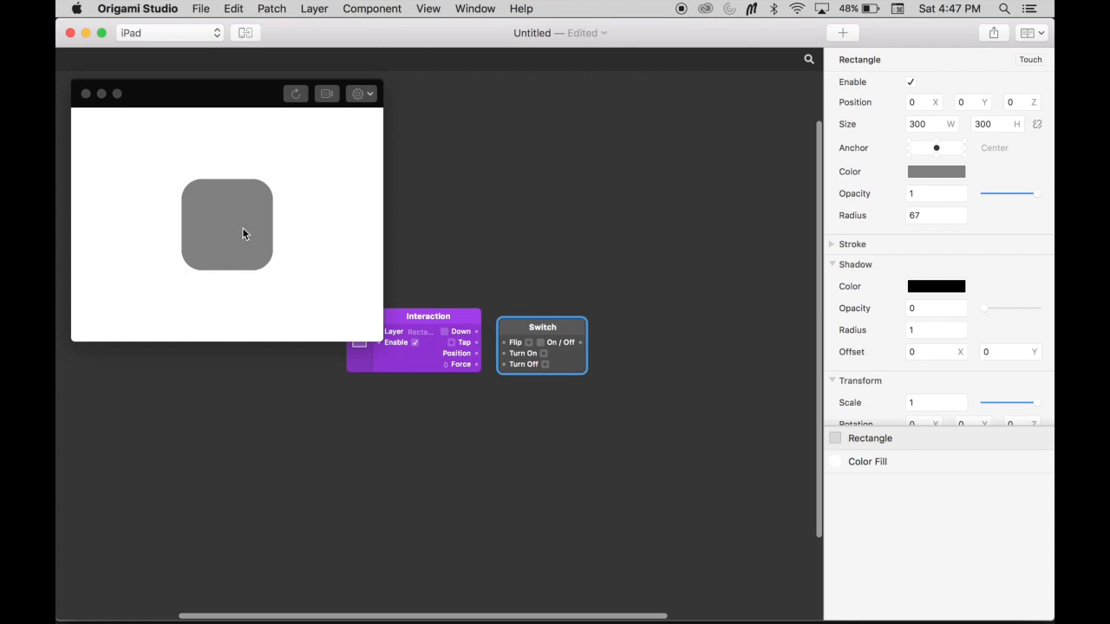
pyautogui.moveTo(231, 194)
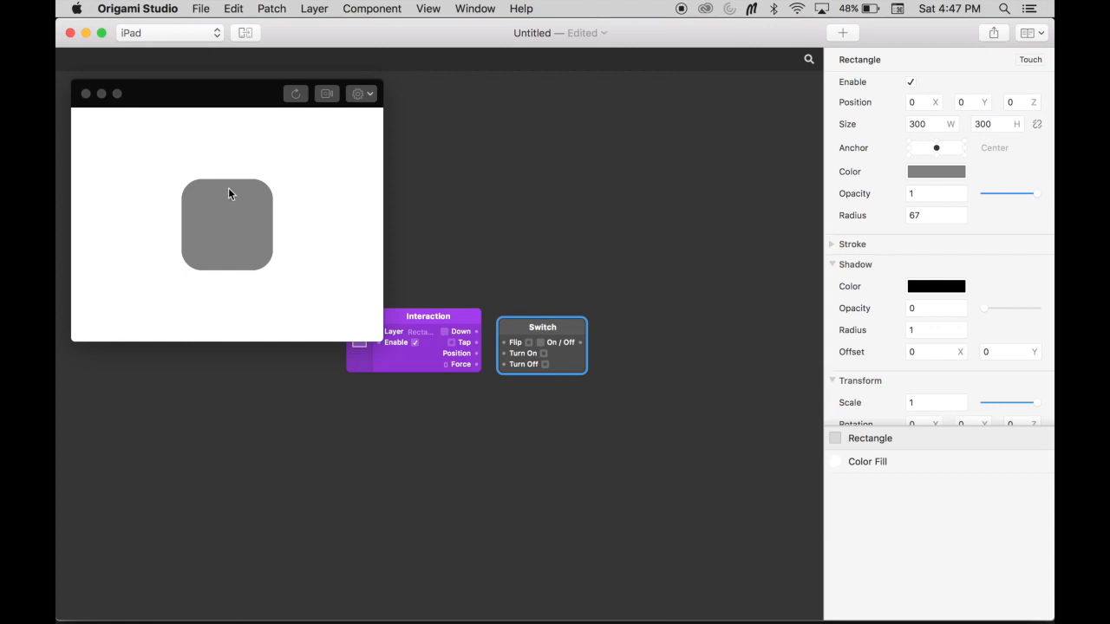
pyautogui.moveTo(240, 199)
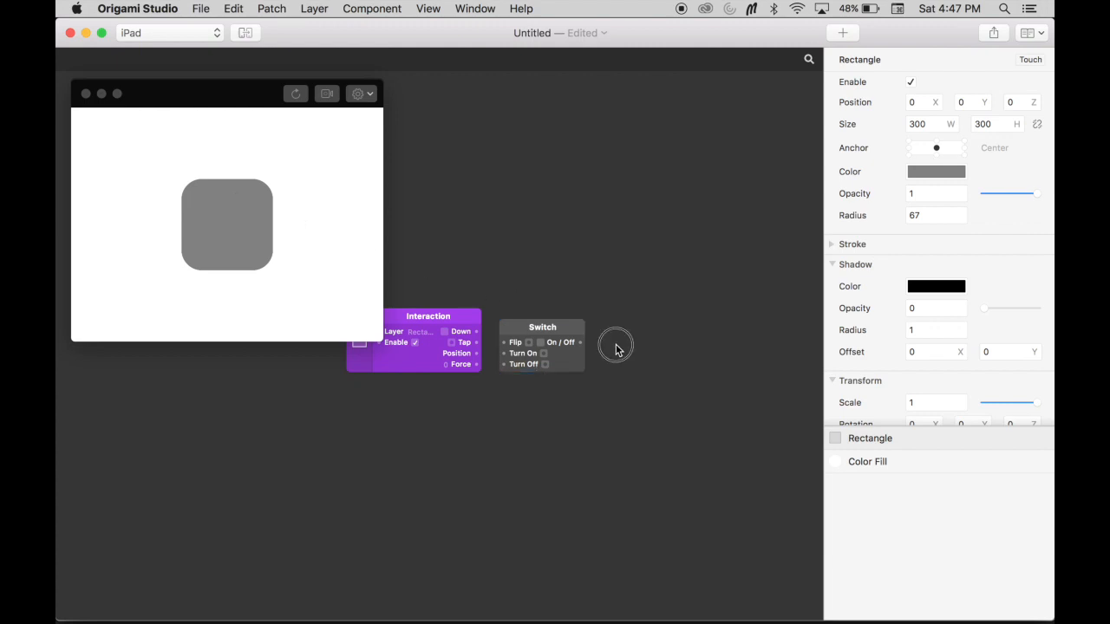
# Add a Transition patch to the right of the Switch patch via the patch search
pyautogui.write('tran')
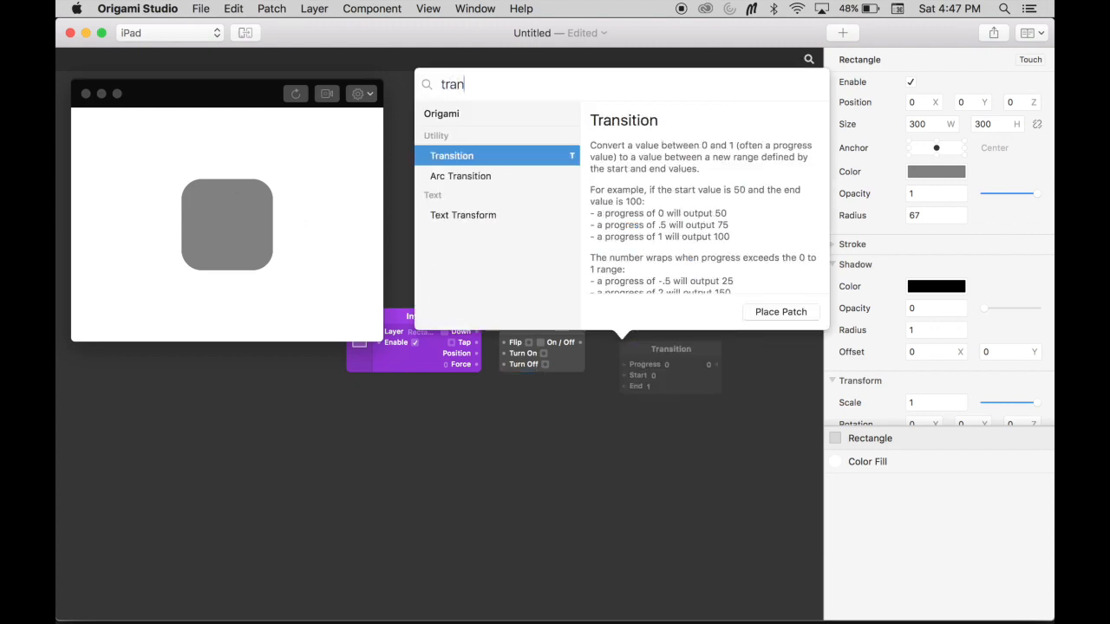
pyautogui.click(780, 312)
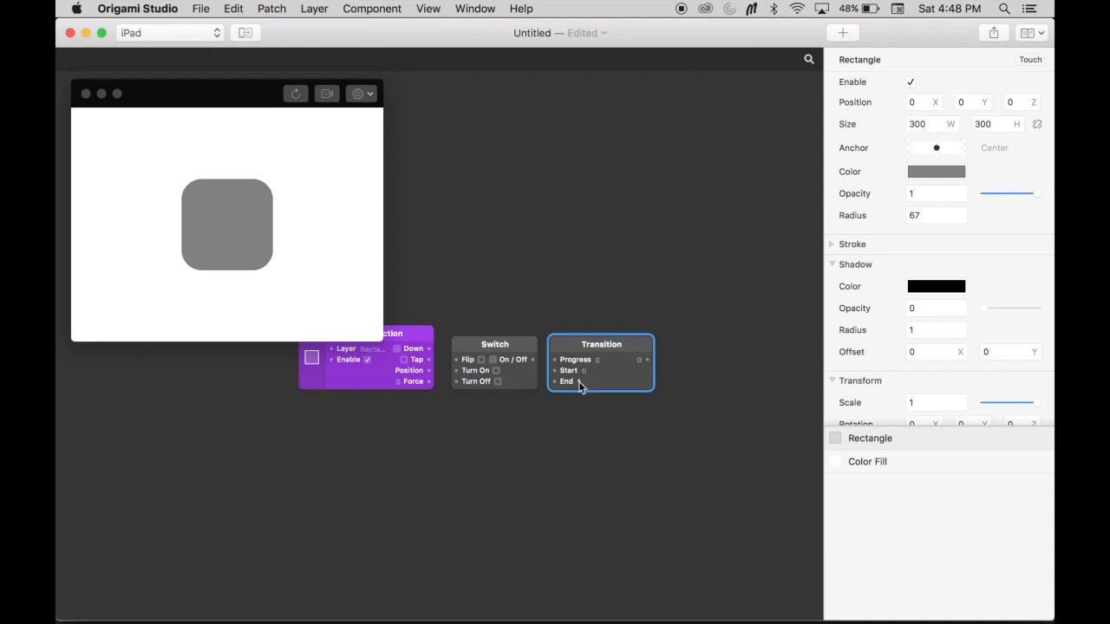
pyautogui.rightClick(600, 362)
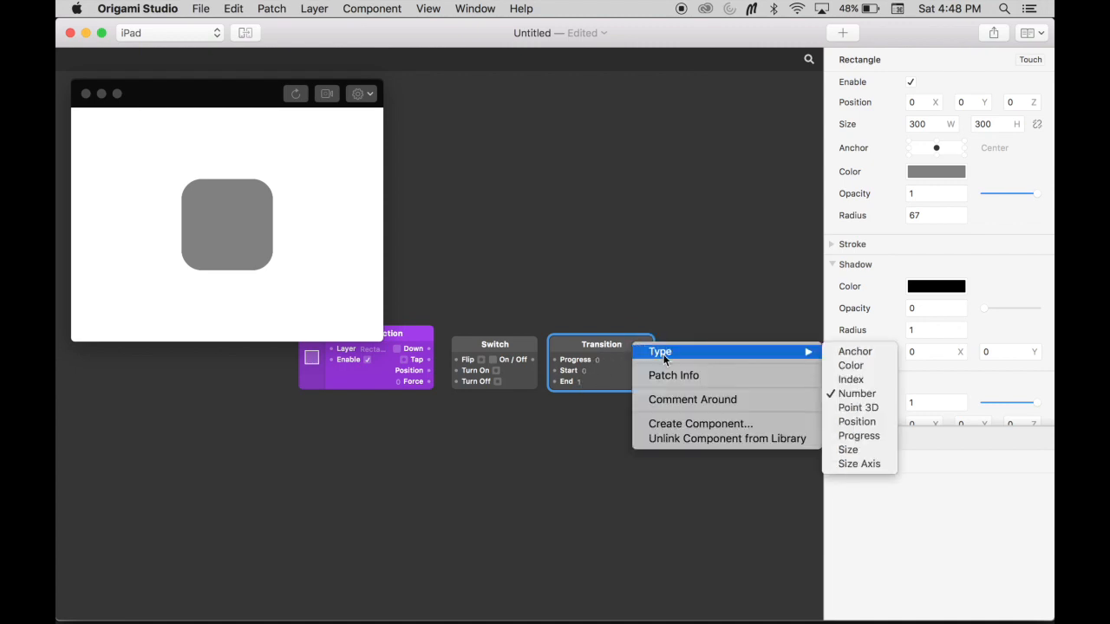
pyautogui.moveTo(796, 355)
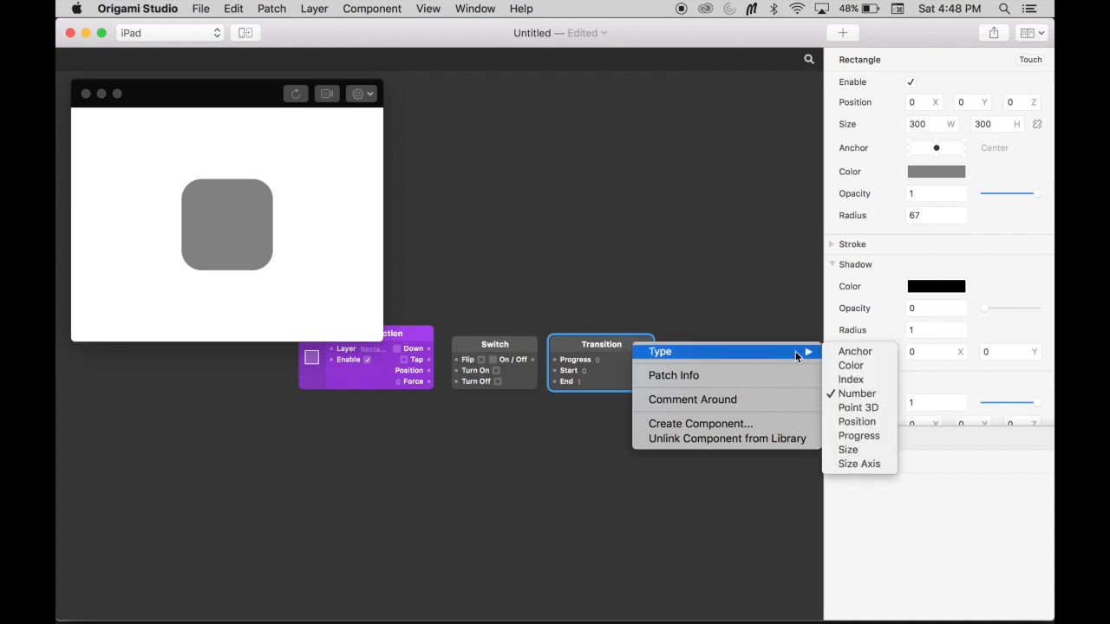
pyautogui.moveTo(857, 421)
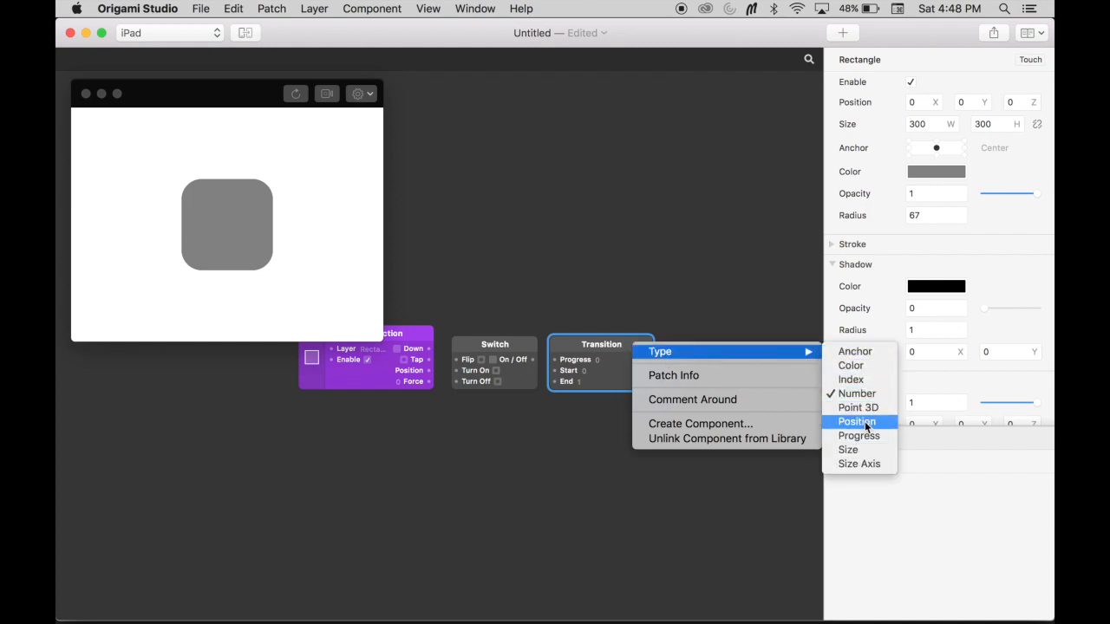
pyautogui.moveTo(857, 393)
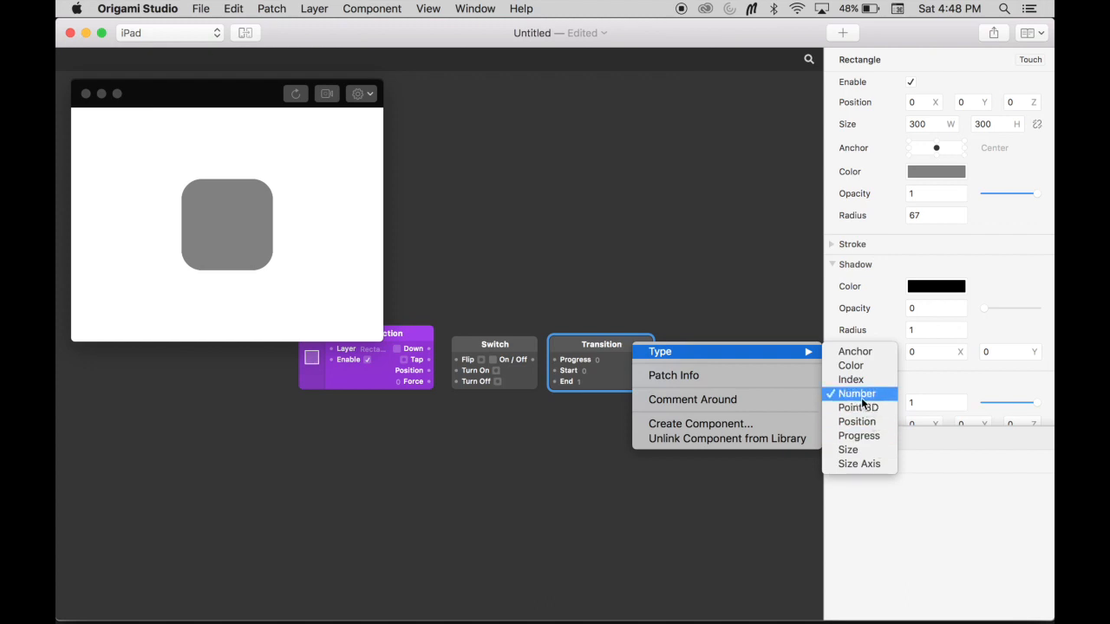
pyautogui.moveTo(852, 366)
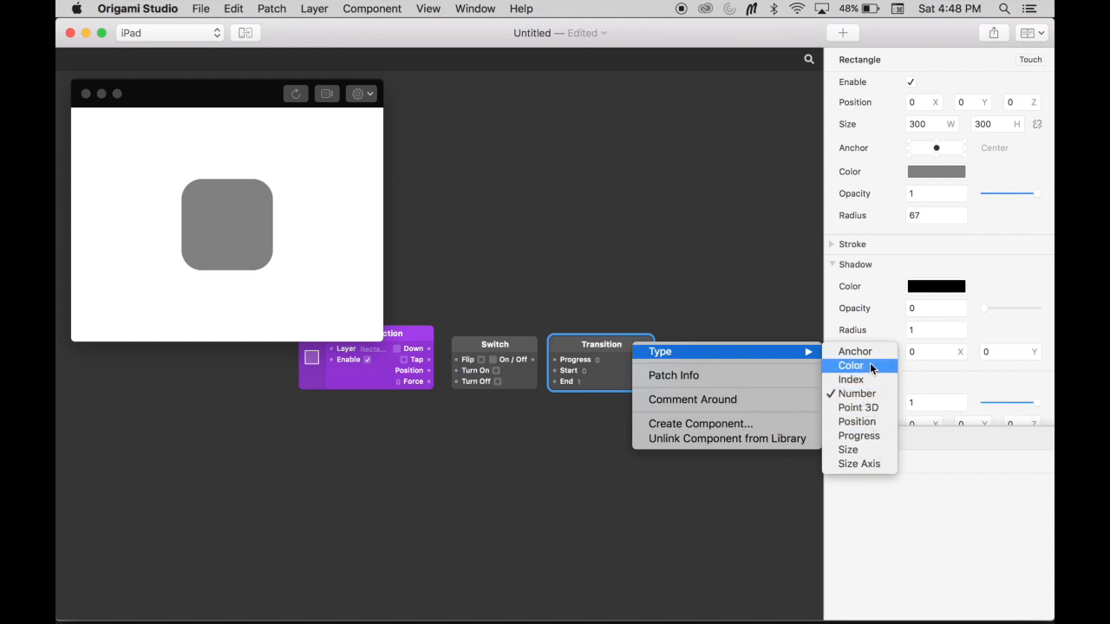
pyautogui.moveTo(870, 350)
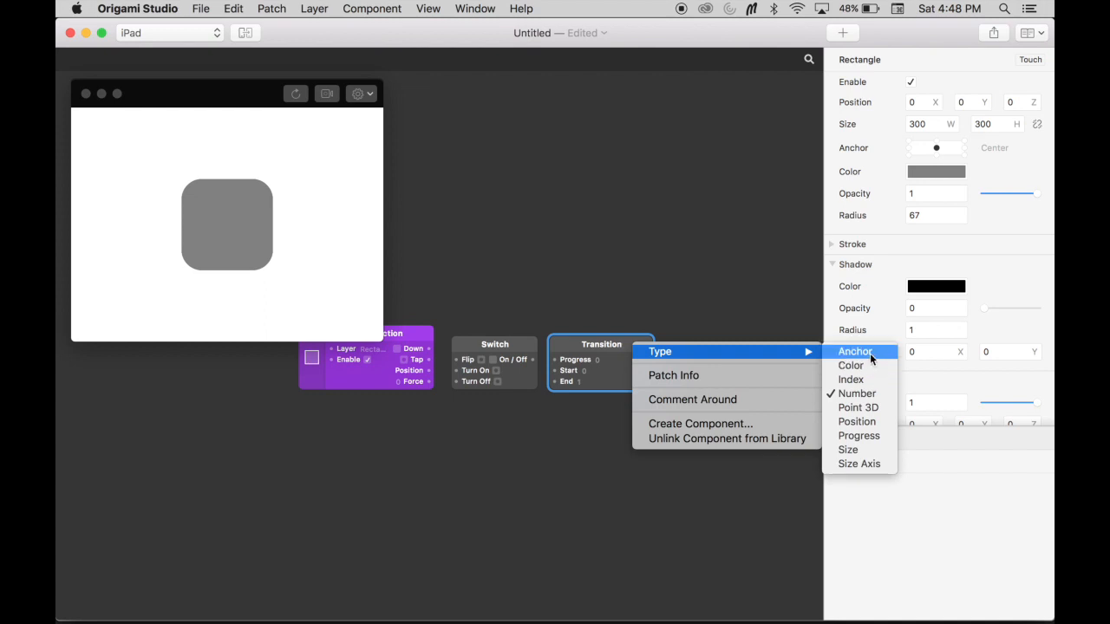
pyautogui.moveTo(856, 408)
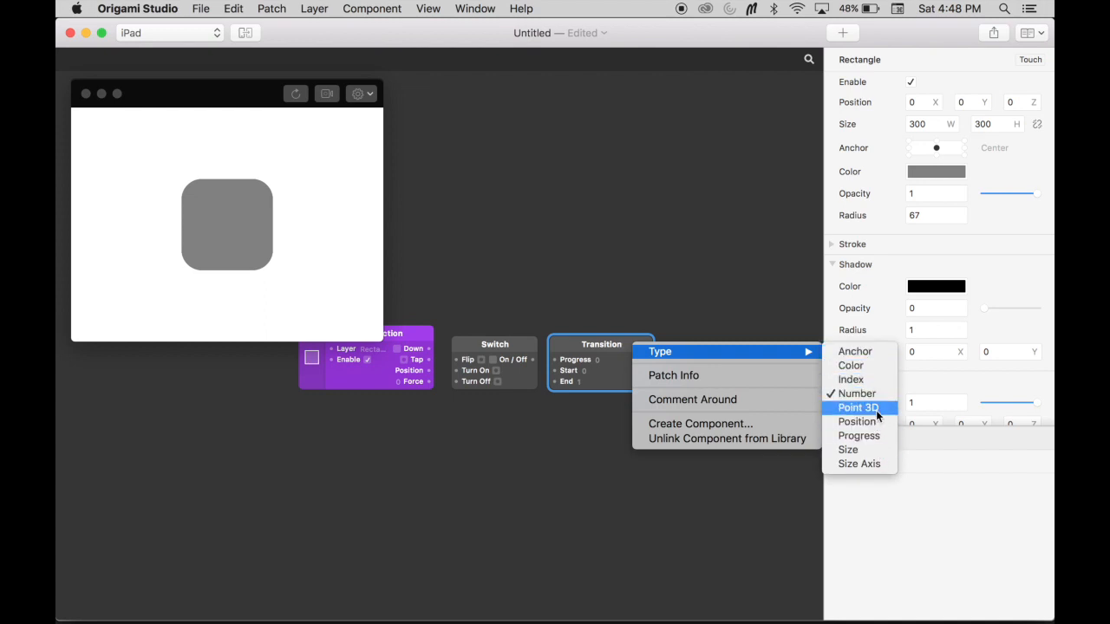
pyautogui.moveTo(859, 350)
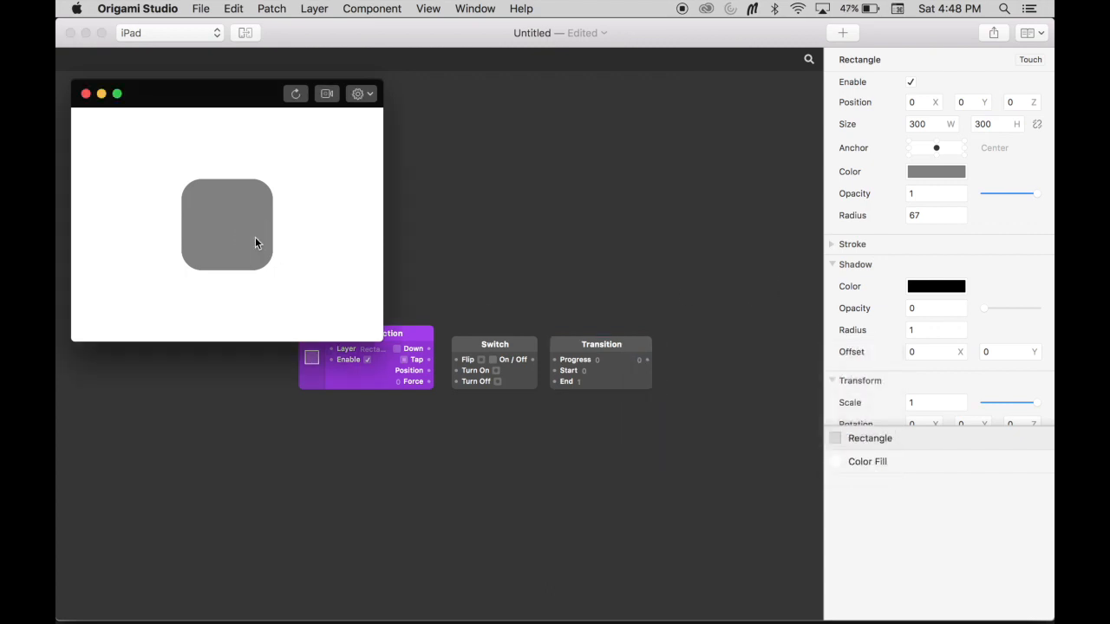
pyautogui.moveTo(301, 250)
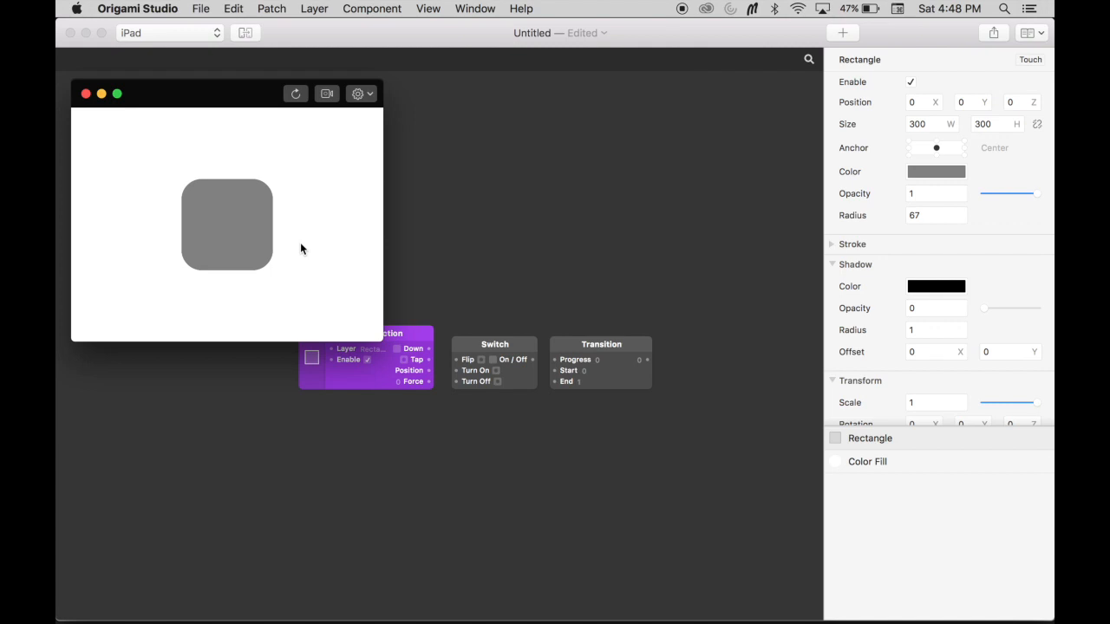
# Set the rectangle's corner Radius to 0 so it becomes a sharp-cornered square
pyautogui.click(933, 215)
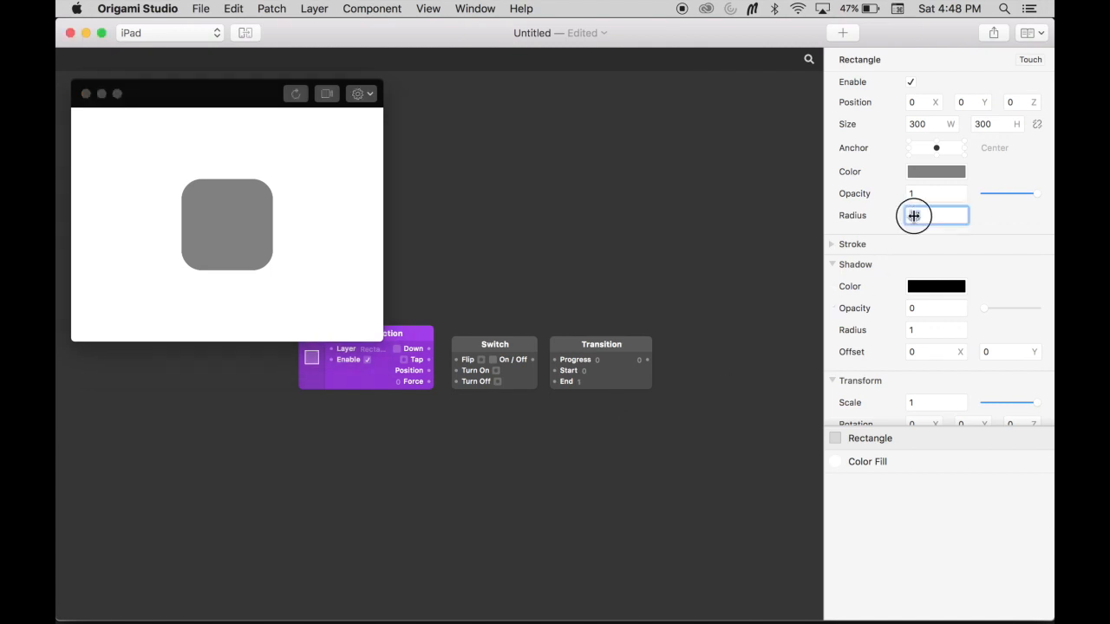
pyautogui.write('0')
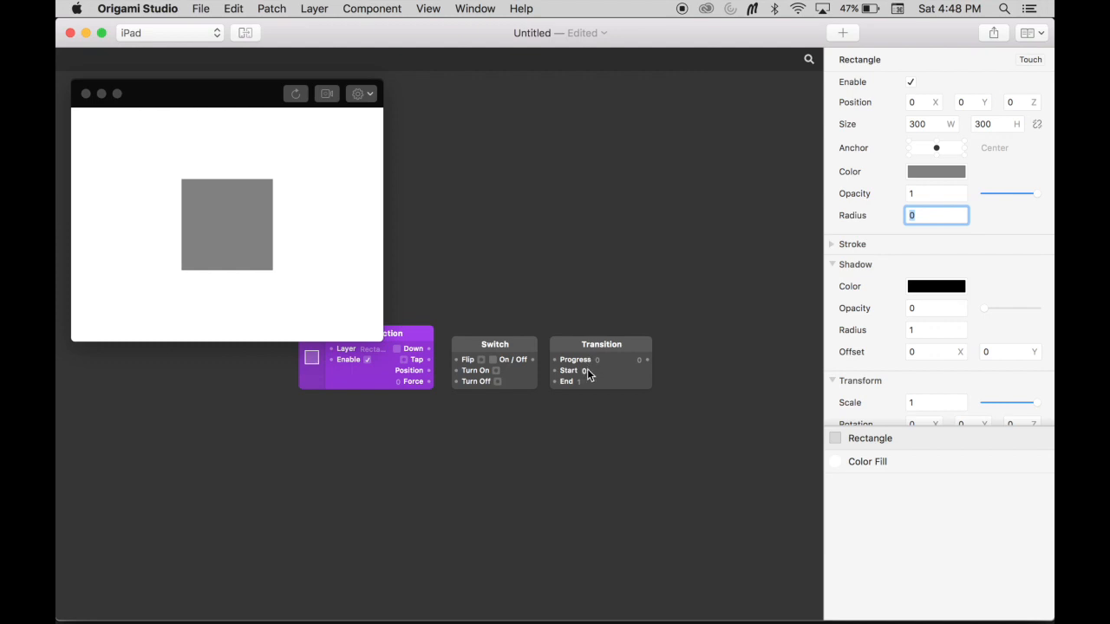
pyautogui.moveTo(937, 215); pyautogui.dragTo(943, 214)
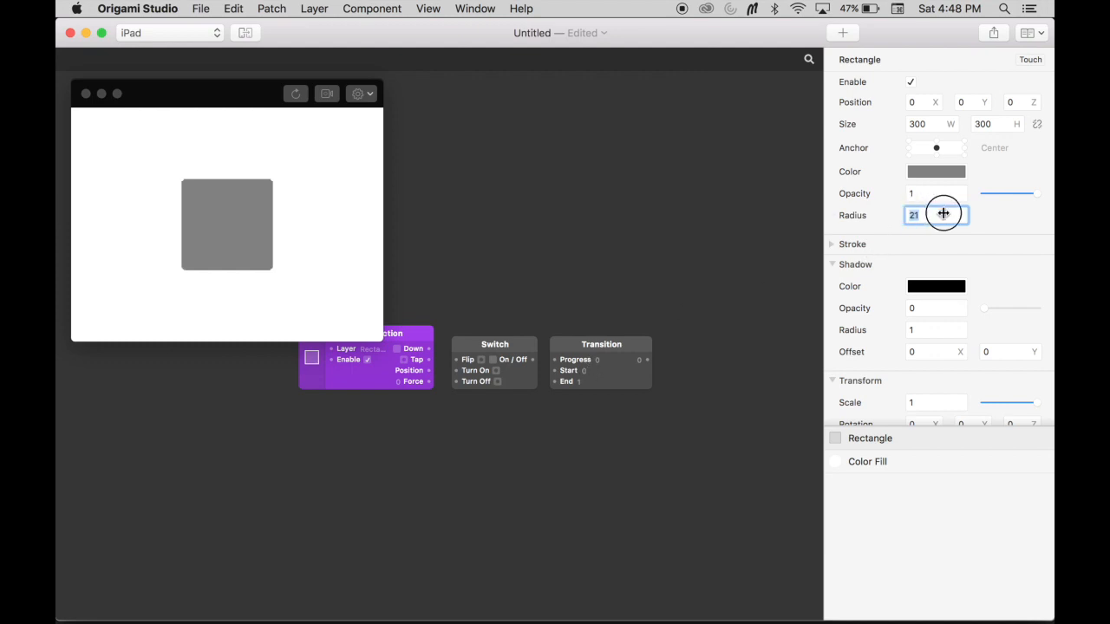
pyautogui.moveTo(944, 213); pyautogui.dragTo(1044, 208)
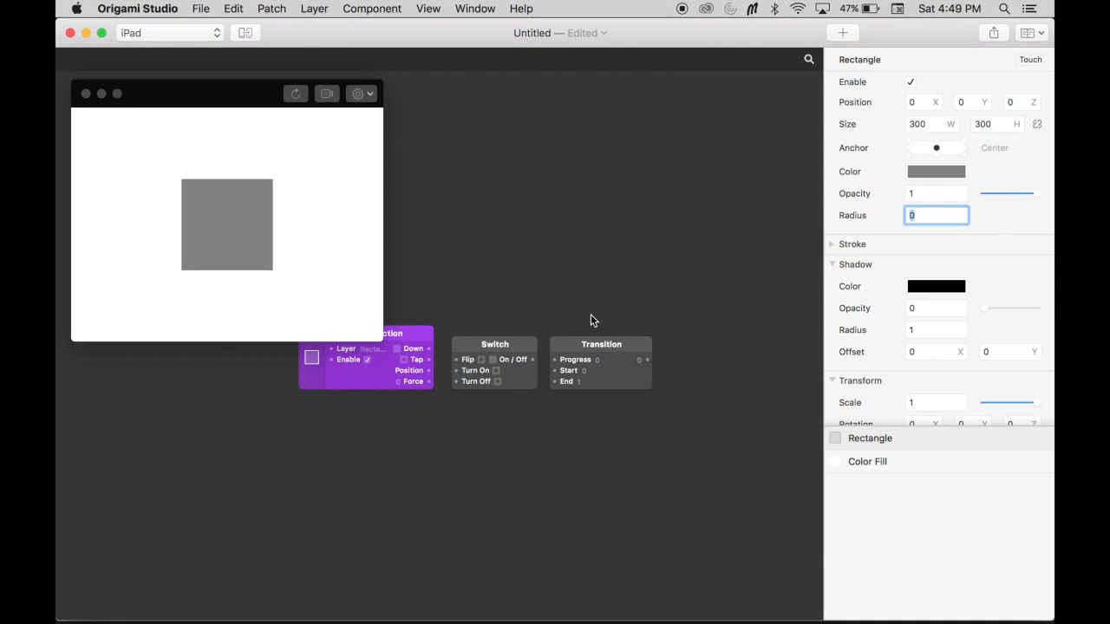
pyautogui.moveTo(579, 392)
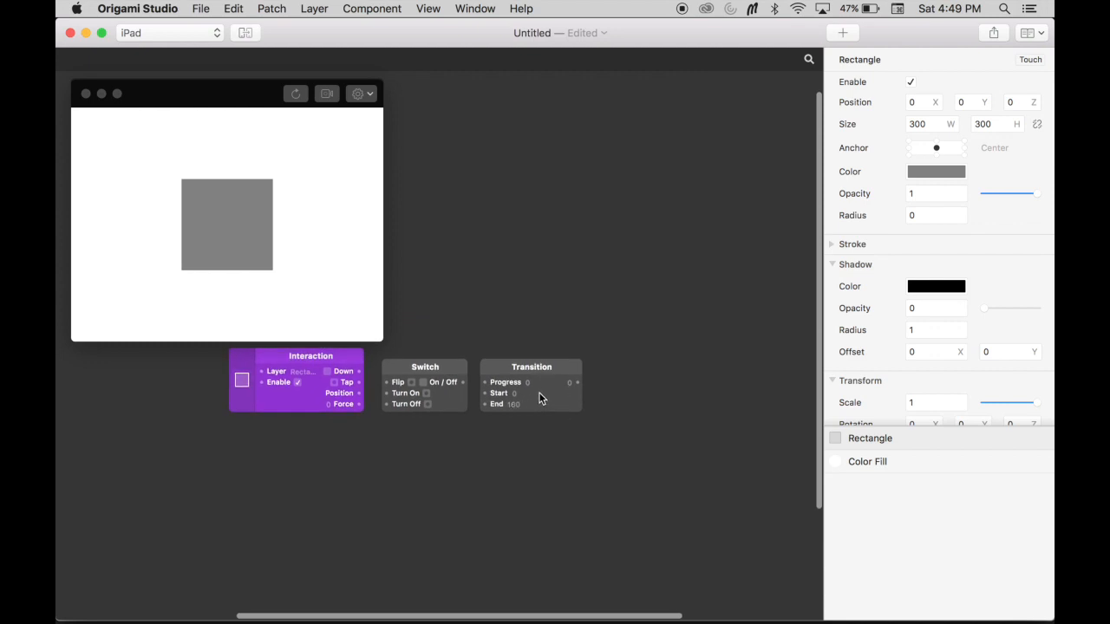
pyautogui.moveTo(851, 231)
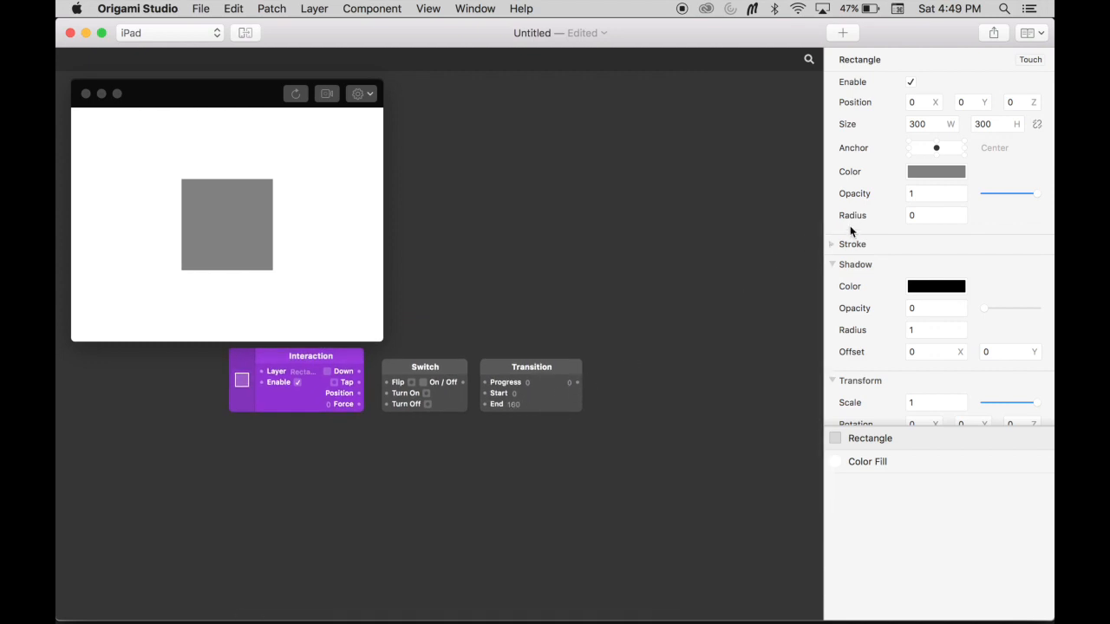
pyautogui.moveTo(853, 204)
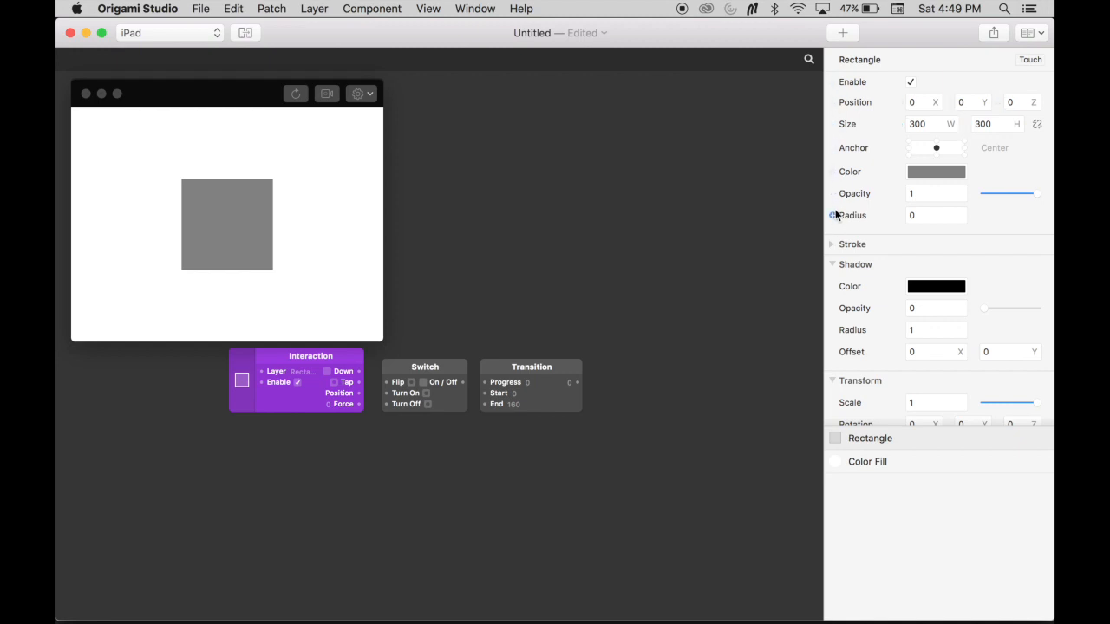
pyautogui.moveTo(829, 234)
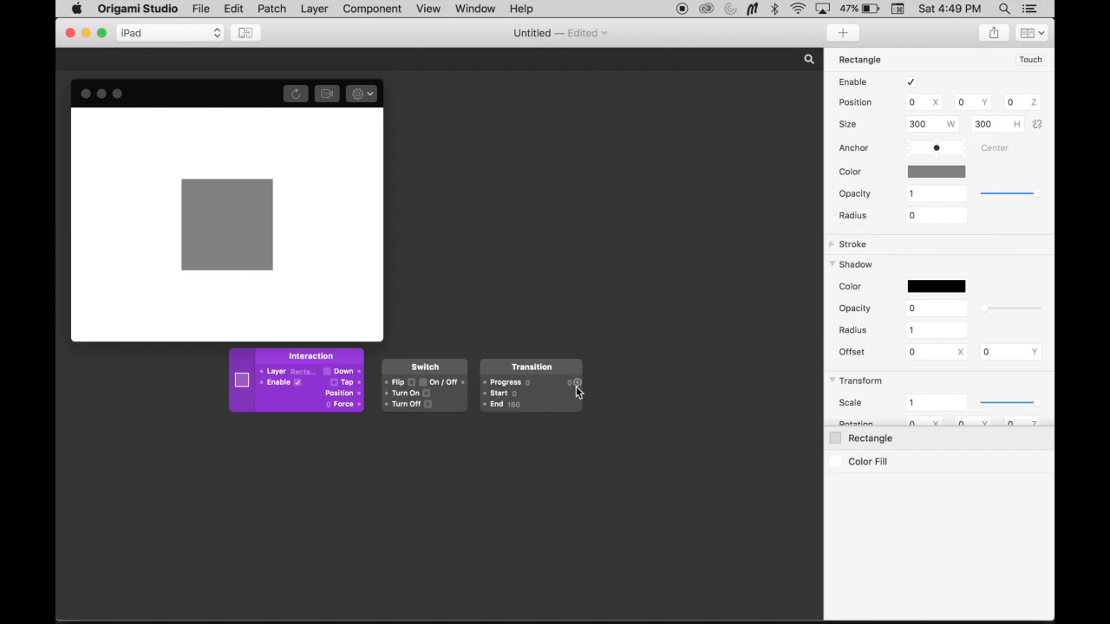
pyautogui.moveTo(579, 385)
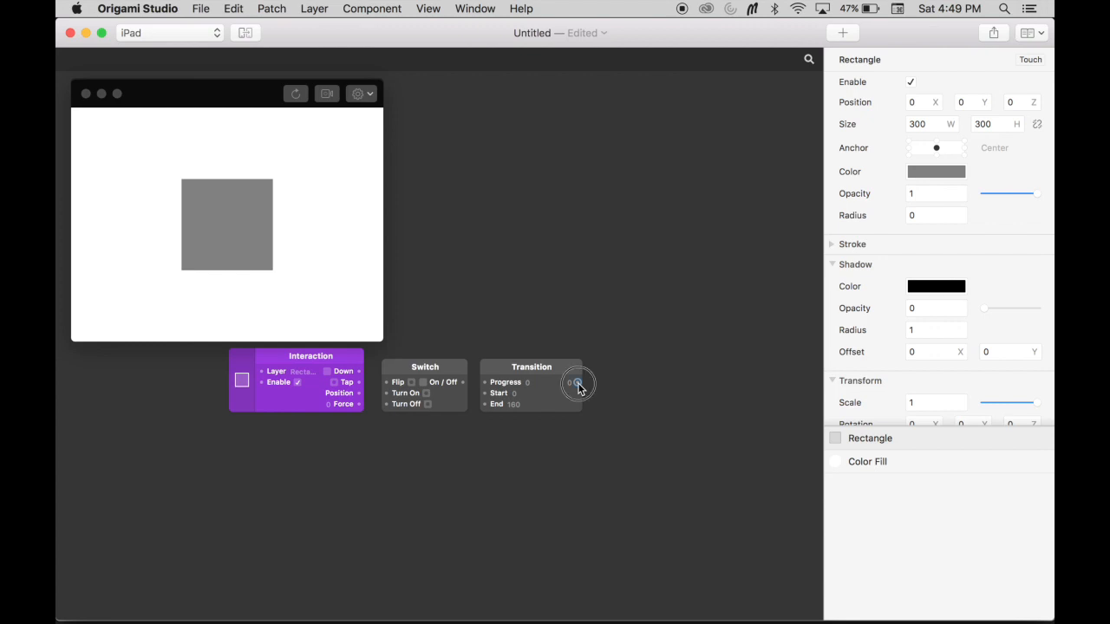
# Wire the Transition output to the Radius property, creating a Rectangle Radius patch
pyautogui.moveTo(576, 383); pyautogui.dragTo(787, 253)
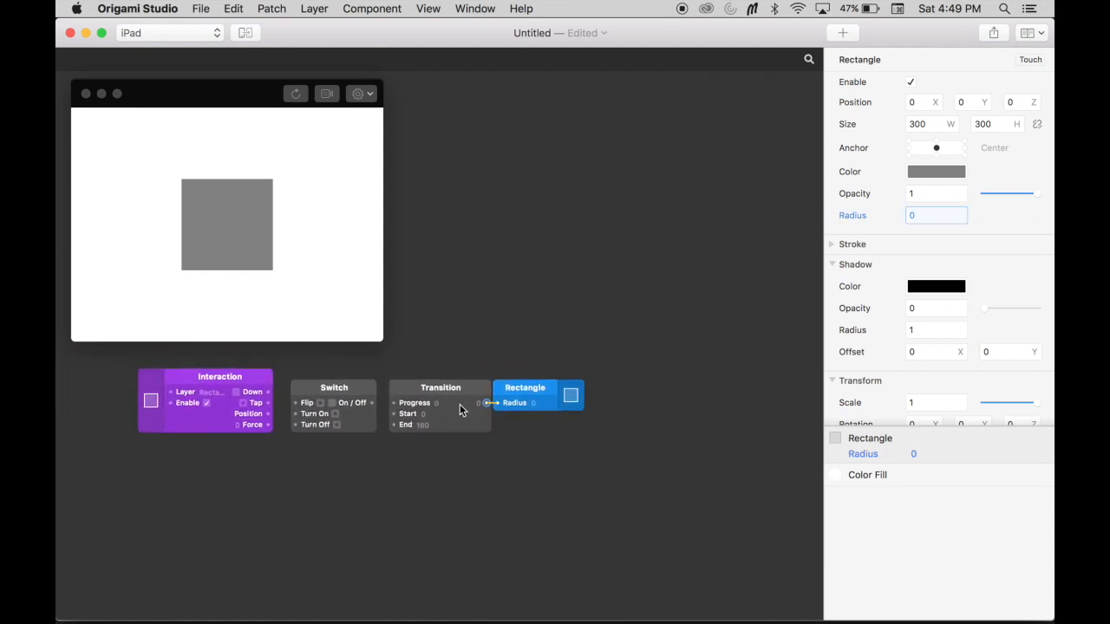
pyautogui.moveTo(506, 423)
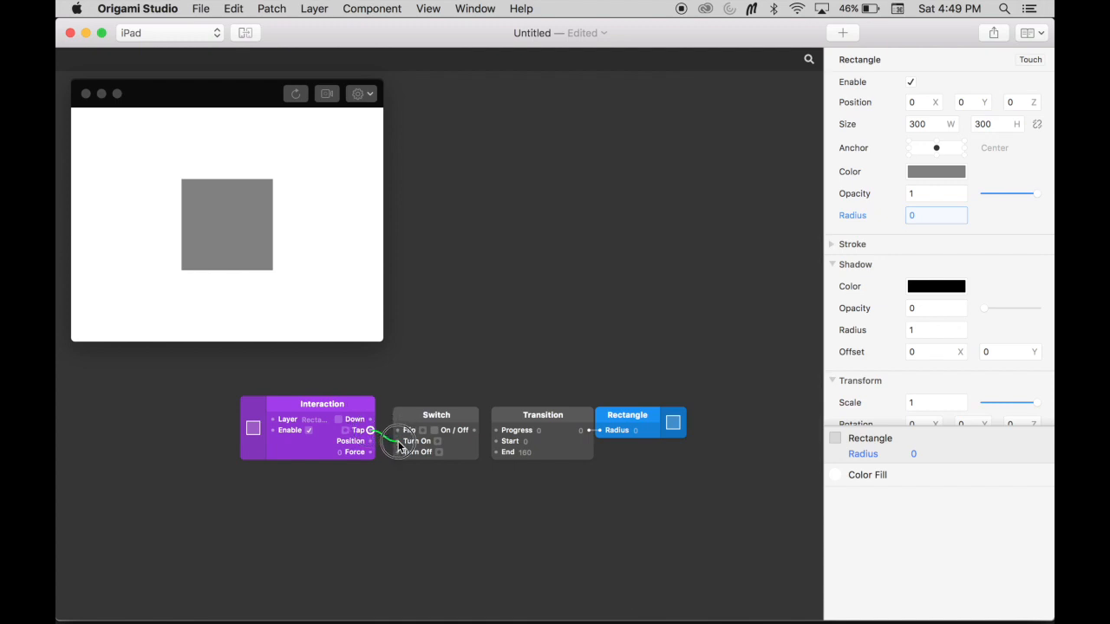
# Wire Interaction Tap to Switch Flip and Switch On/Off to Transition Progress
pyautogui.moveTo(368, 430); pyautogui.dragTo(399, 430)
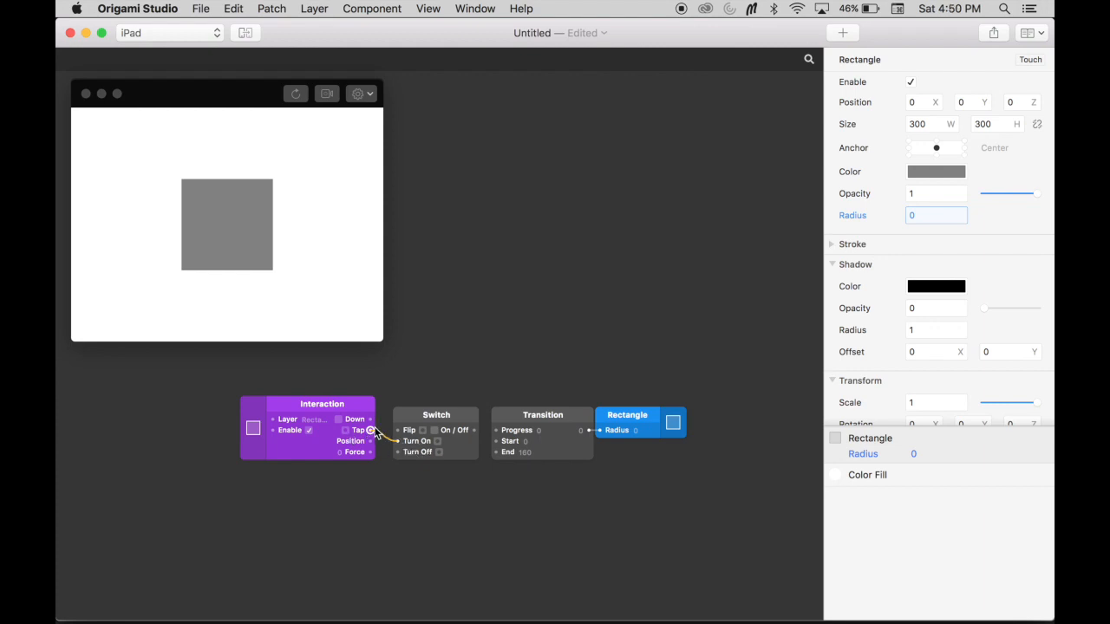
pyautogui.moveTo(378, 437)
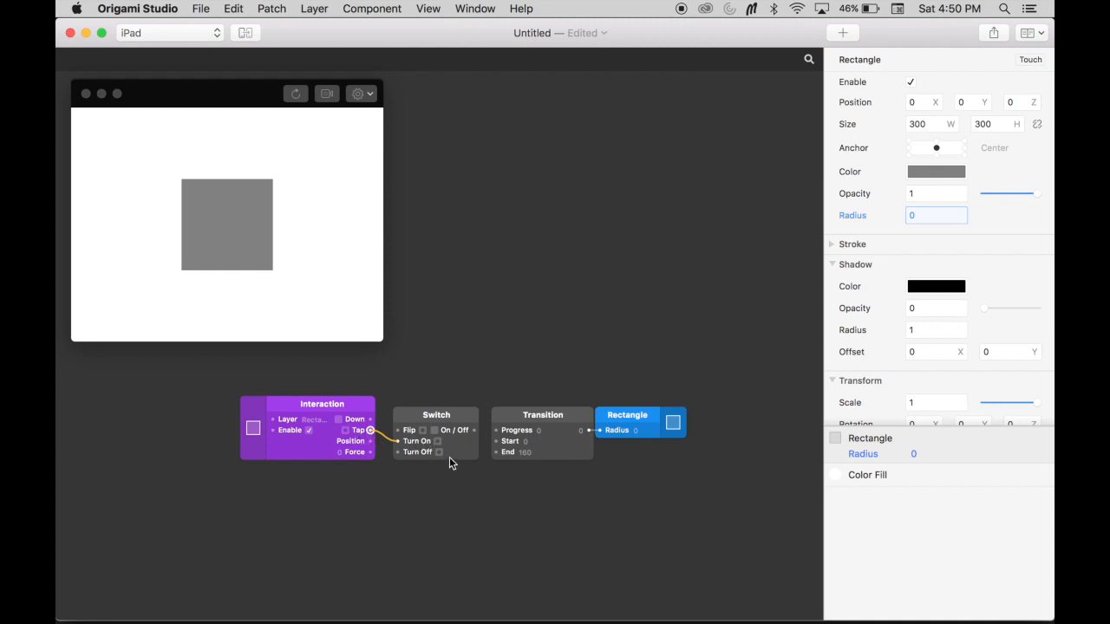
pyautogui.moveTo(477, 433)
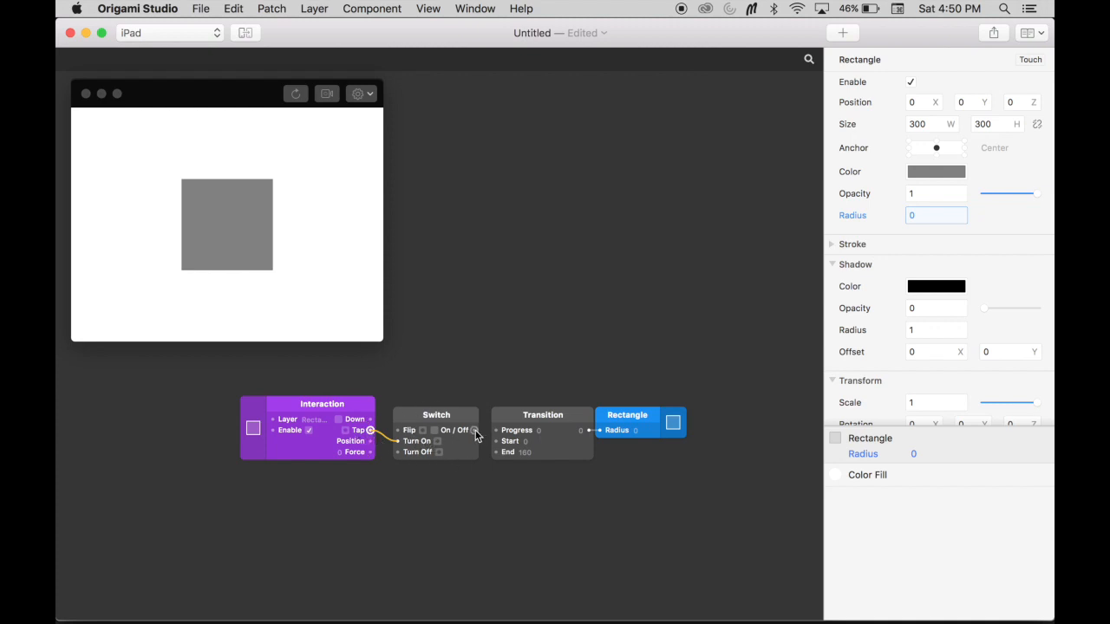
pyautogui.moveTo(474, 430); pyautogui.dragTo(496, 430)
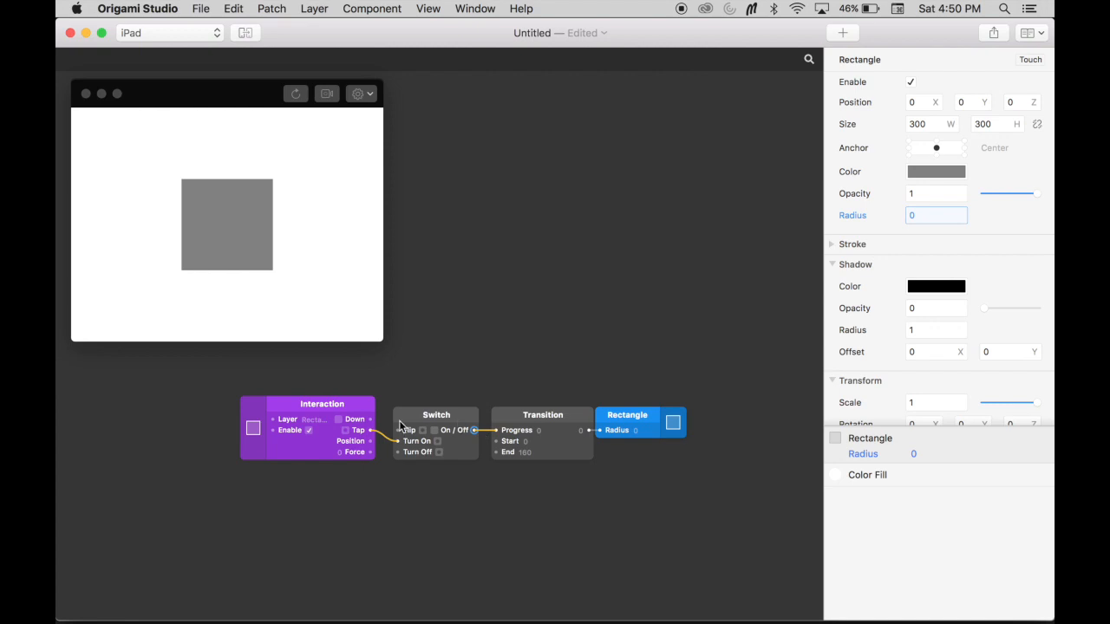
pyautogui.moveTo(480, 430)
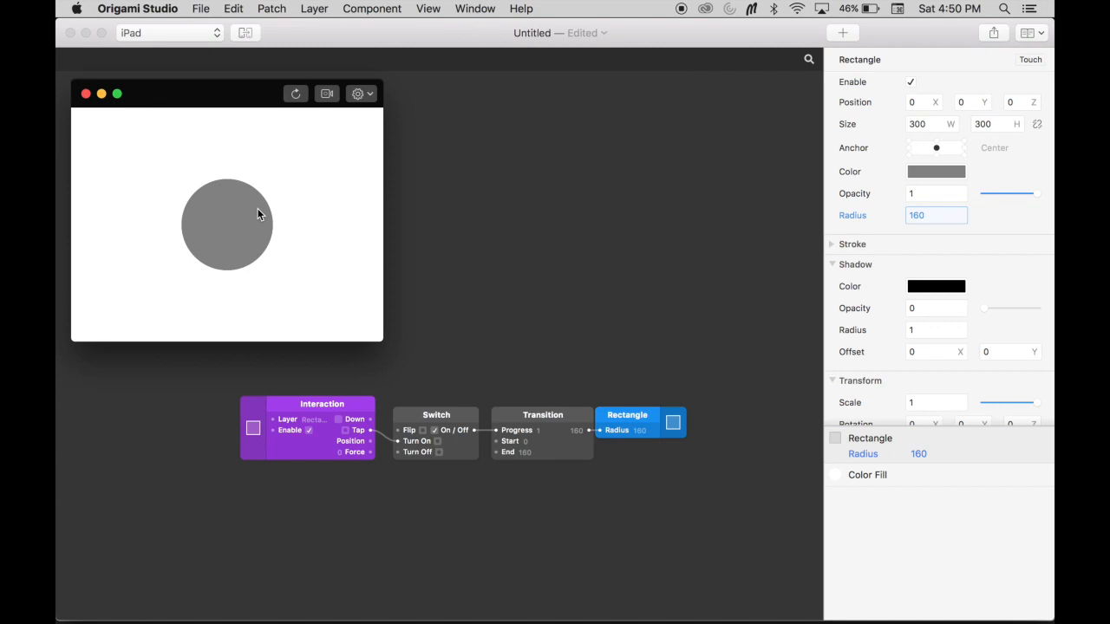
pyautogui.moveTo(328, 206)
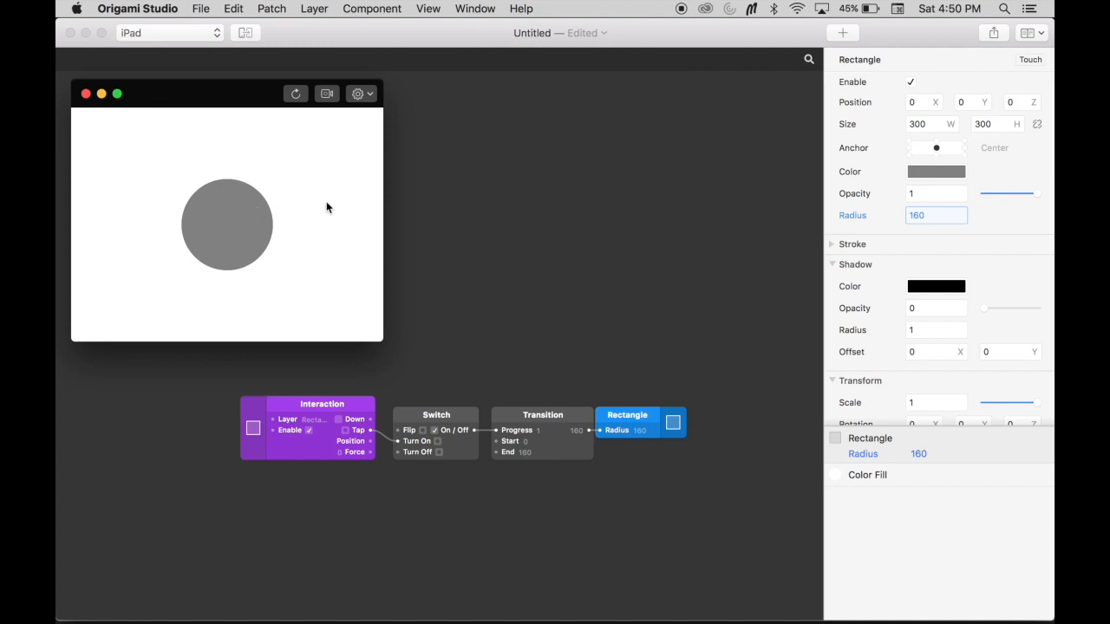
pyautogui.moveTo(243, 273)
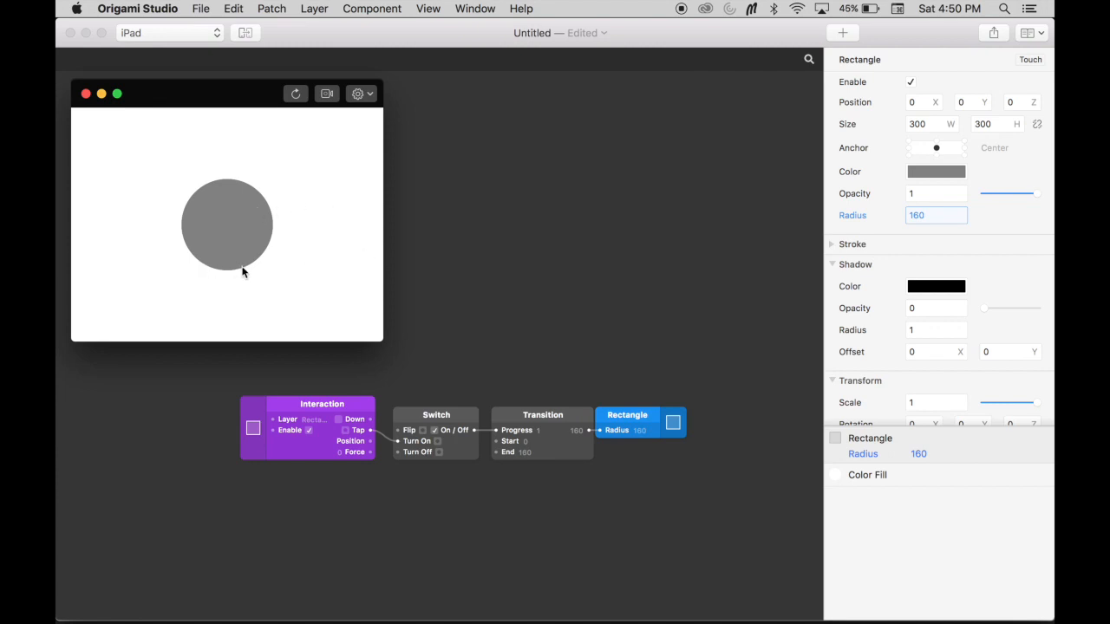
pyautogui.moveTo(234, 270)
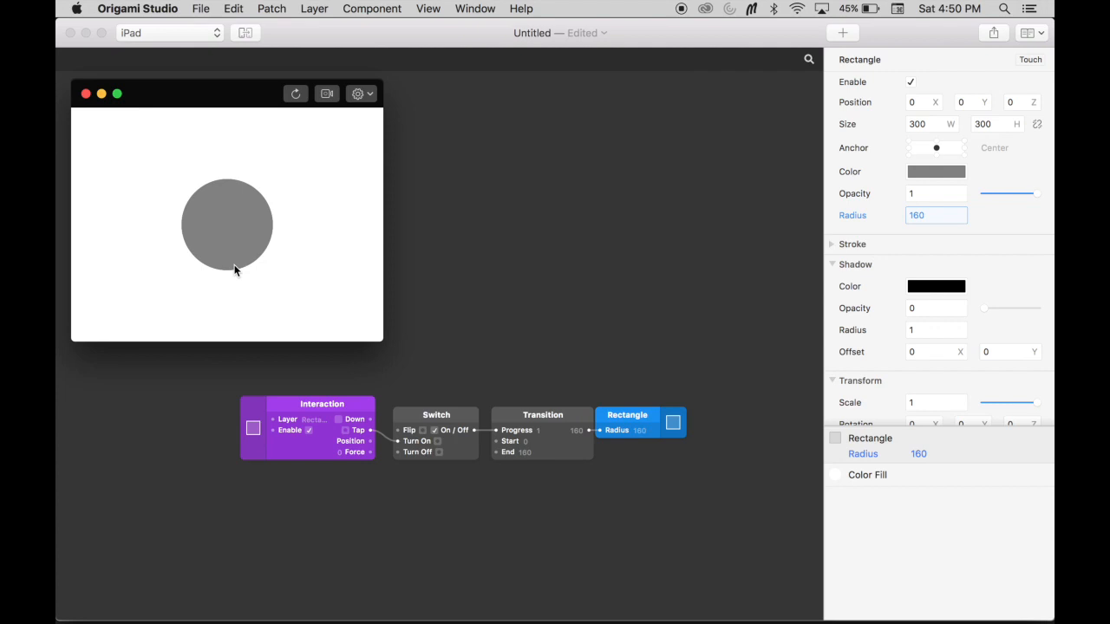
pyautogui.moveTo(387, 357)
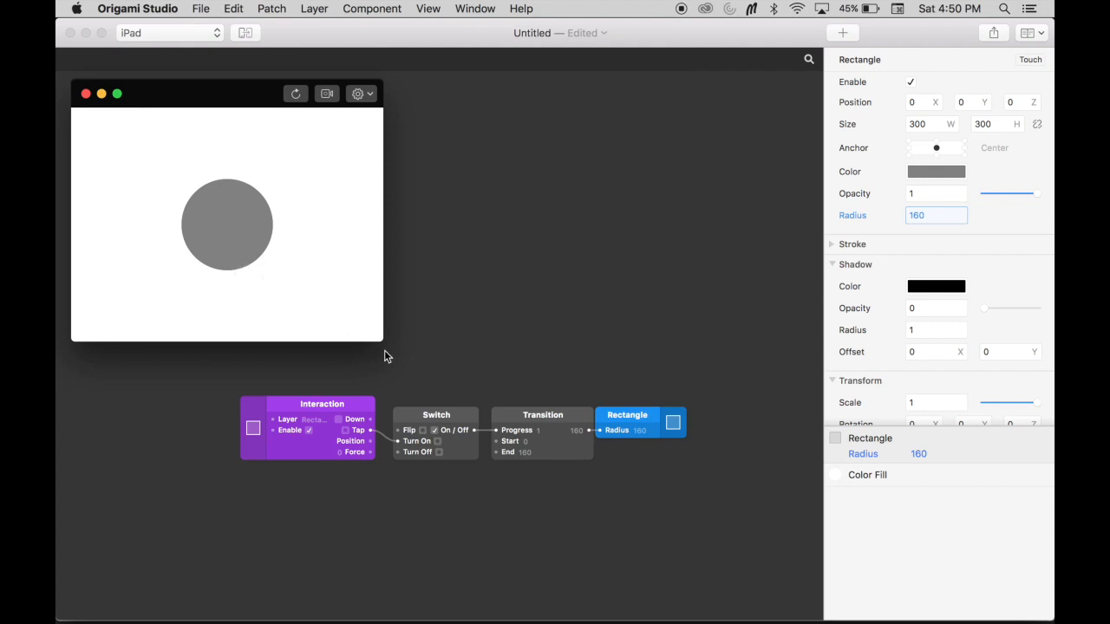
pyautogui.moveTo(556, 368)
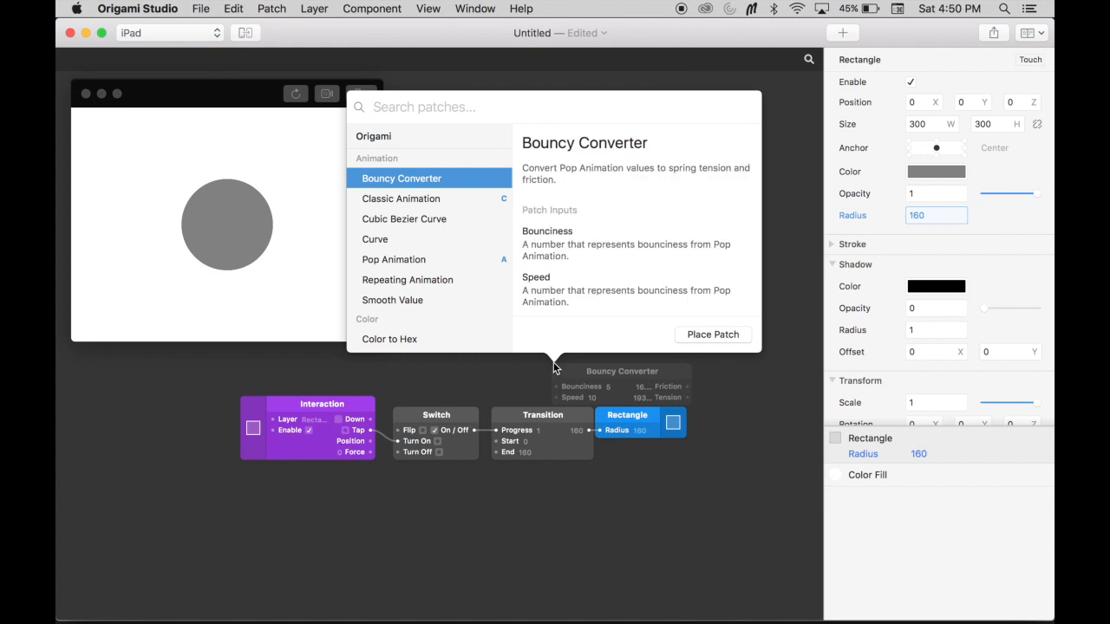
pyautogui.moveTo(459, 208)
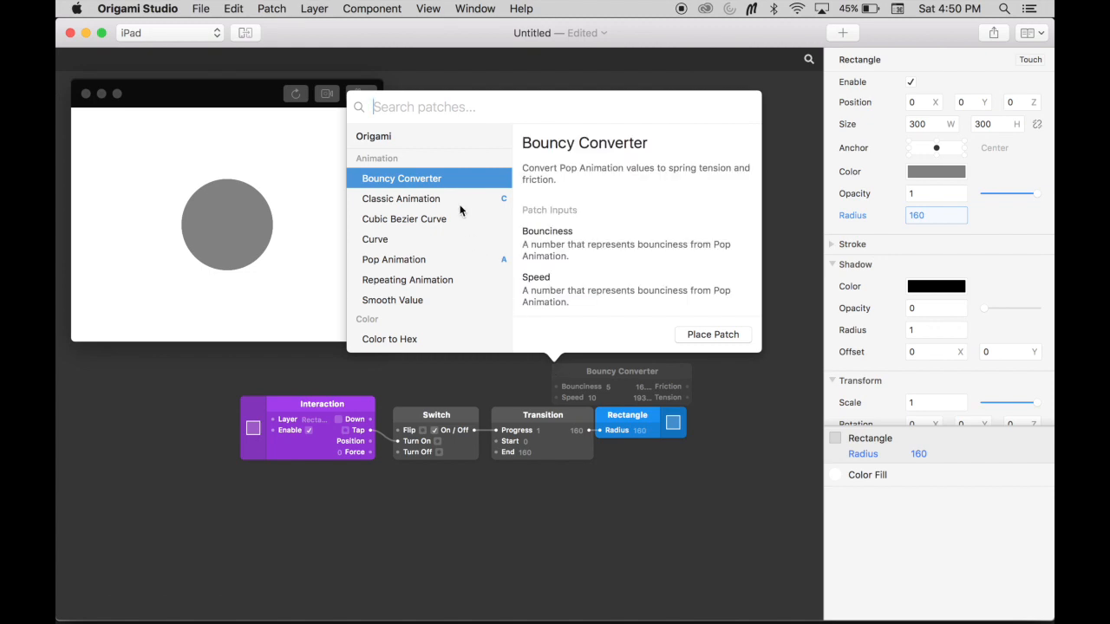
pyautogui.moveTo(461, 204)
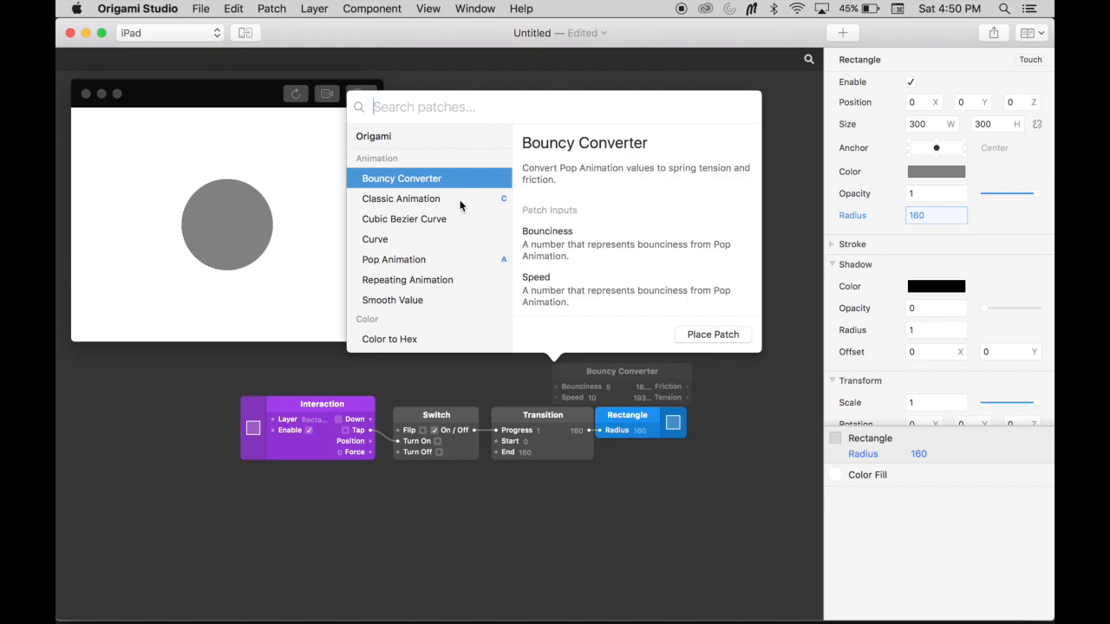
# Add a Classic Animation patch to the graph above the Transition patch
pyautogui.click(401, 198)
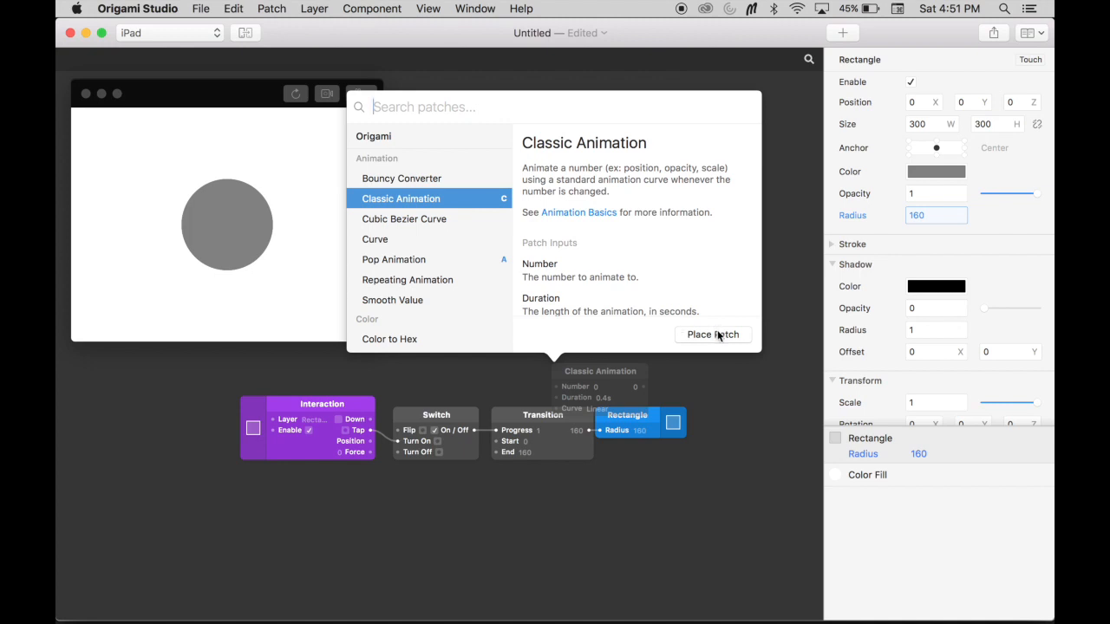
pyautogui.click(711, 335)
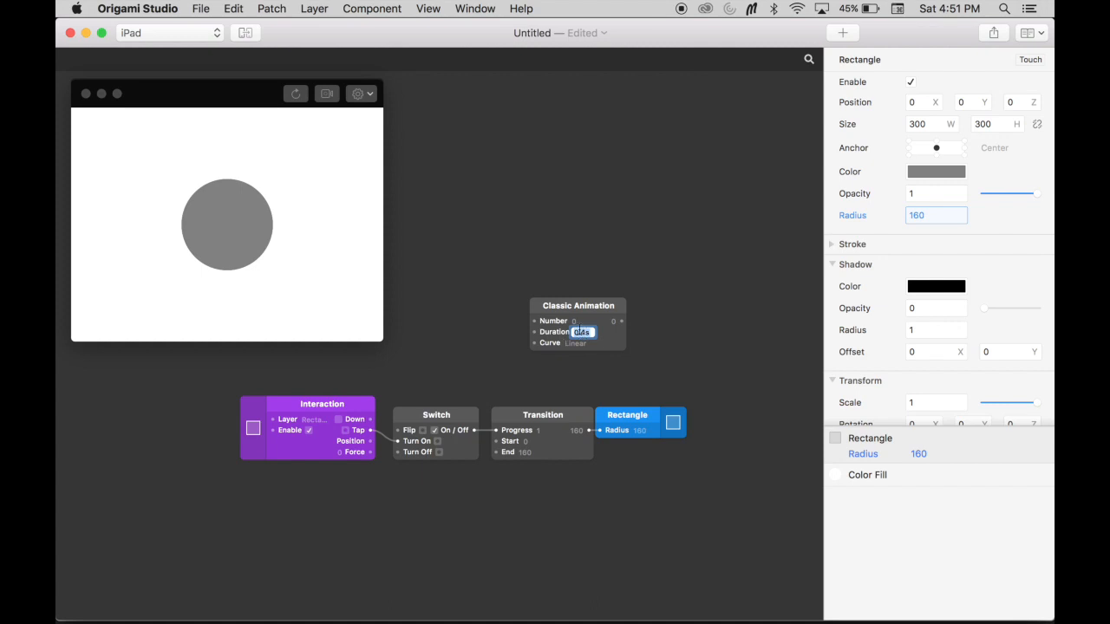
# Set the Classic Animation patch's curve to Quadratic In-Out
pyautogui.click(576, 343)
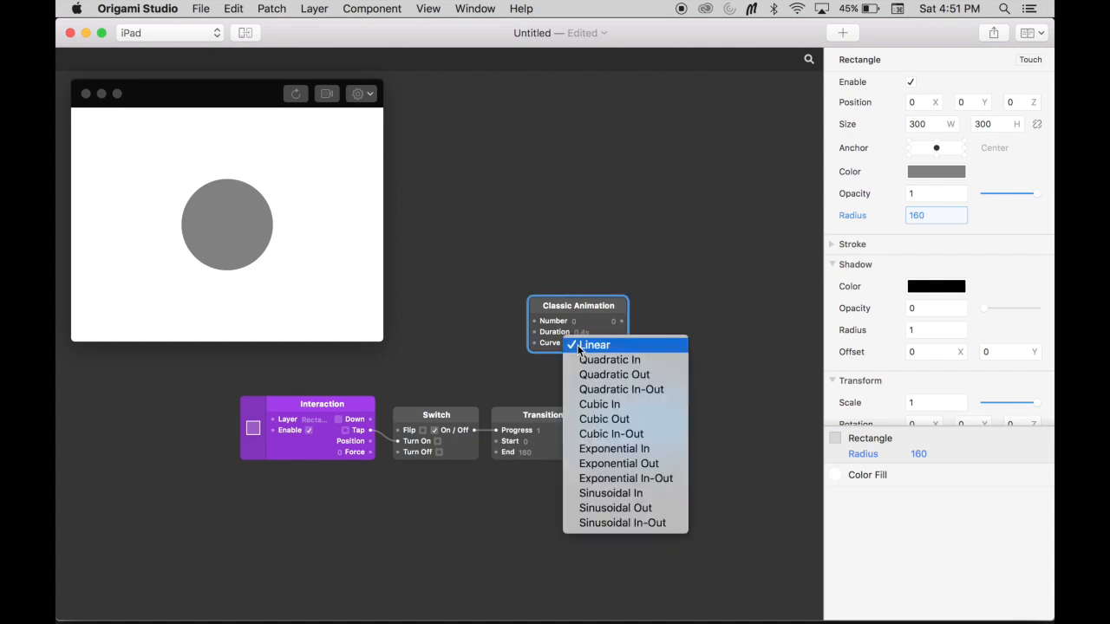
pyautogui.moveTo(608, 359)
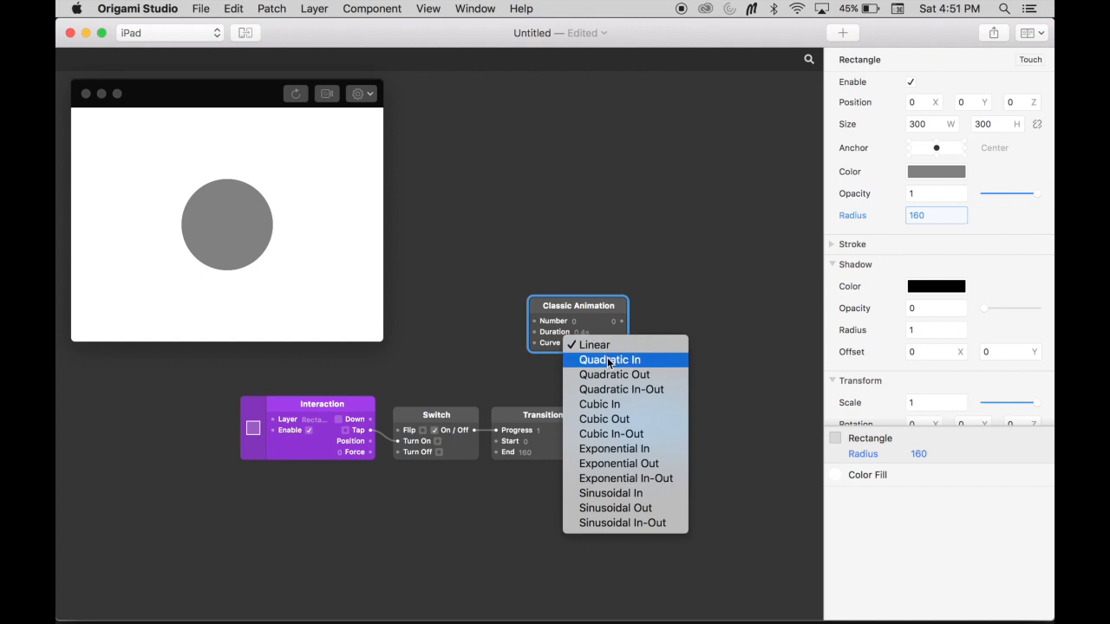
pyautogui.moveTo(611, 493)
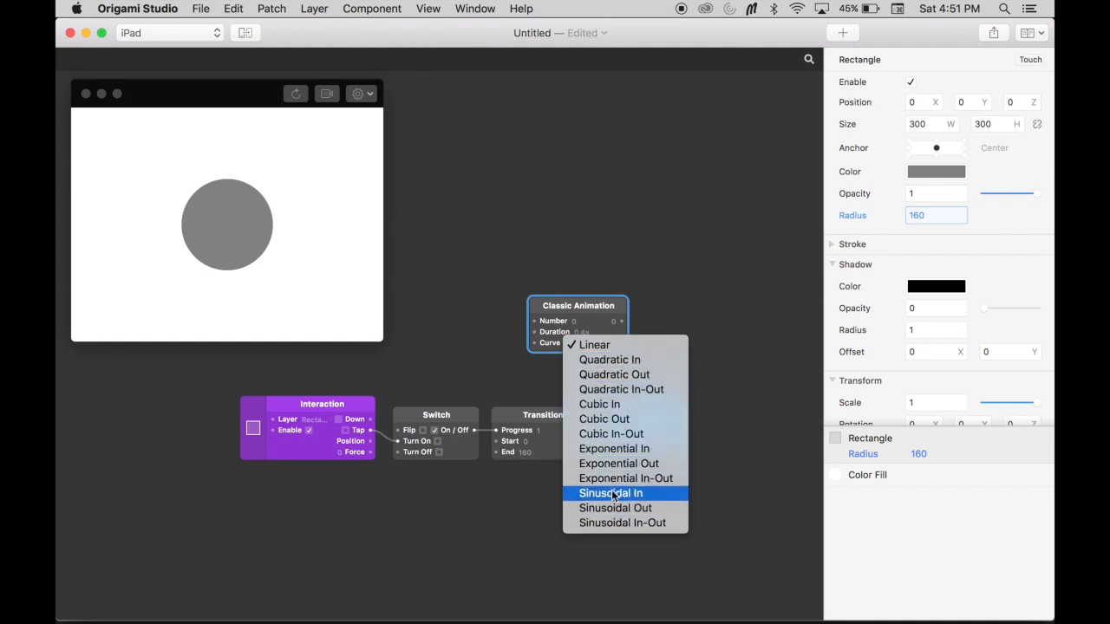
pyautogui.moveTo(611, 508)
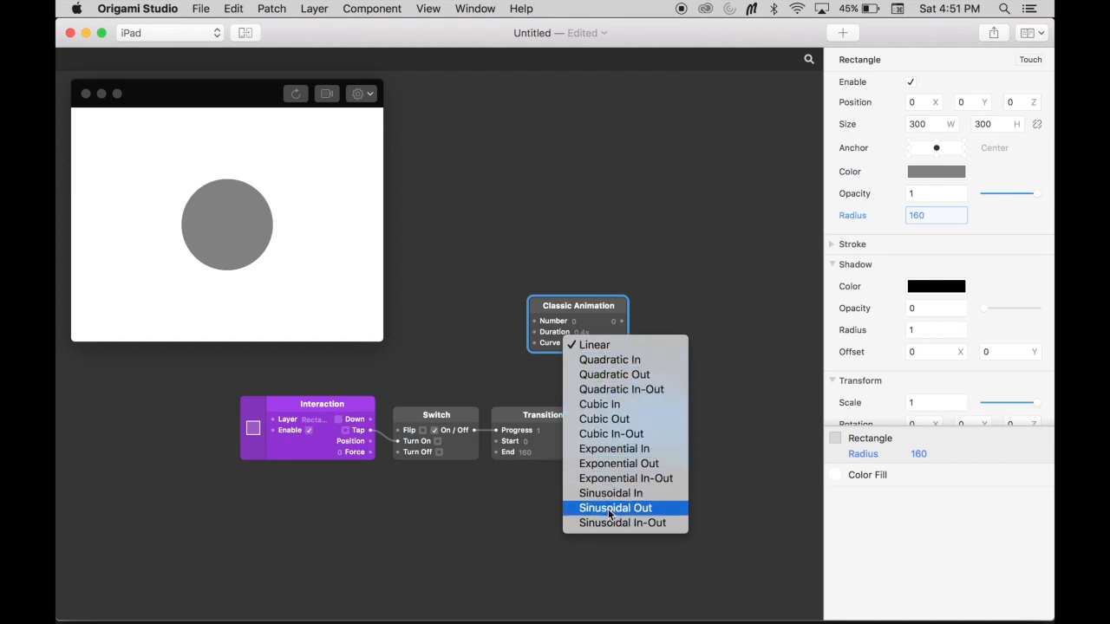
pyautogui.moveTo(621, 388)
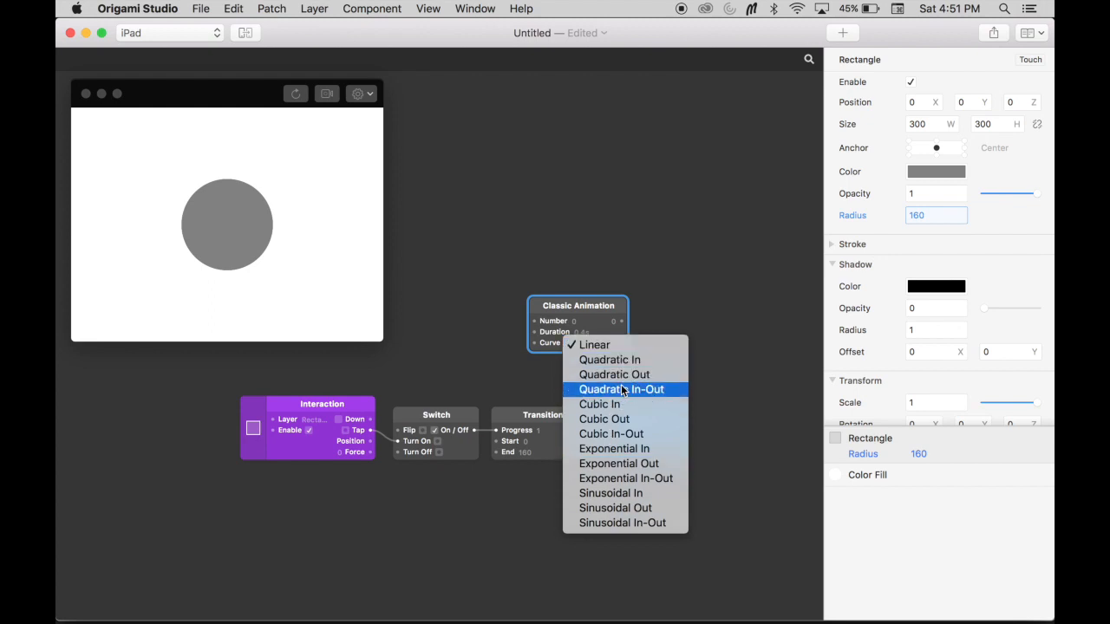
pyautogui.click(624, 388)
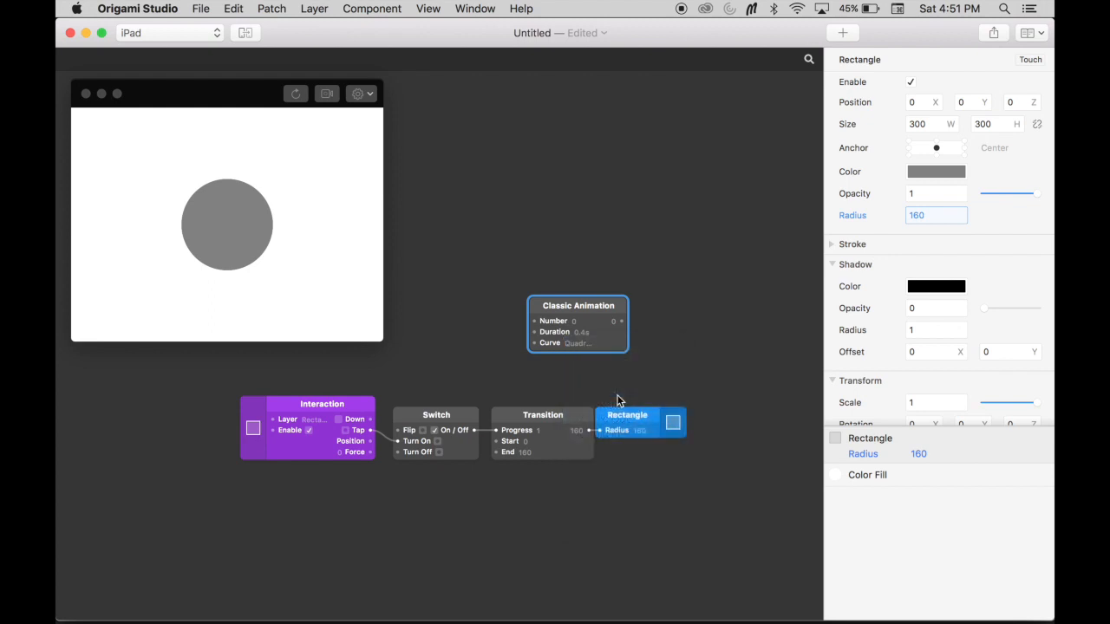
pyautogui.moveTo(587, 337)
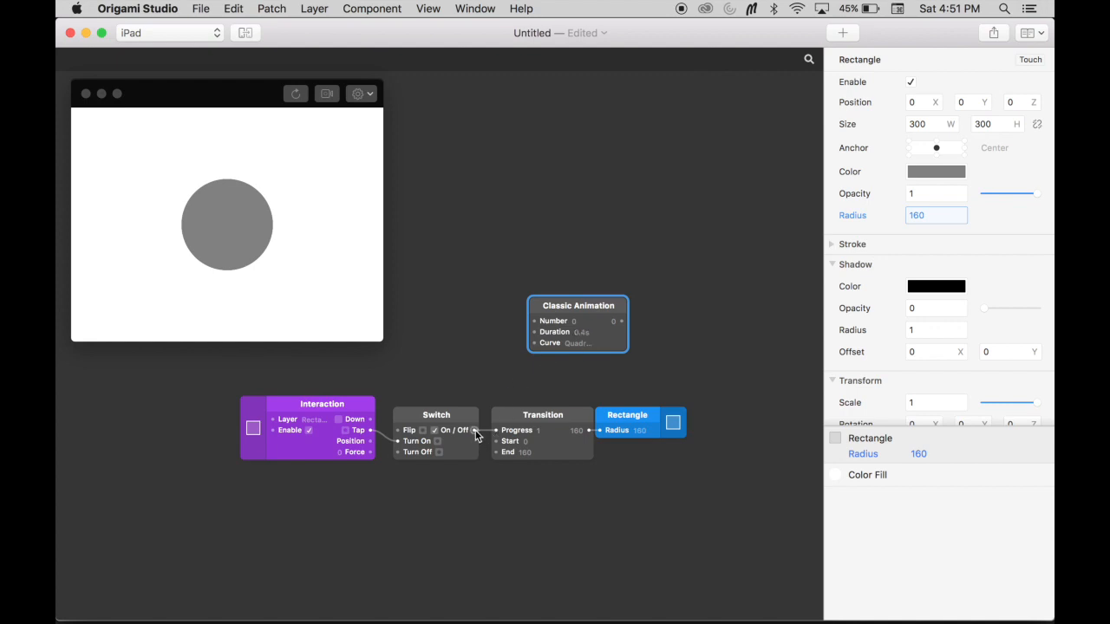
# Wire Switch On/Off into Classic Animation and its output into Transition Progress
pyautogui.moveTo(475, 430); pyautogui.dragTo(532, 321)
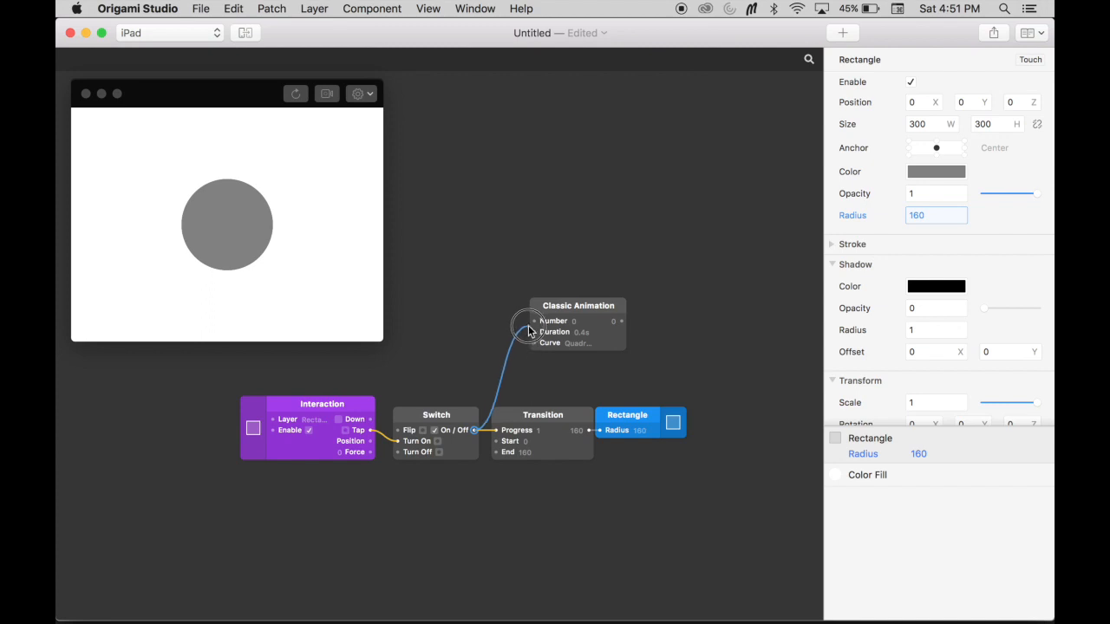
pyautogui.click(435, 430)
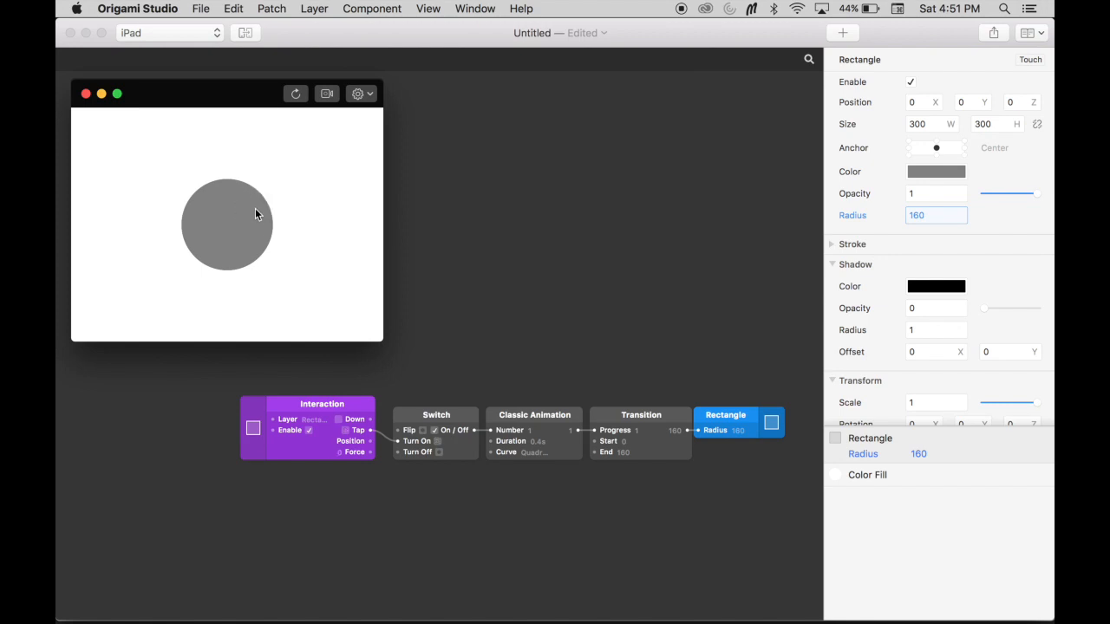
pyautogui.moveTo(305, 392)
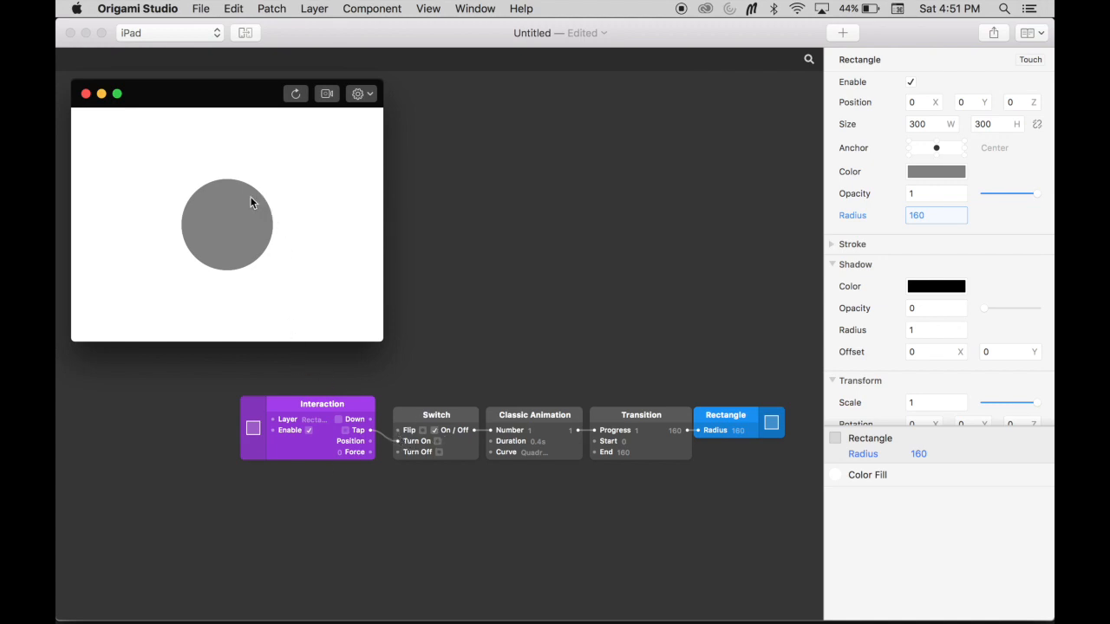
pyautogui.moveTo(249, 208)
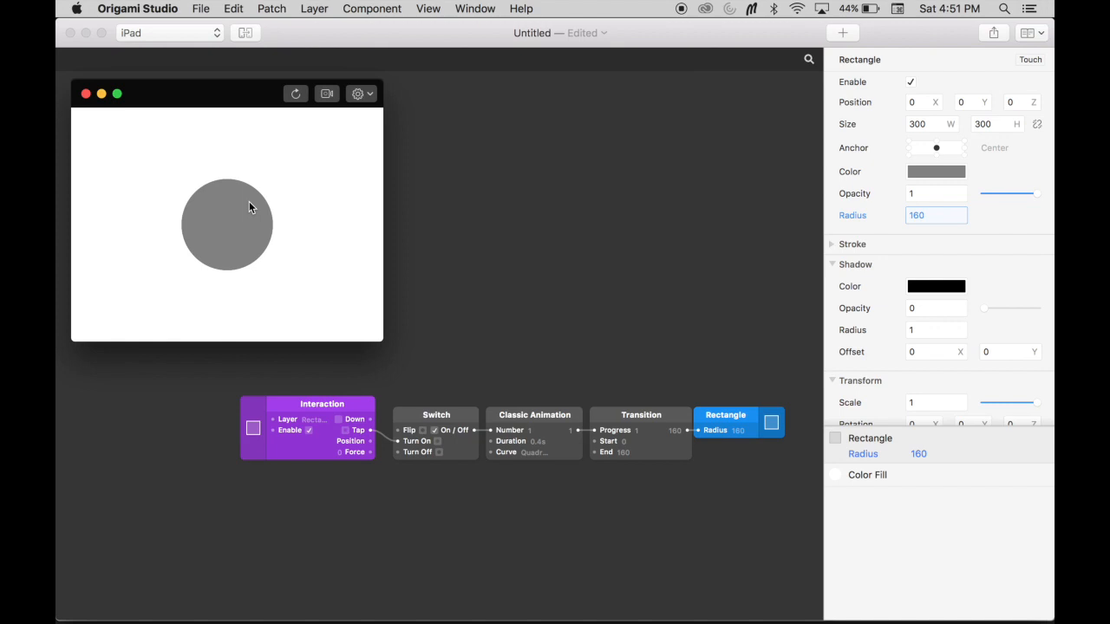
pyautogui.moveTo(246, 212)
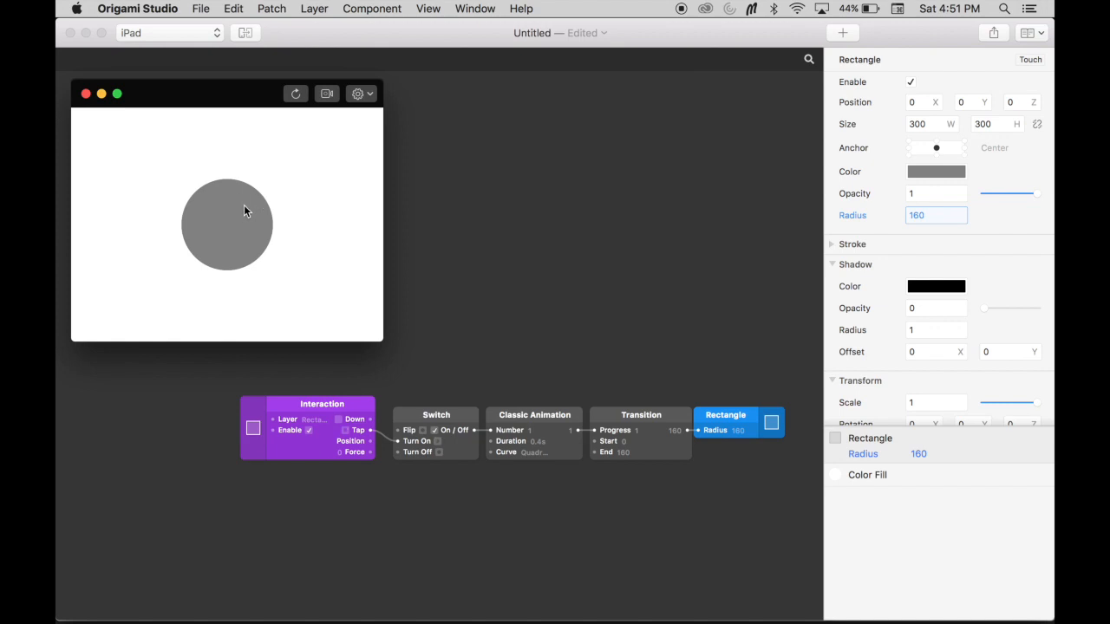
pyautogui.moveTo(401, 451)
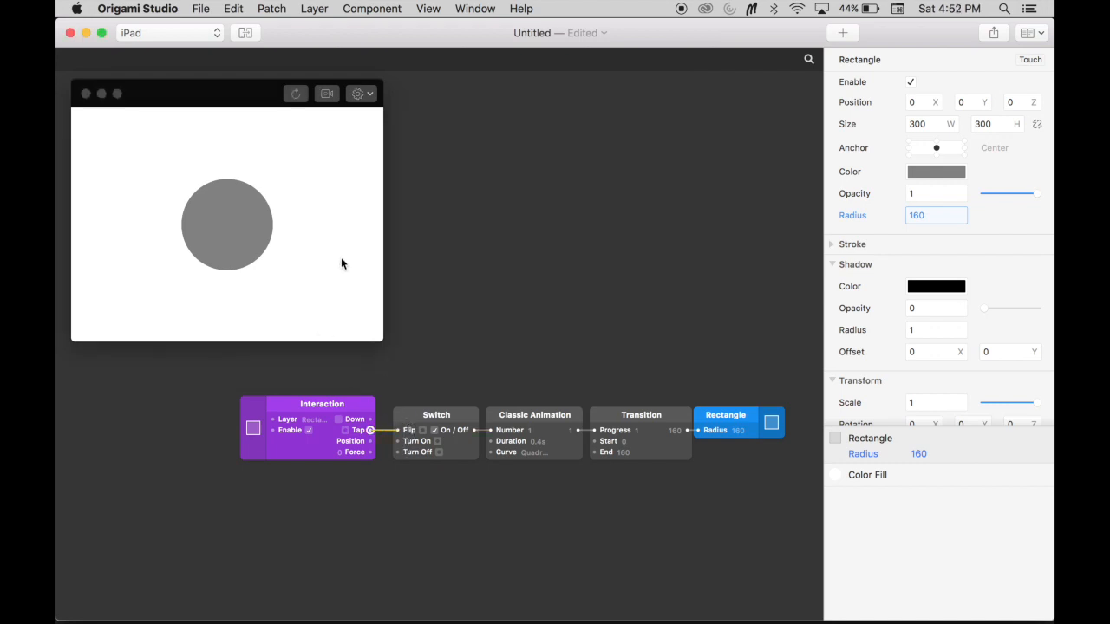
pyautogui.moveTo(260, 241)
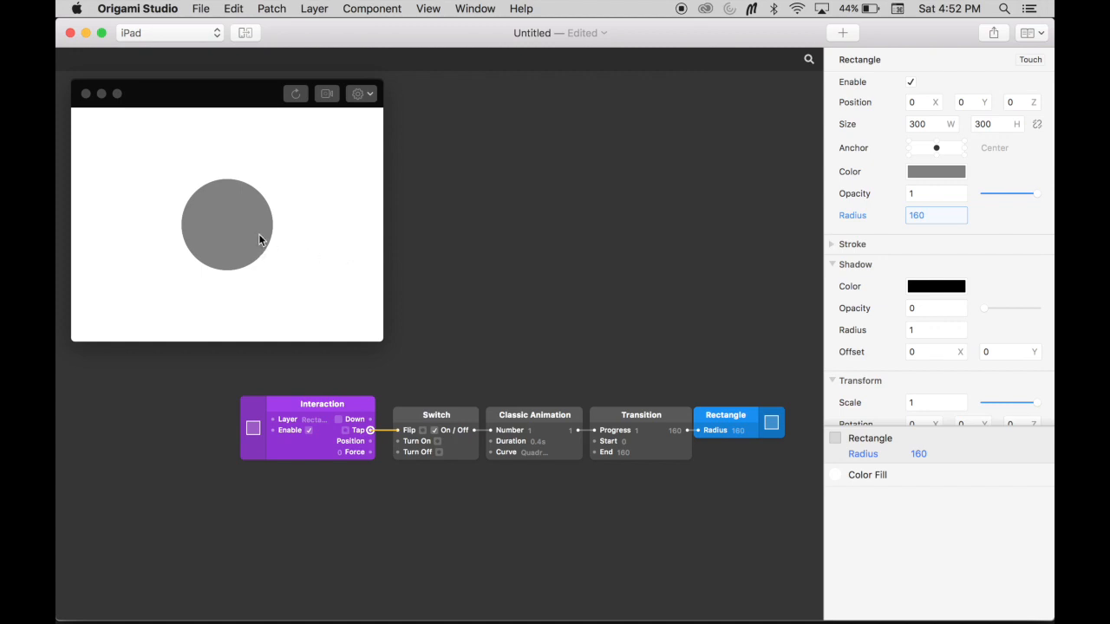
pyautogui.write('0')
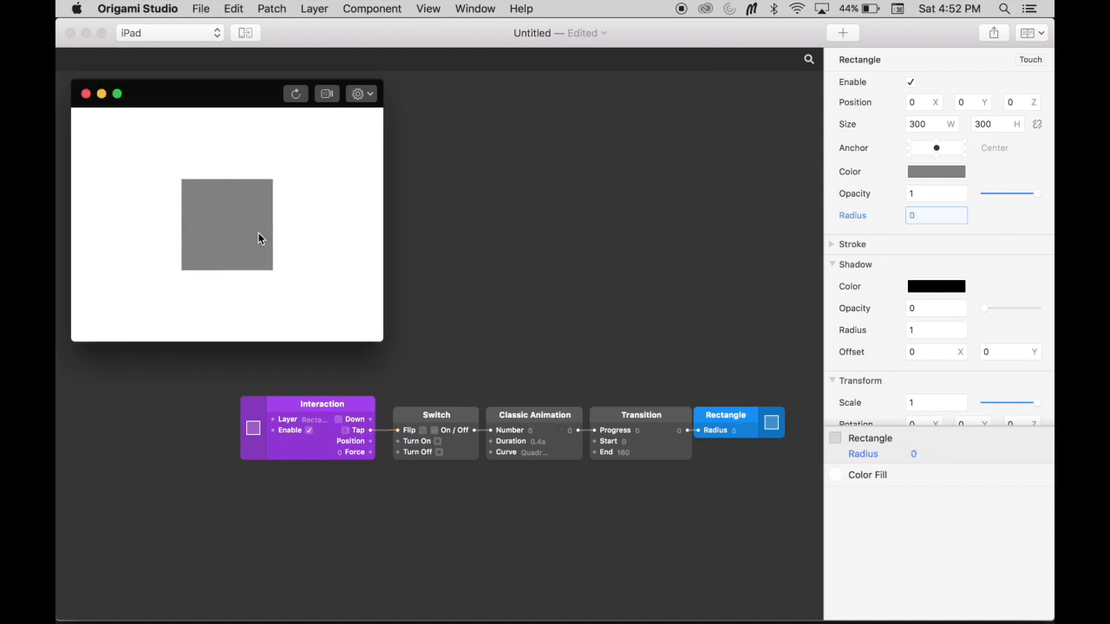
pyautogui.write('55.55556')
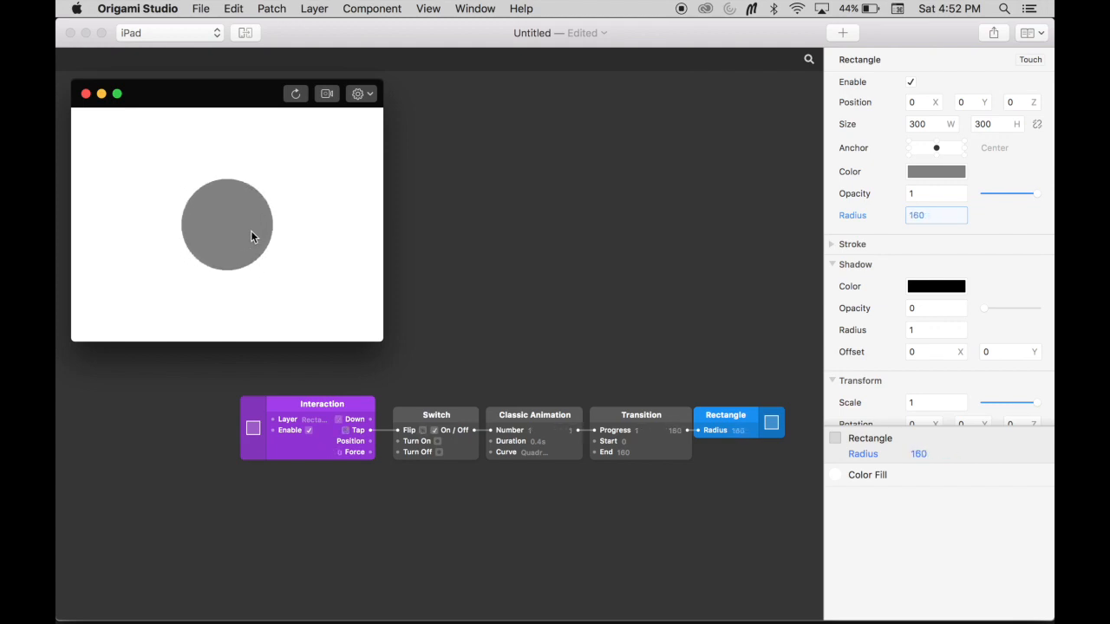
pyautogui.moveTo(378, 494)
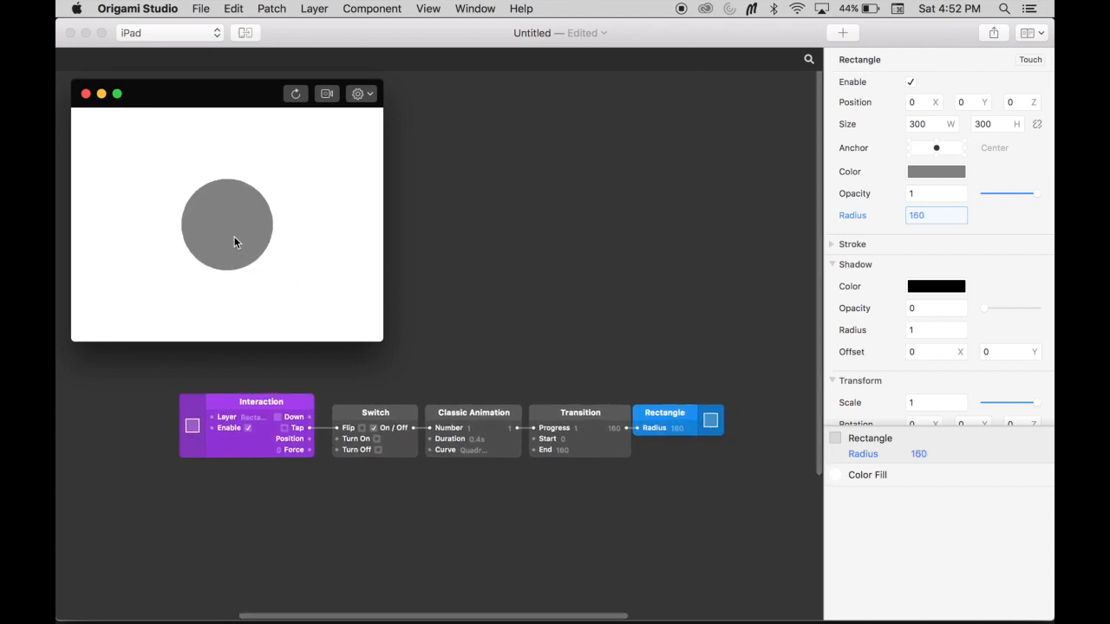
pyautogui.moveTo(293, 359)
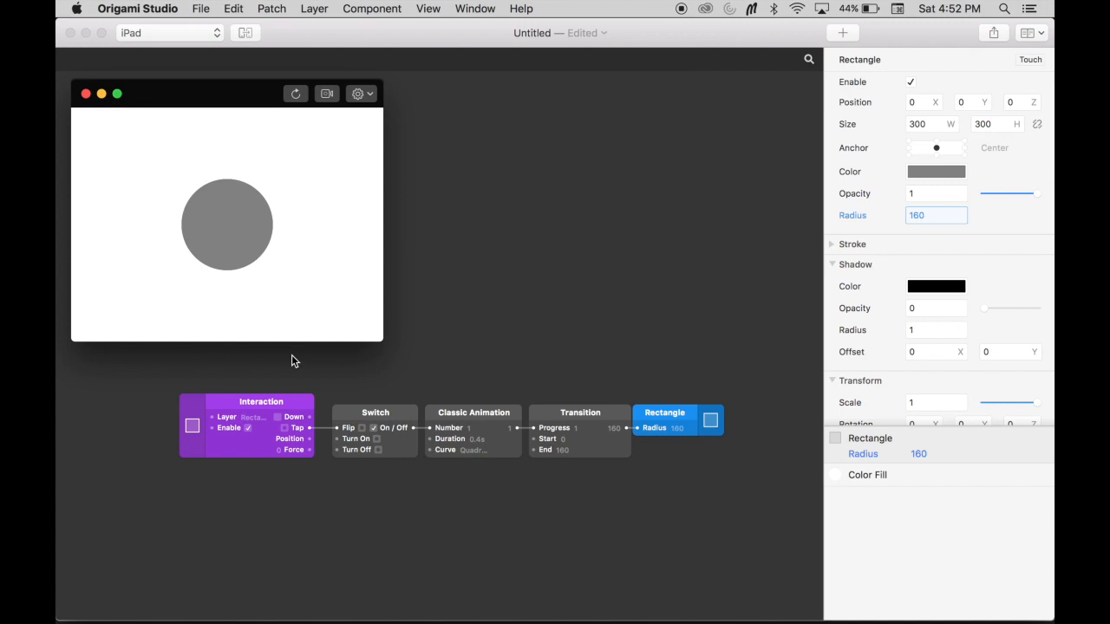
pyautogui.moveTo(545, 479)
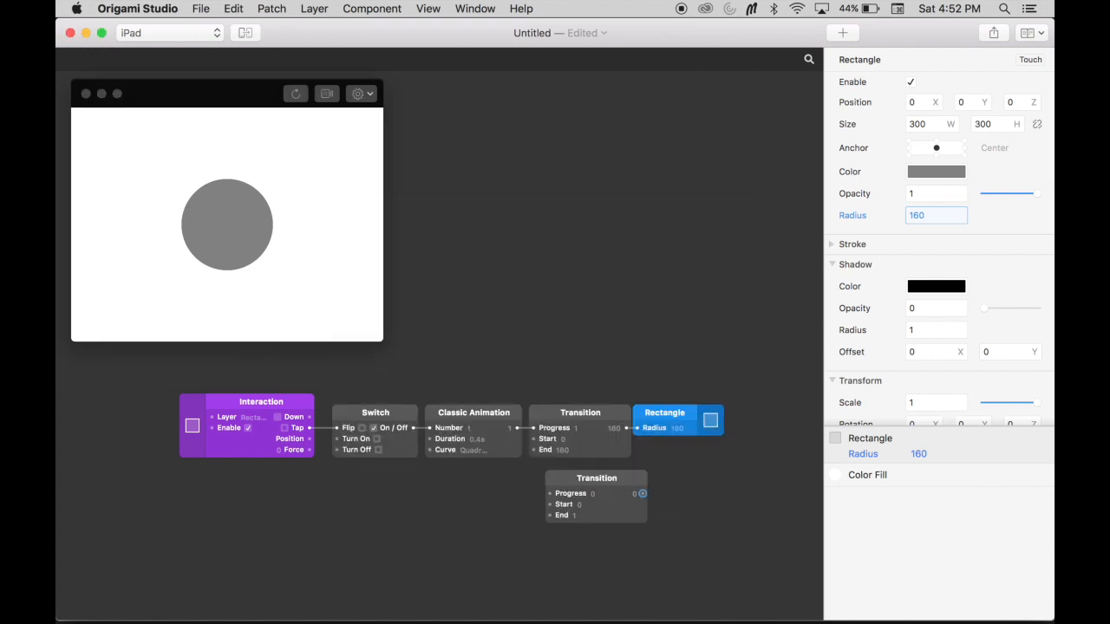
# Set the second Transition patch's End value to 360
pyautogui.click(597, 478)
pyautogui.write('360')
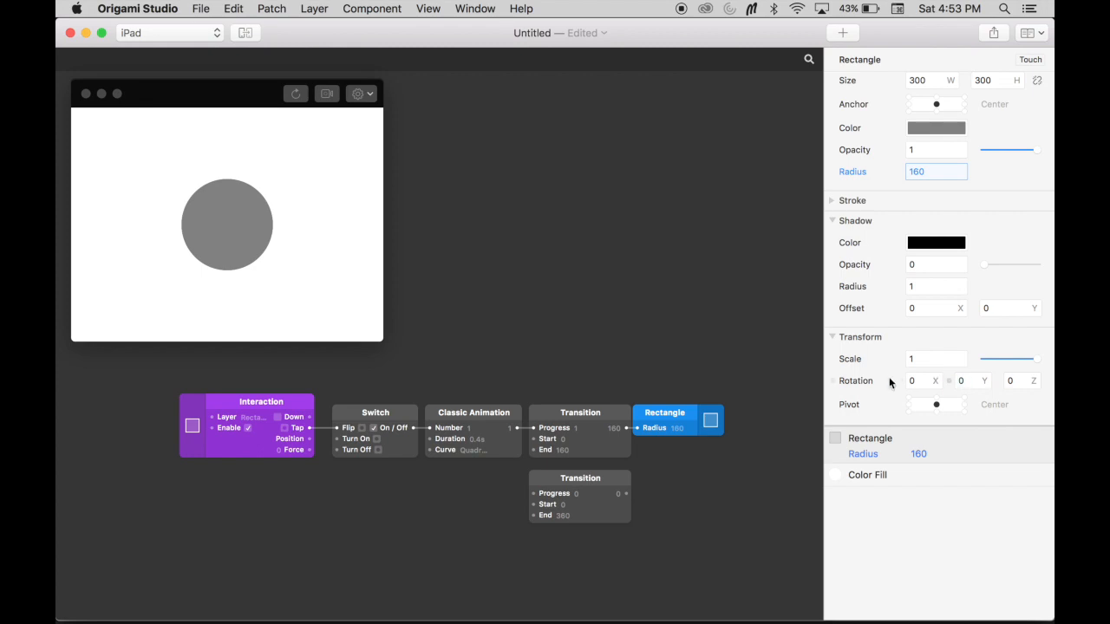
pyautogui.moveTo(555, 503)
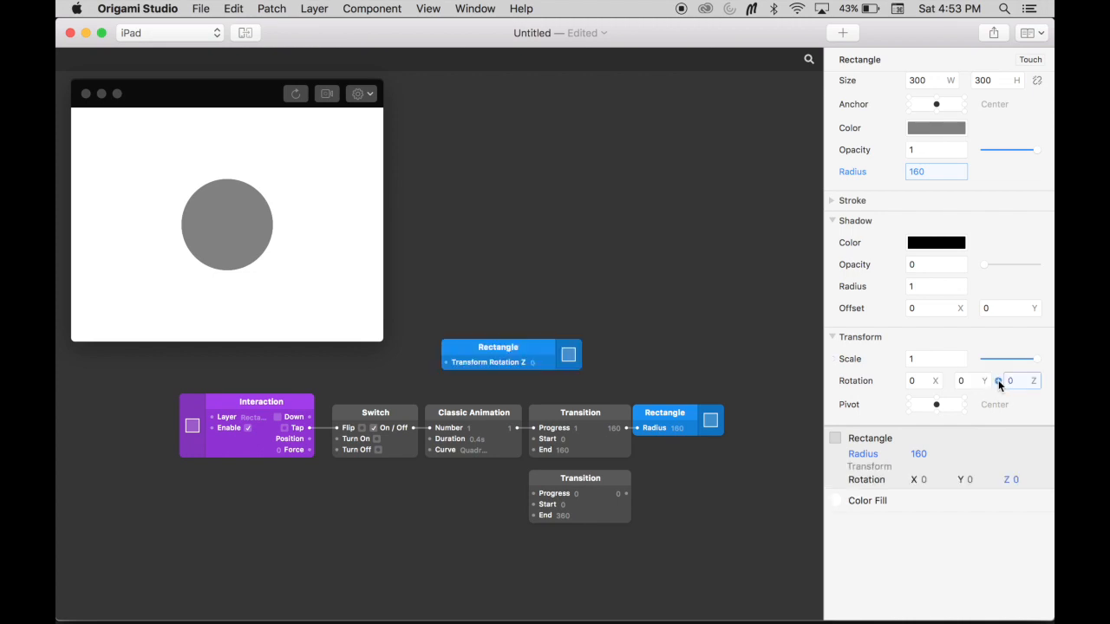
# Place the Rotation Z patch beside the second Transition and wire its output in
pyautogui.moveTo(497, 354); pyautogui.dragTo(565, 374)
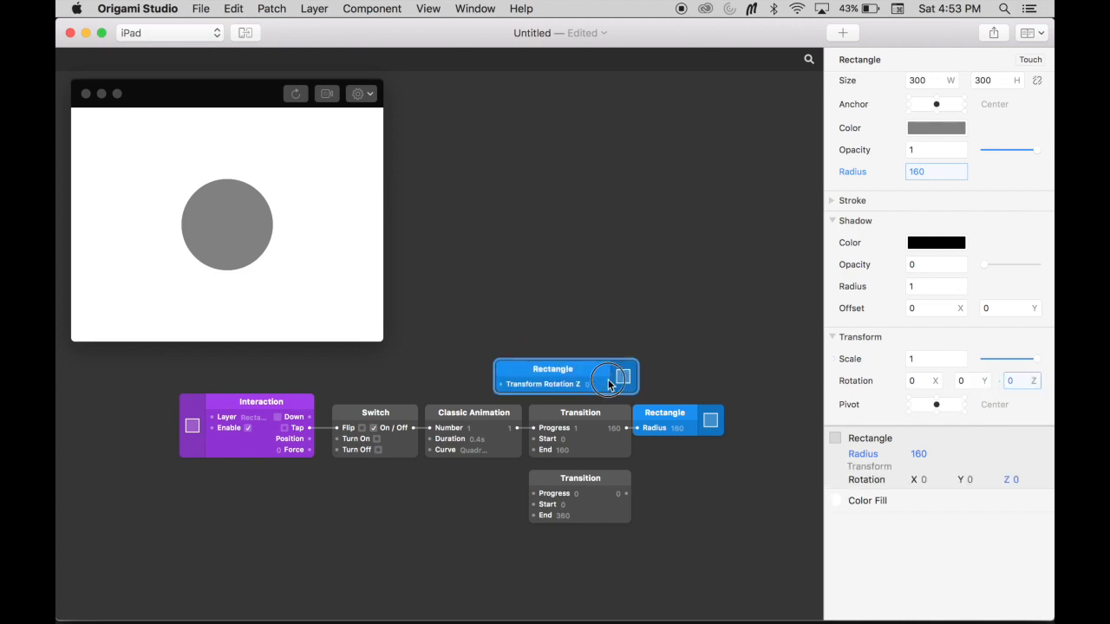
pyautogui.moveTo(565, 374); pyautogui.dragTo(707, 485)
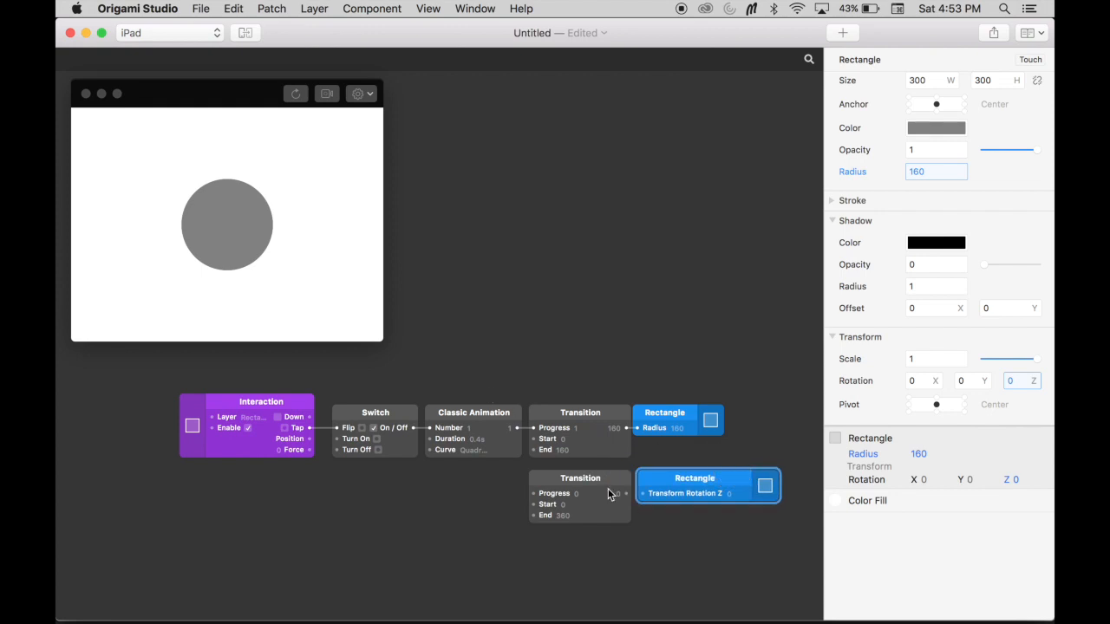
pyautogui.moveTo(628, 493); pyautogui.dragTo(635, 492)
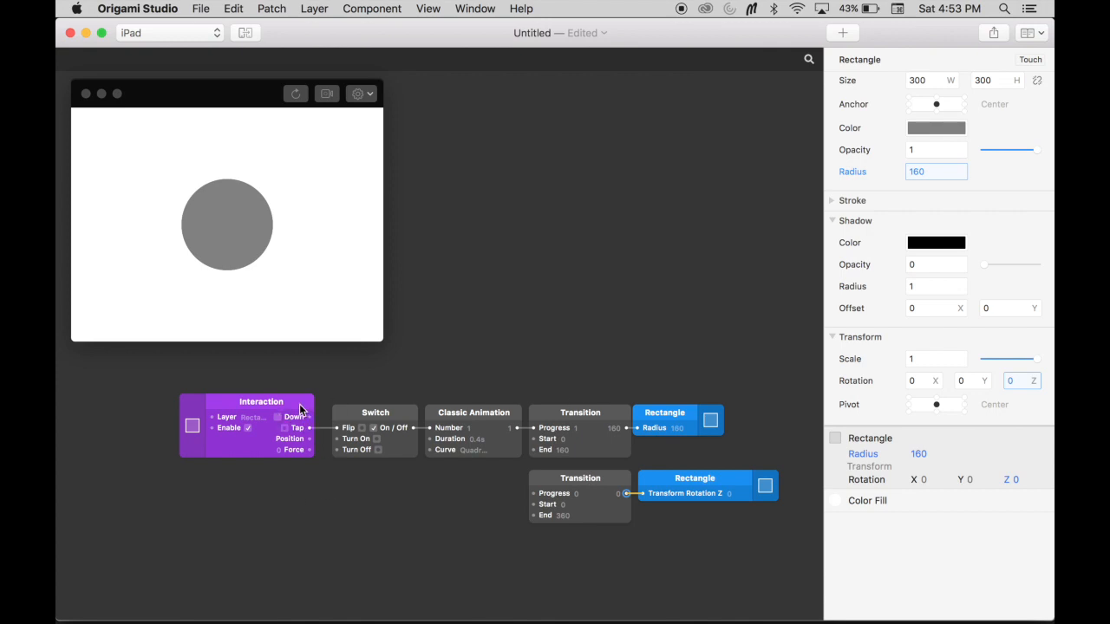
pyautogui.moveTo(694, 502)
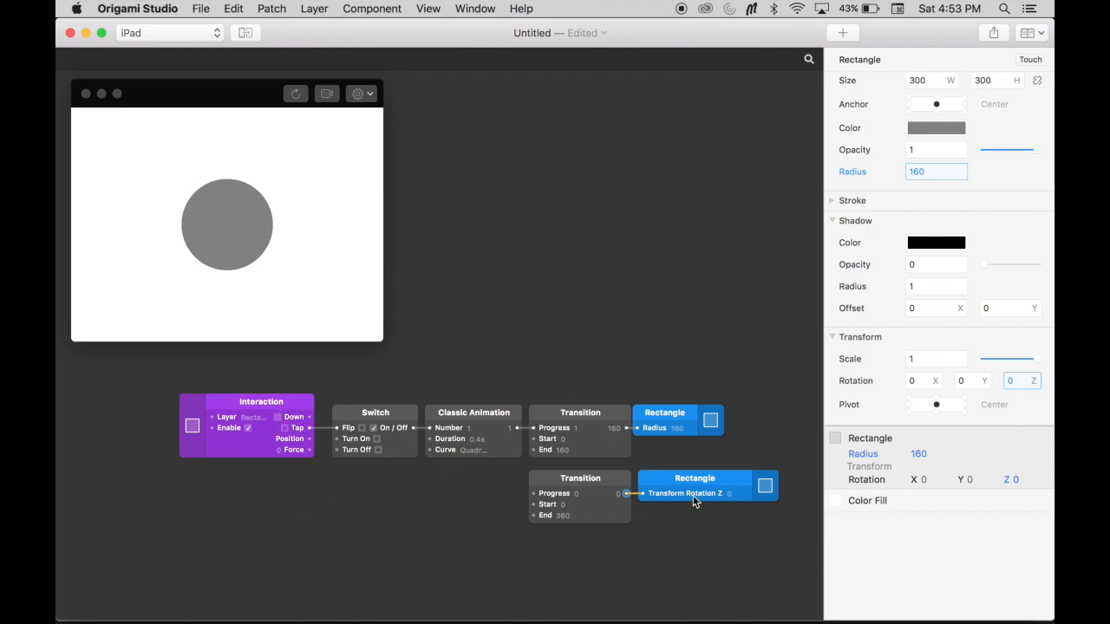
pyautogui.moveTo(385, 410)
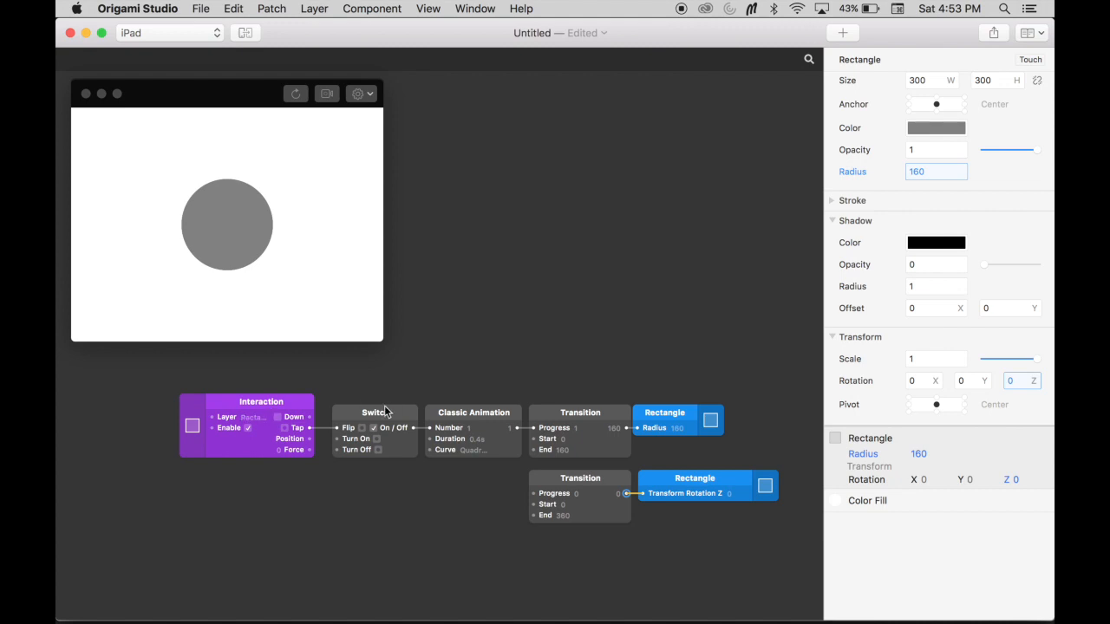
pyautogui.moveTo(390, 442)
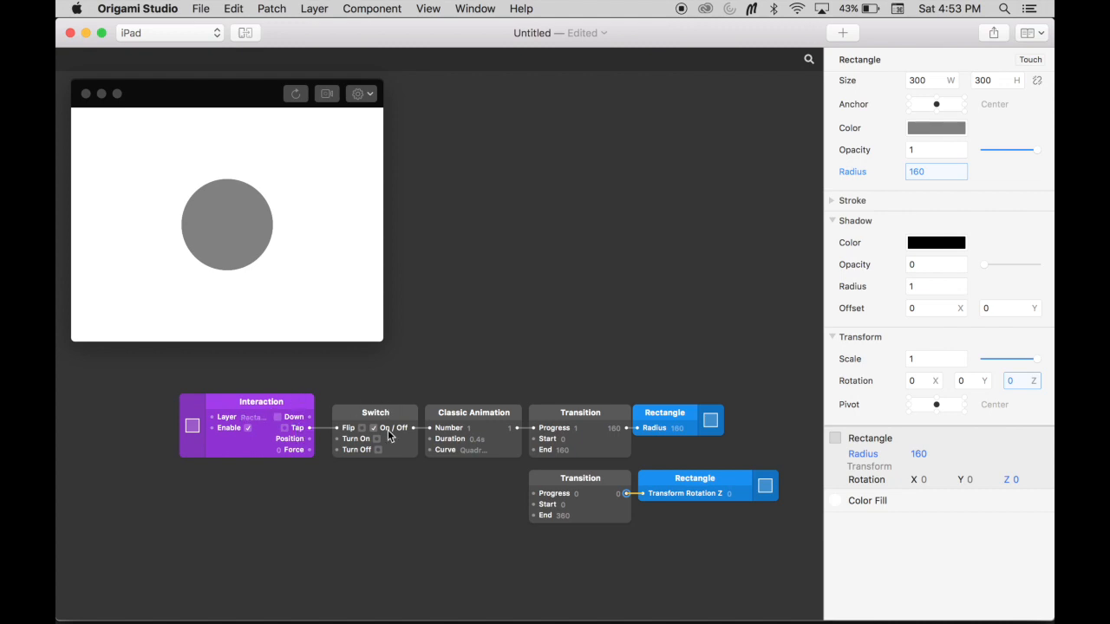
pyautogui.moveTo(461, 442)
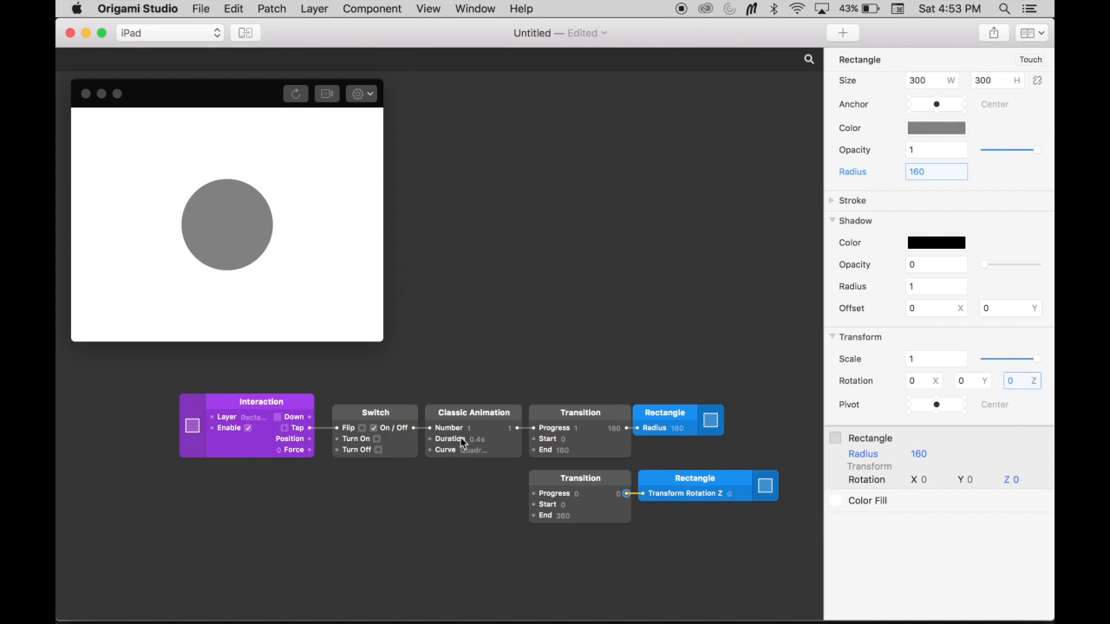
pyautogui.moveTo(693, 434)
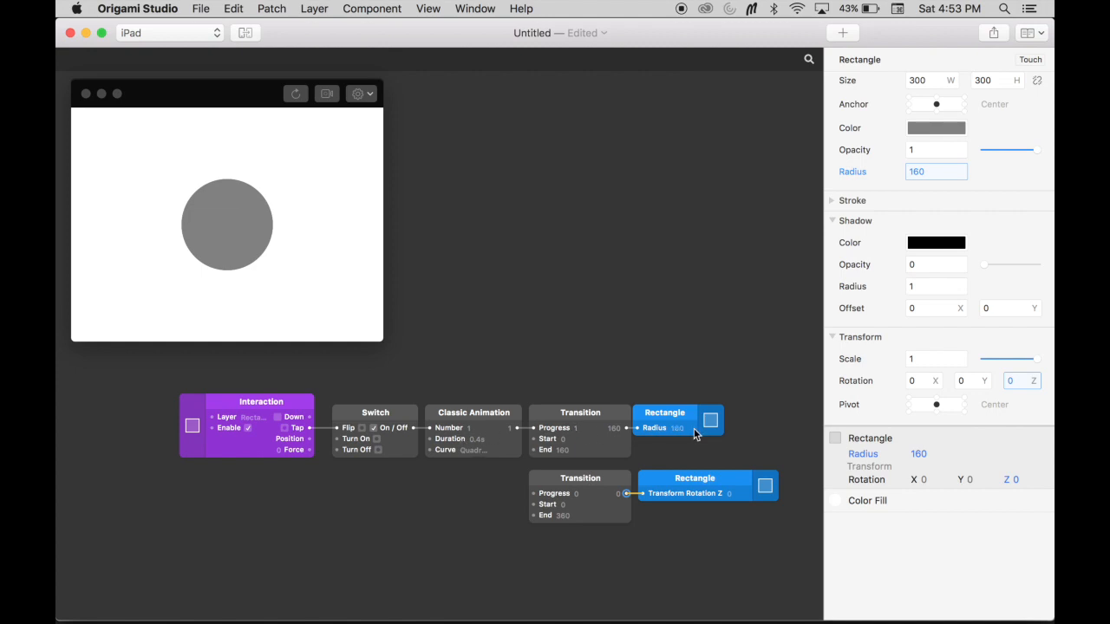
pyautogui.moveTo(518, 434)
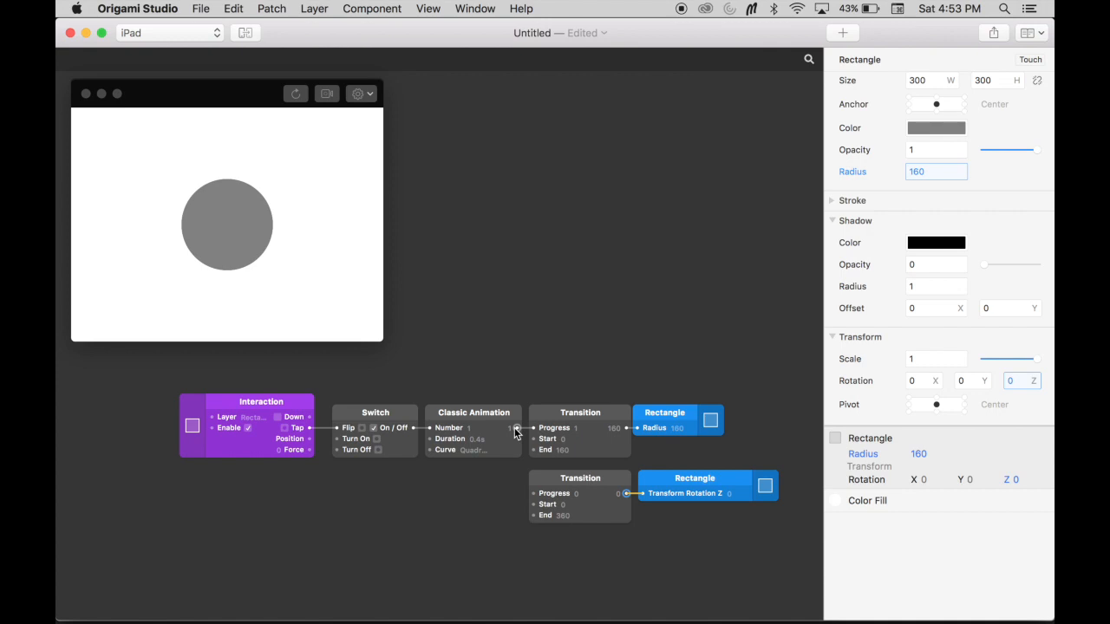
# Wire the Classic Animation output into the second Transition's Progress so Rotation Z reads 360
pyautogui.moveTo(517, 427); pyautogui.dragTo(530, 492)
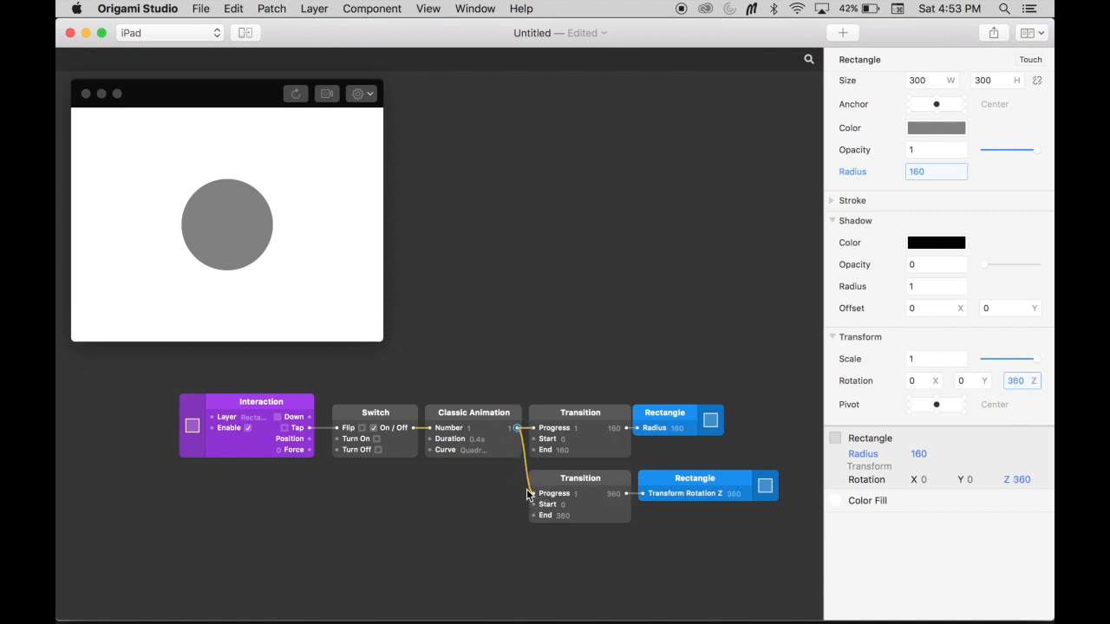
pyautogui.moveTo(496, 471)
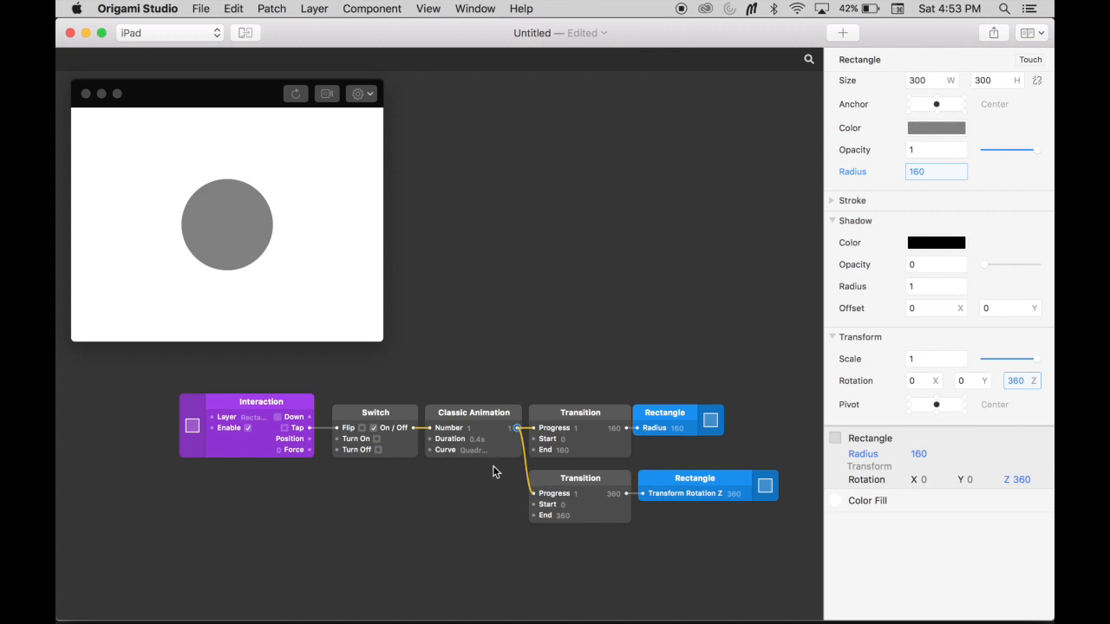